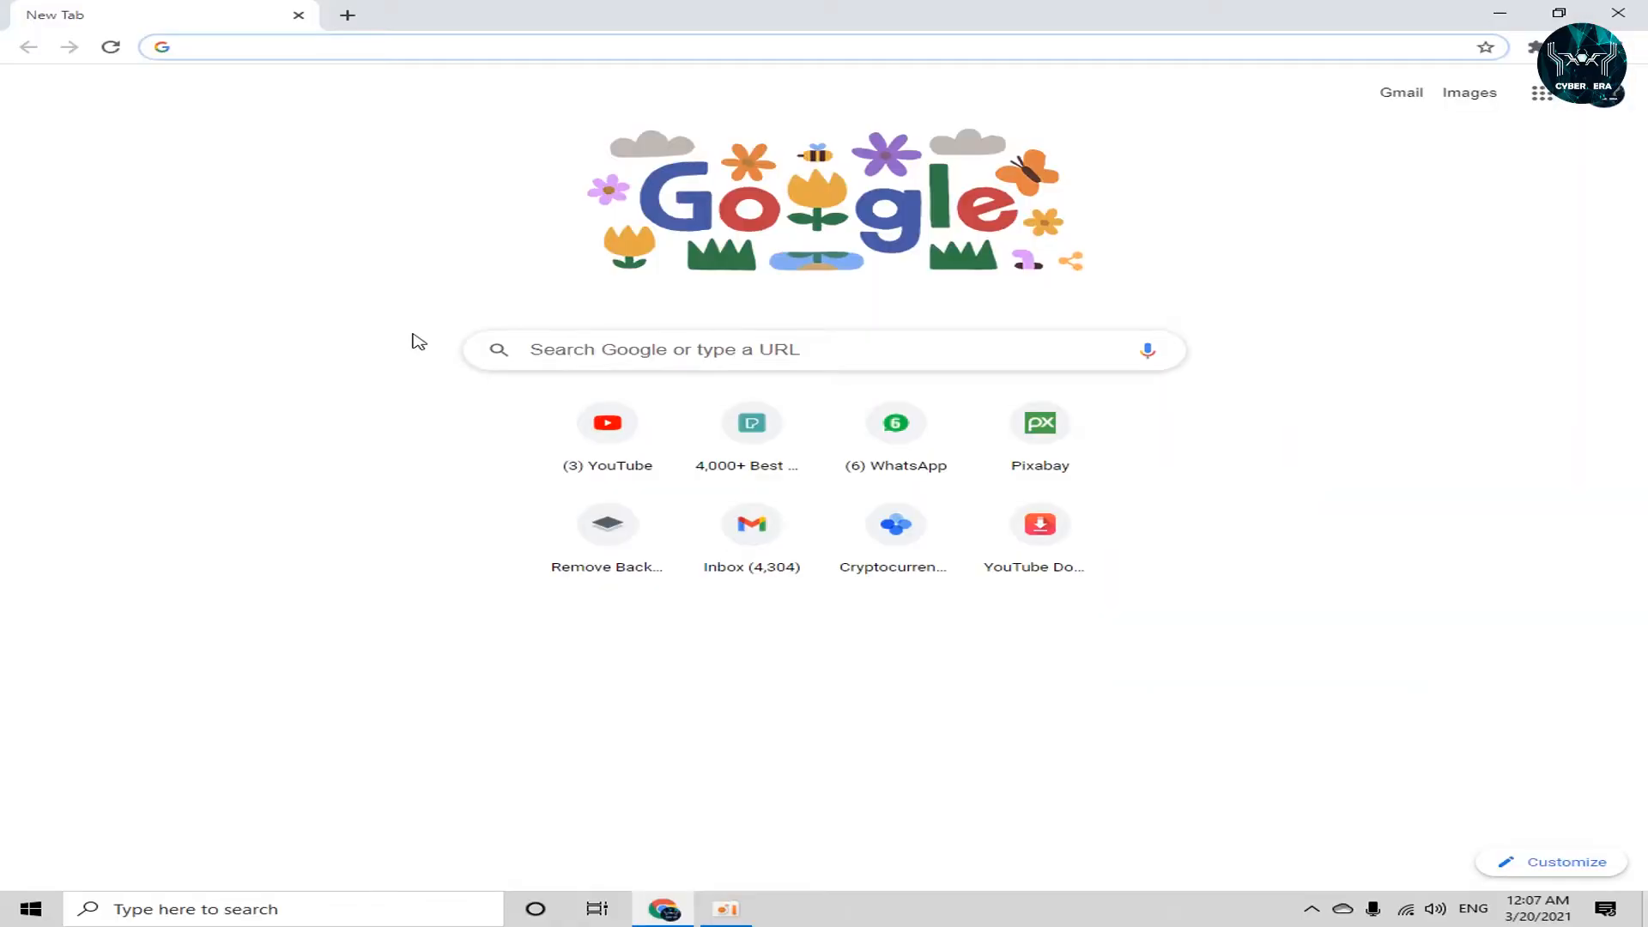
mouse_move(350, 36)
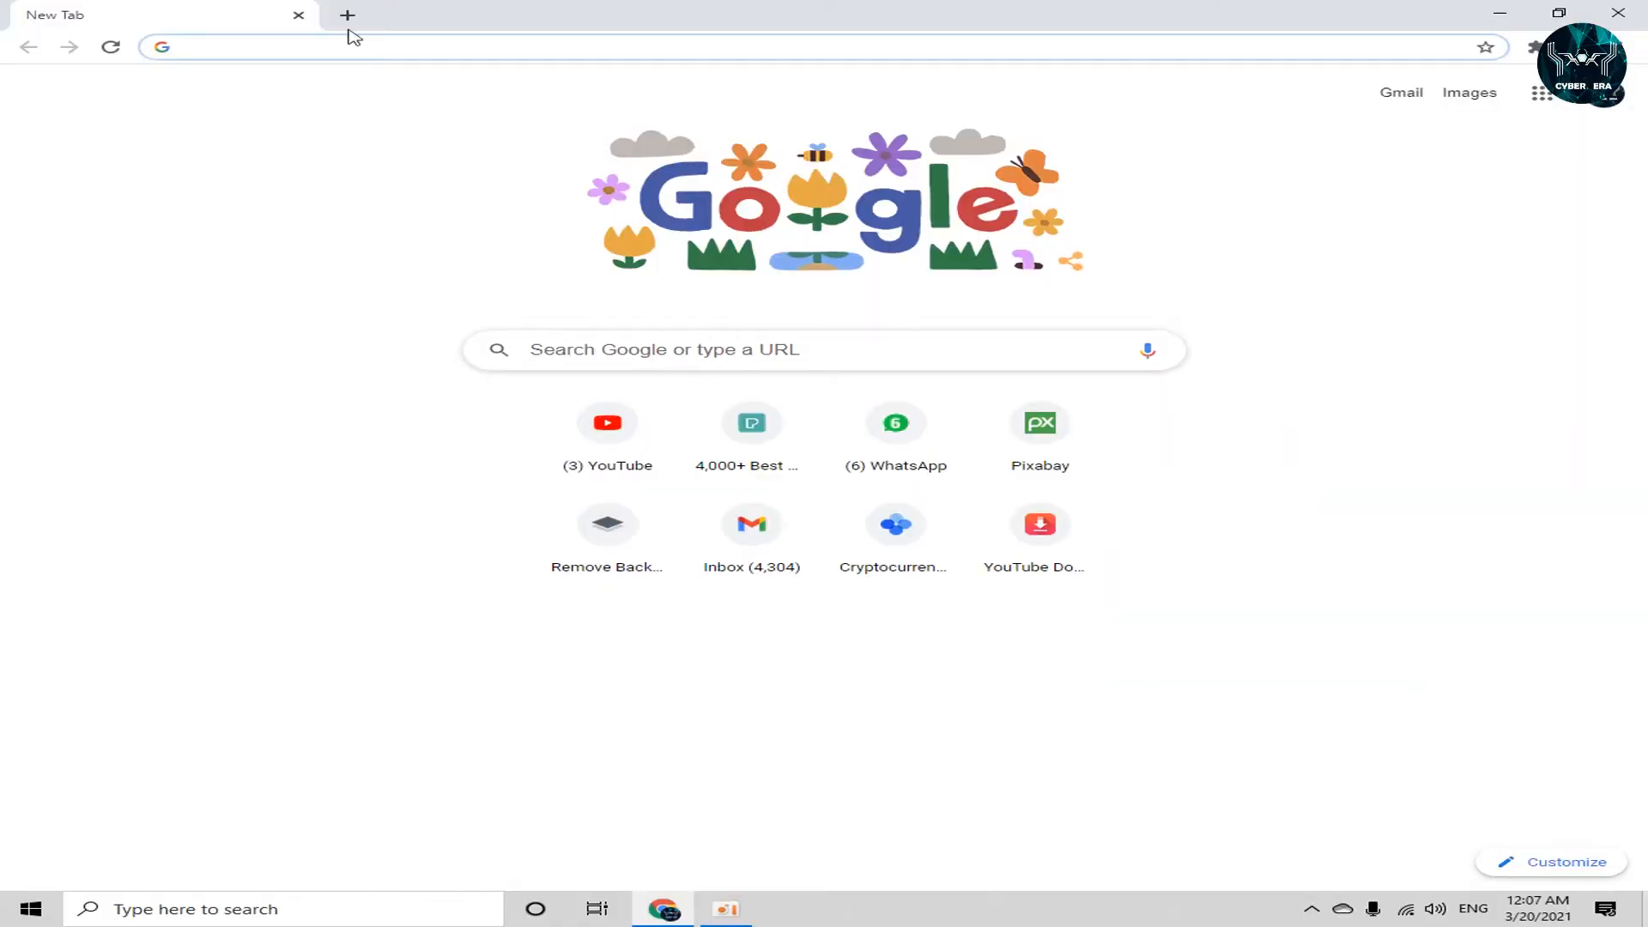
Search Google for "netacad" to find the Cisco Networking Academy site
type("netacad")
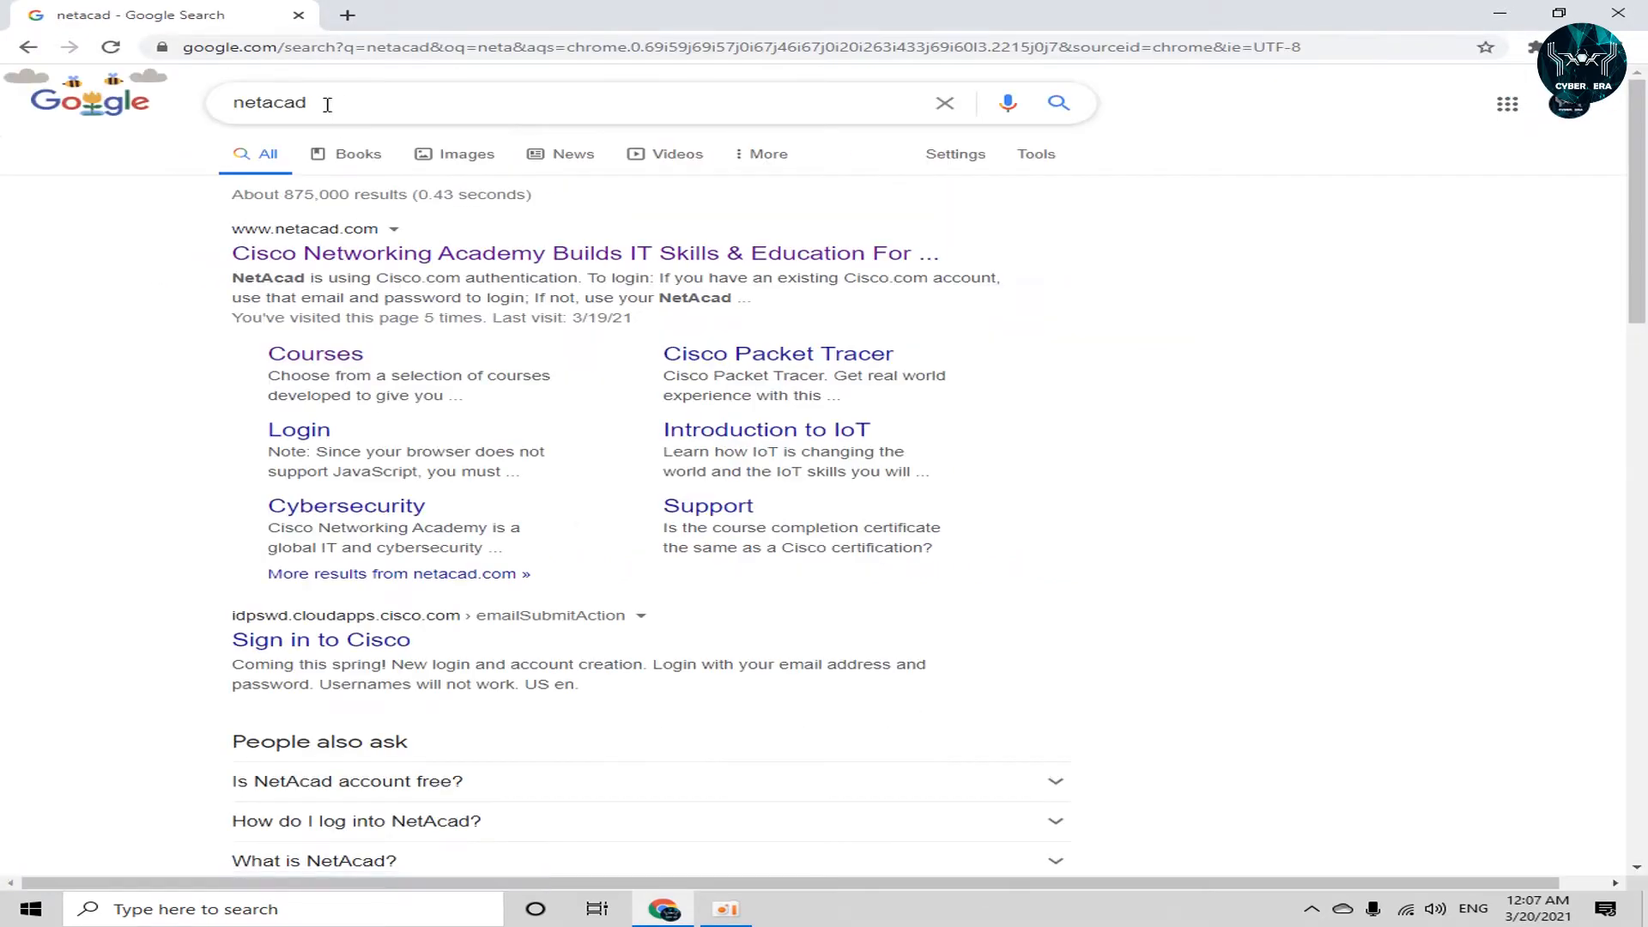
mouse_move(353, 278)
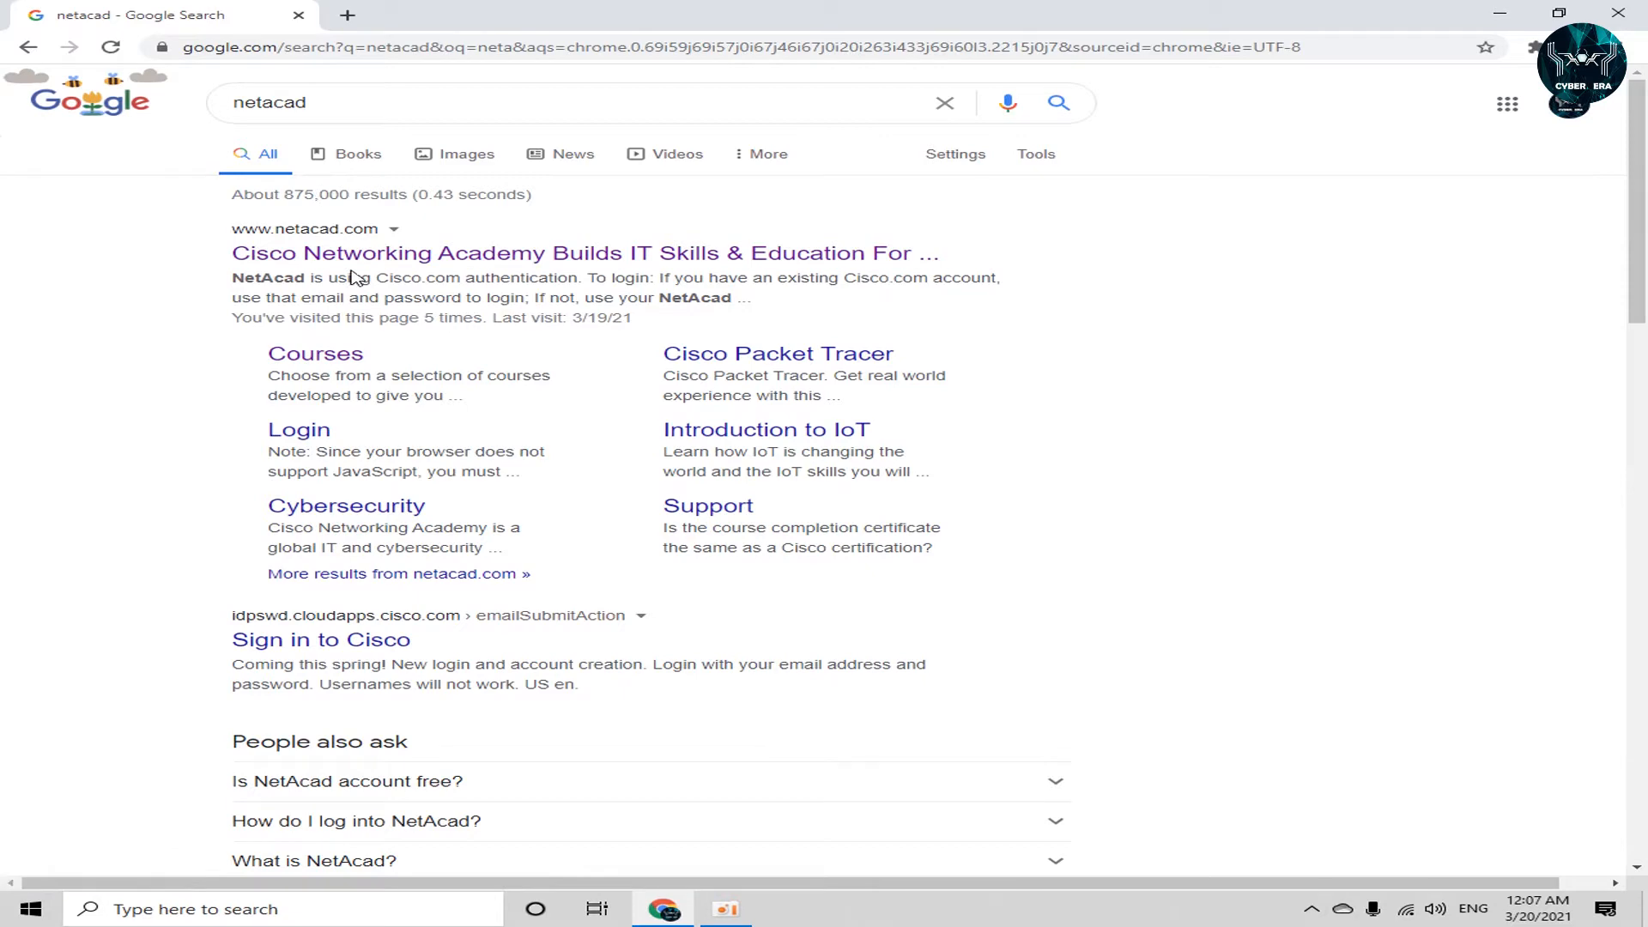
mouse_move(352, 264)
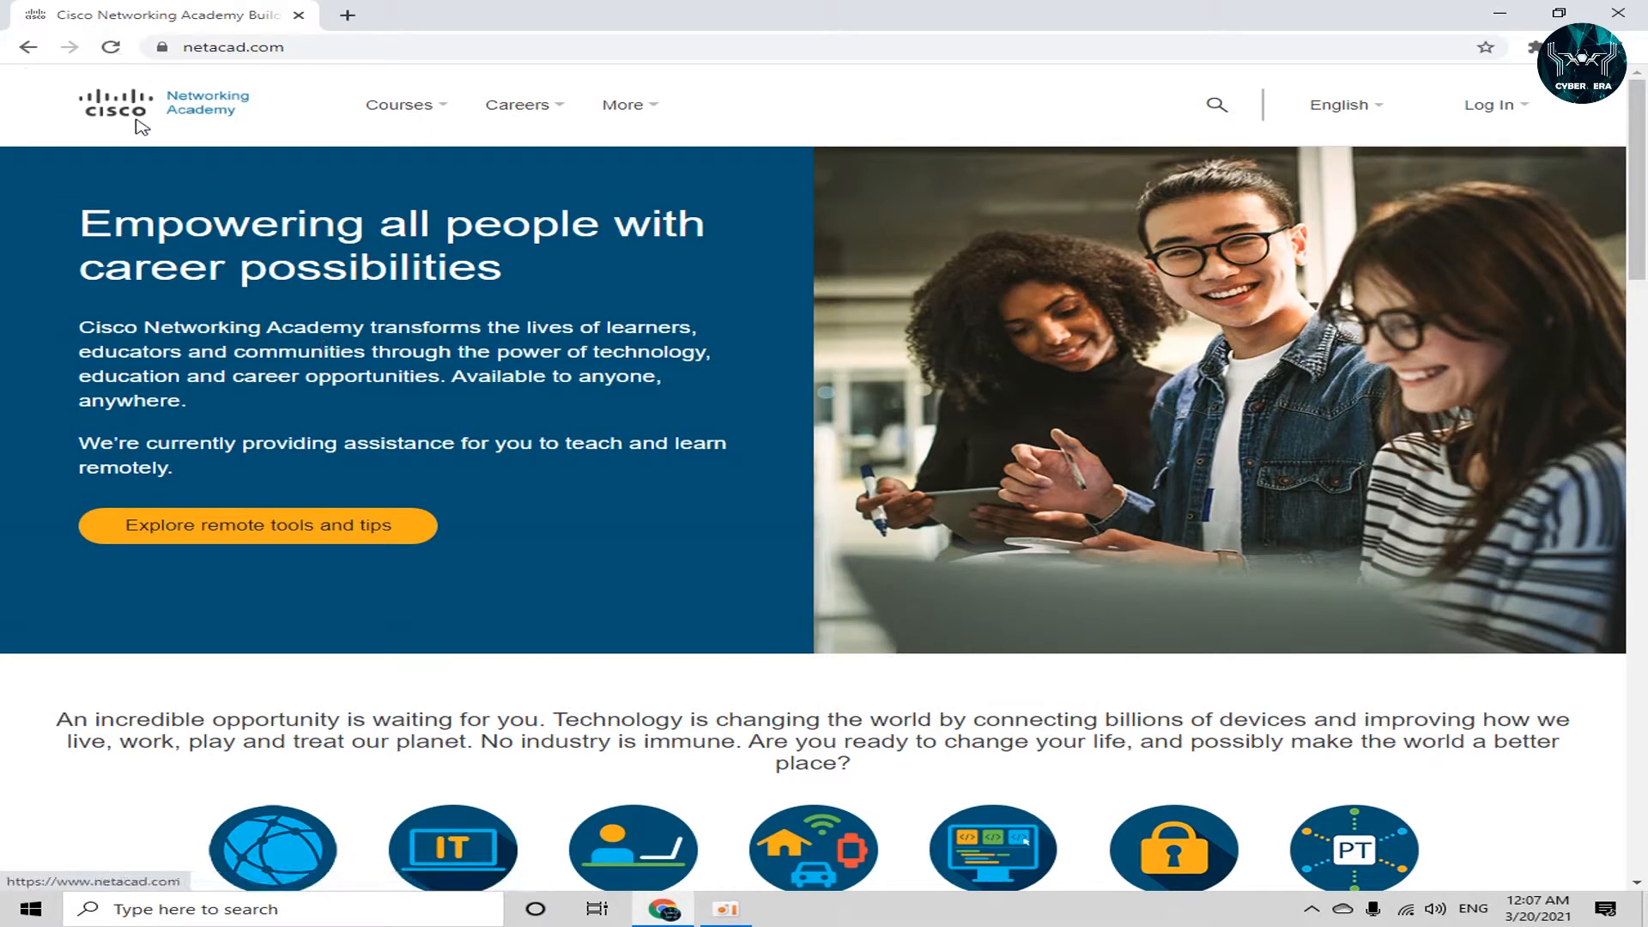
Browse the Courses and Careers menus and go to the All Courses catalog
left_click(398, 103)
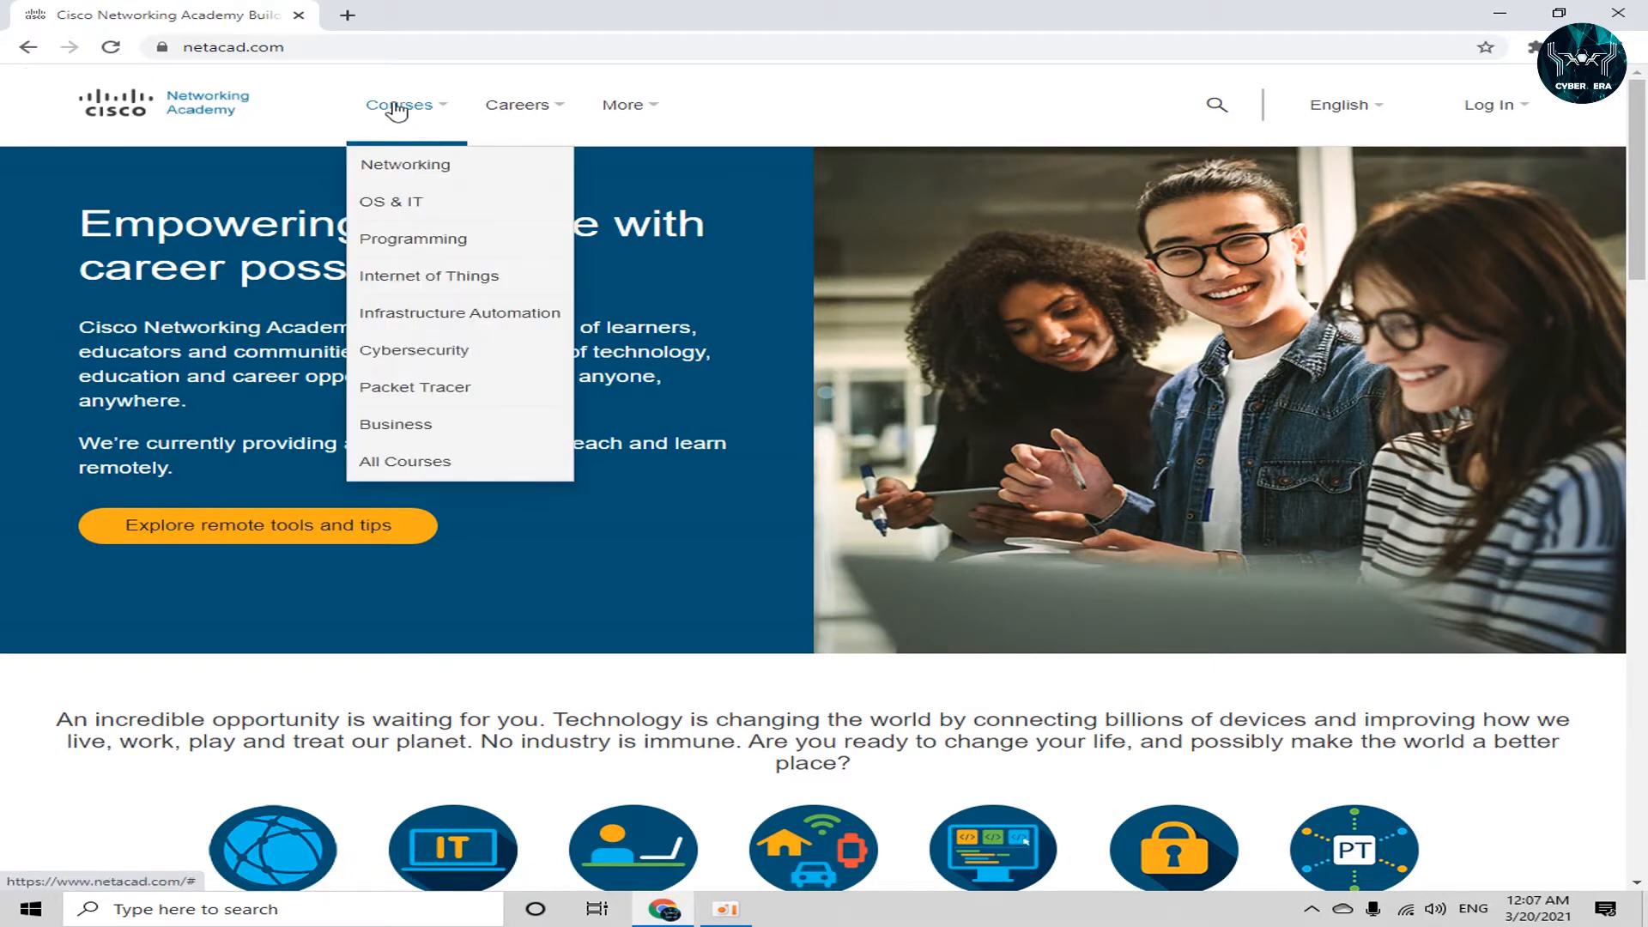
mouse_move(456, 433)
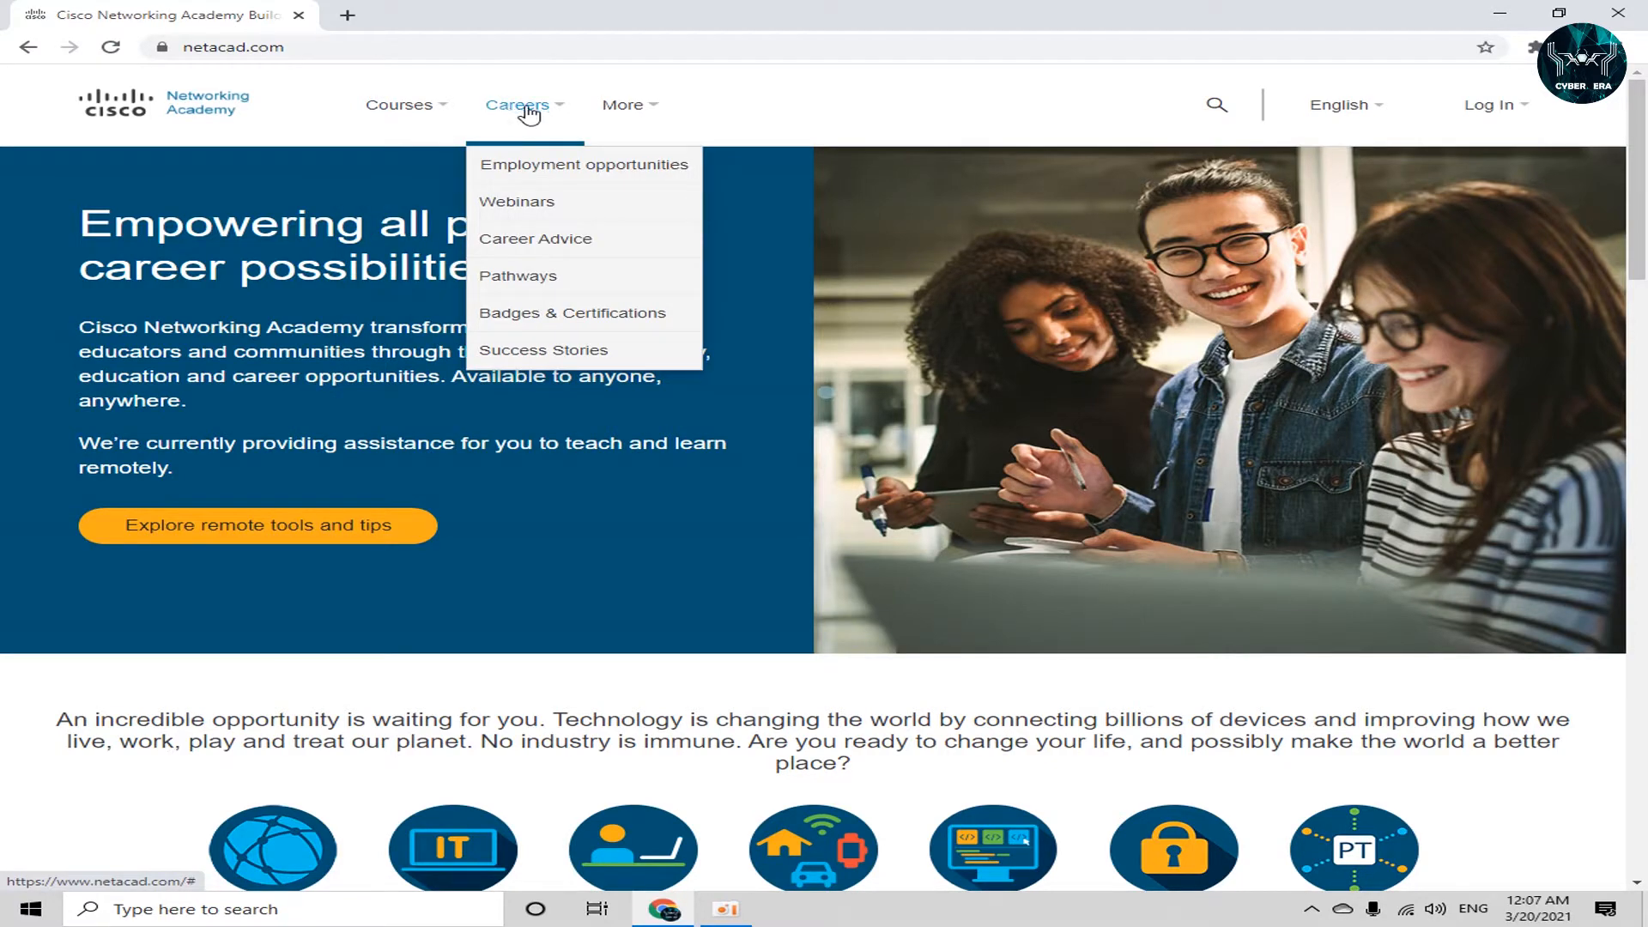
left_click(584, 165)
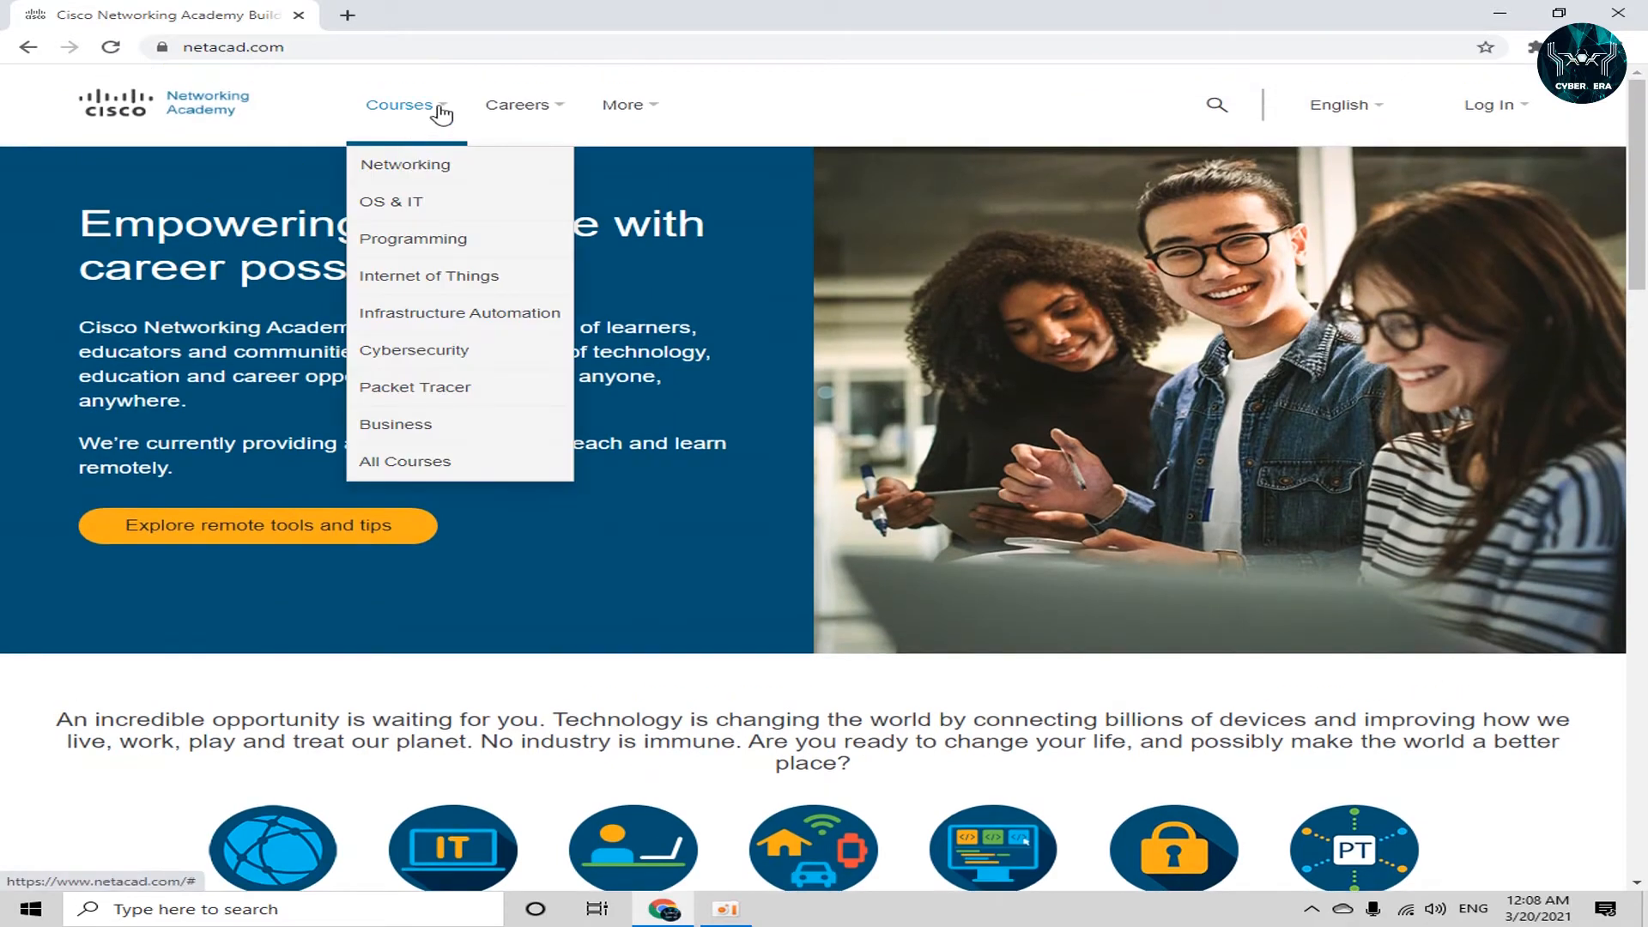
mouse_move(447, 469)
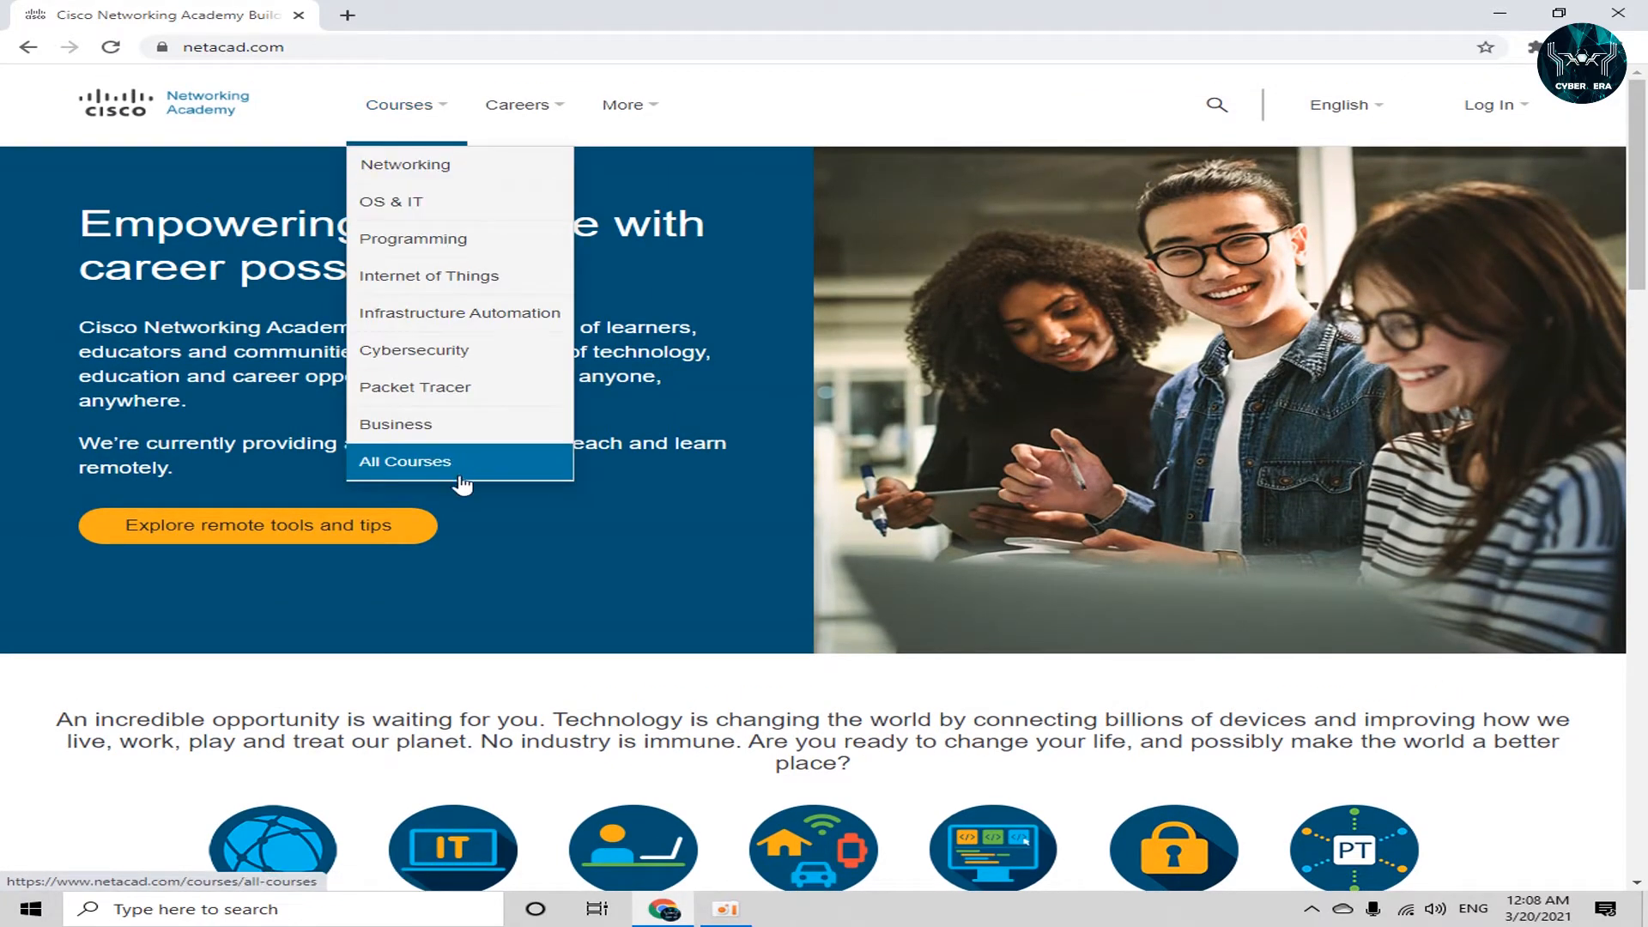
left_click(450, 460)
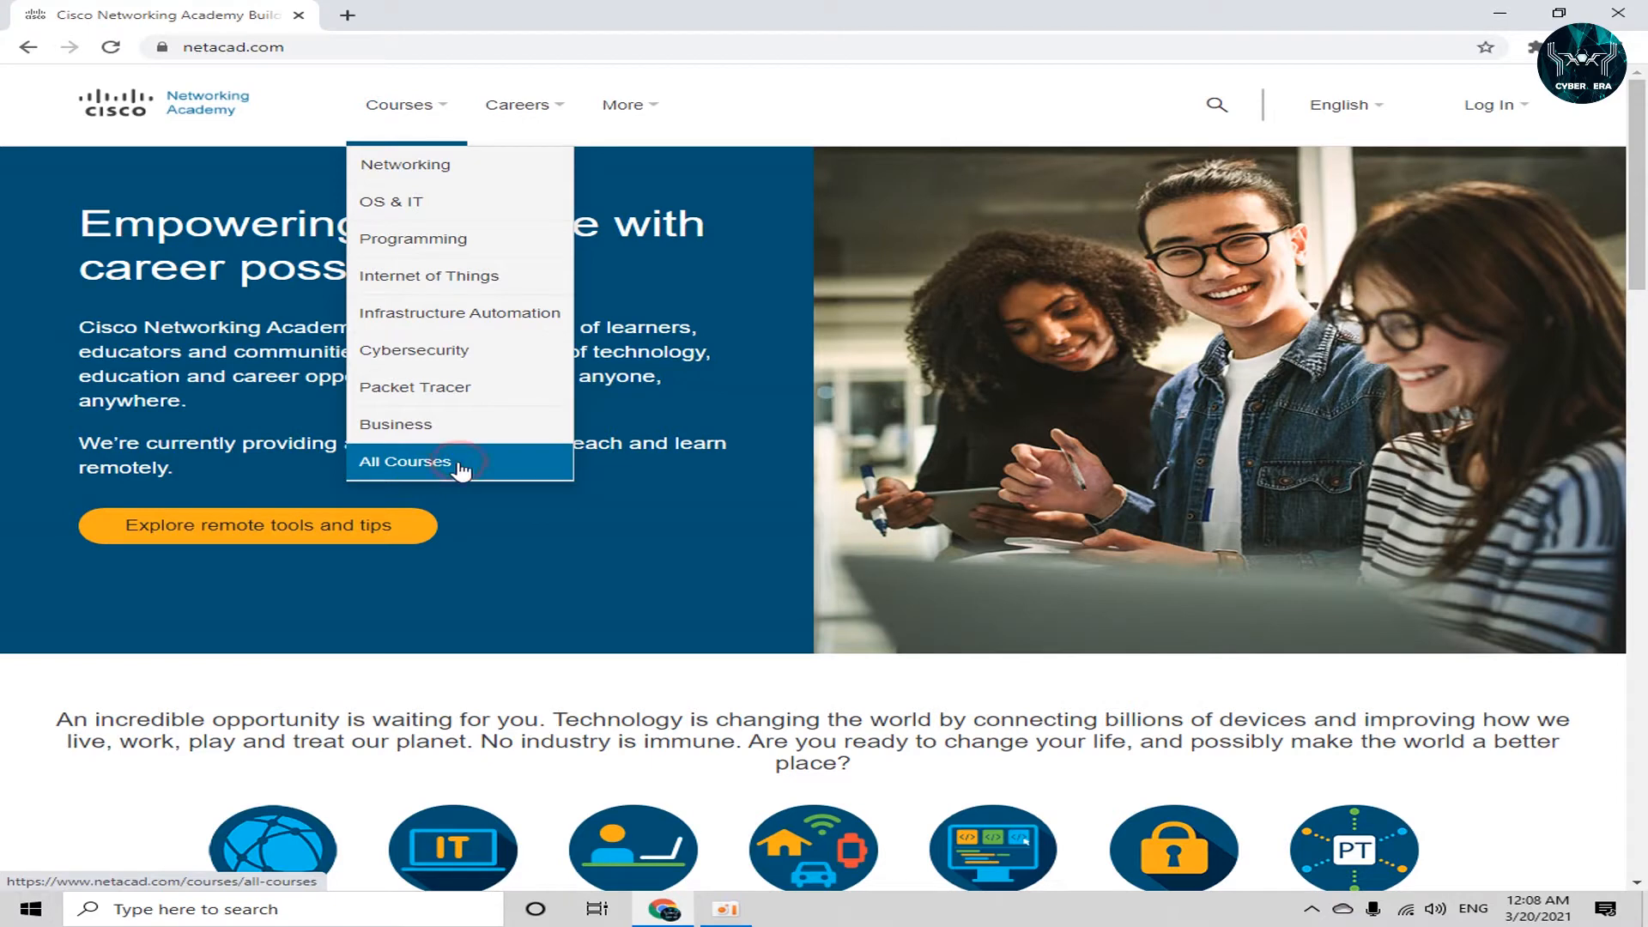
left_click(448, 460)
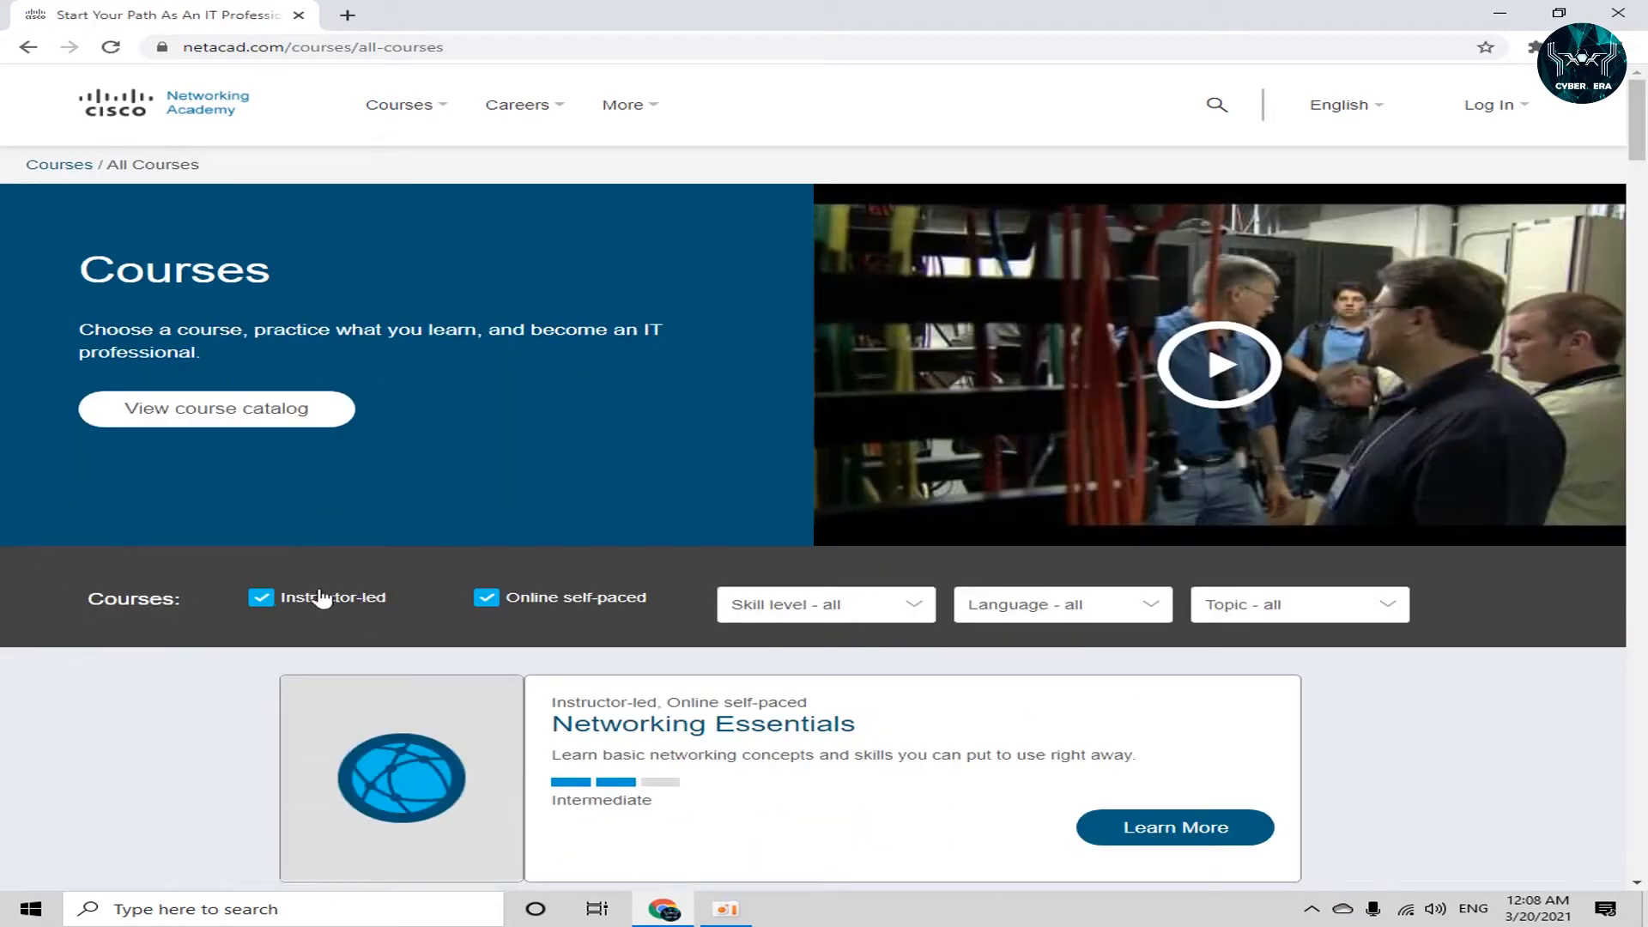
mouse_move(598, 632)
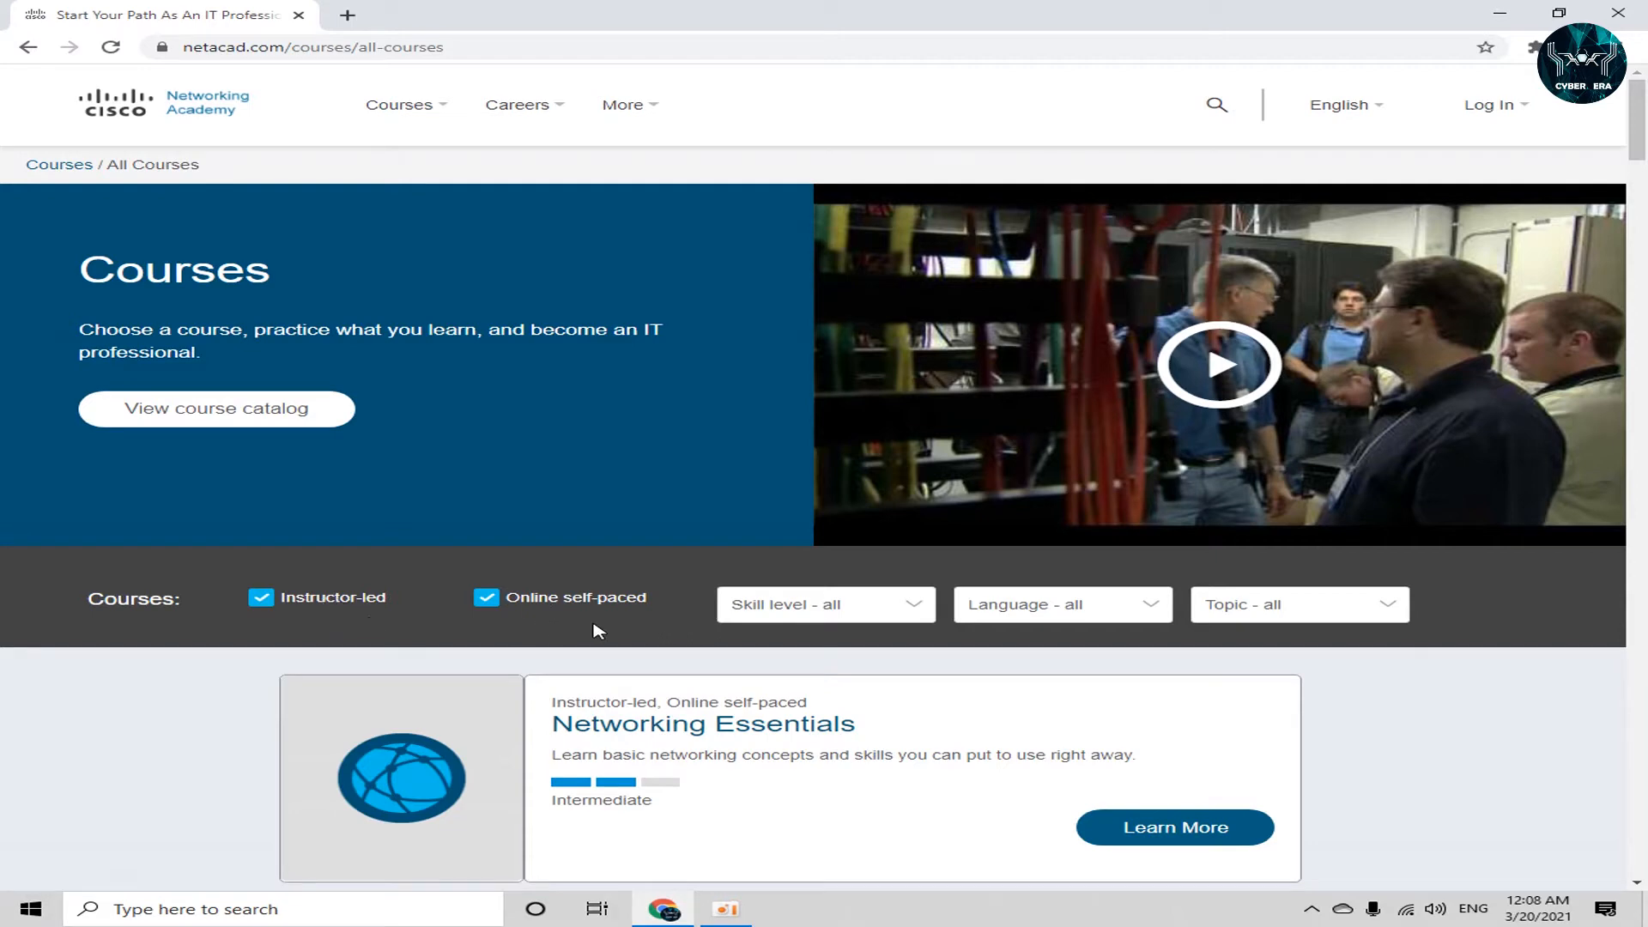
mouse_move(553, 616)
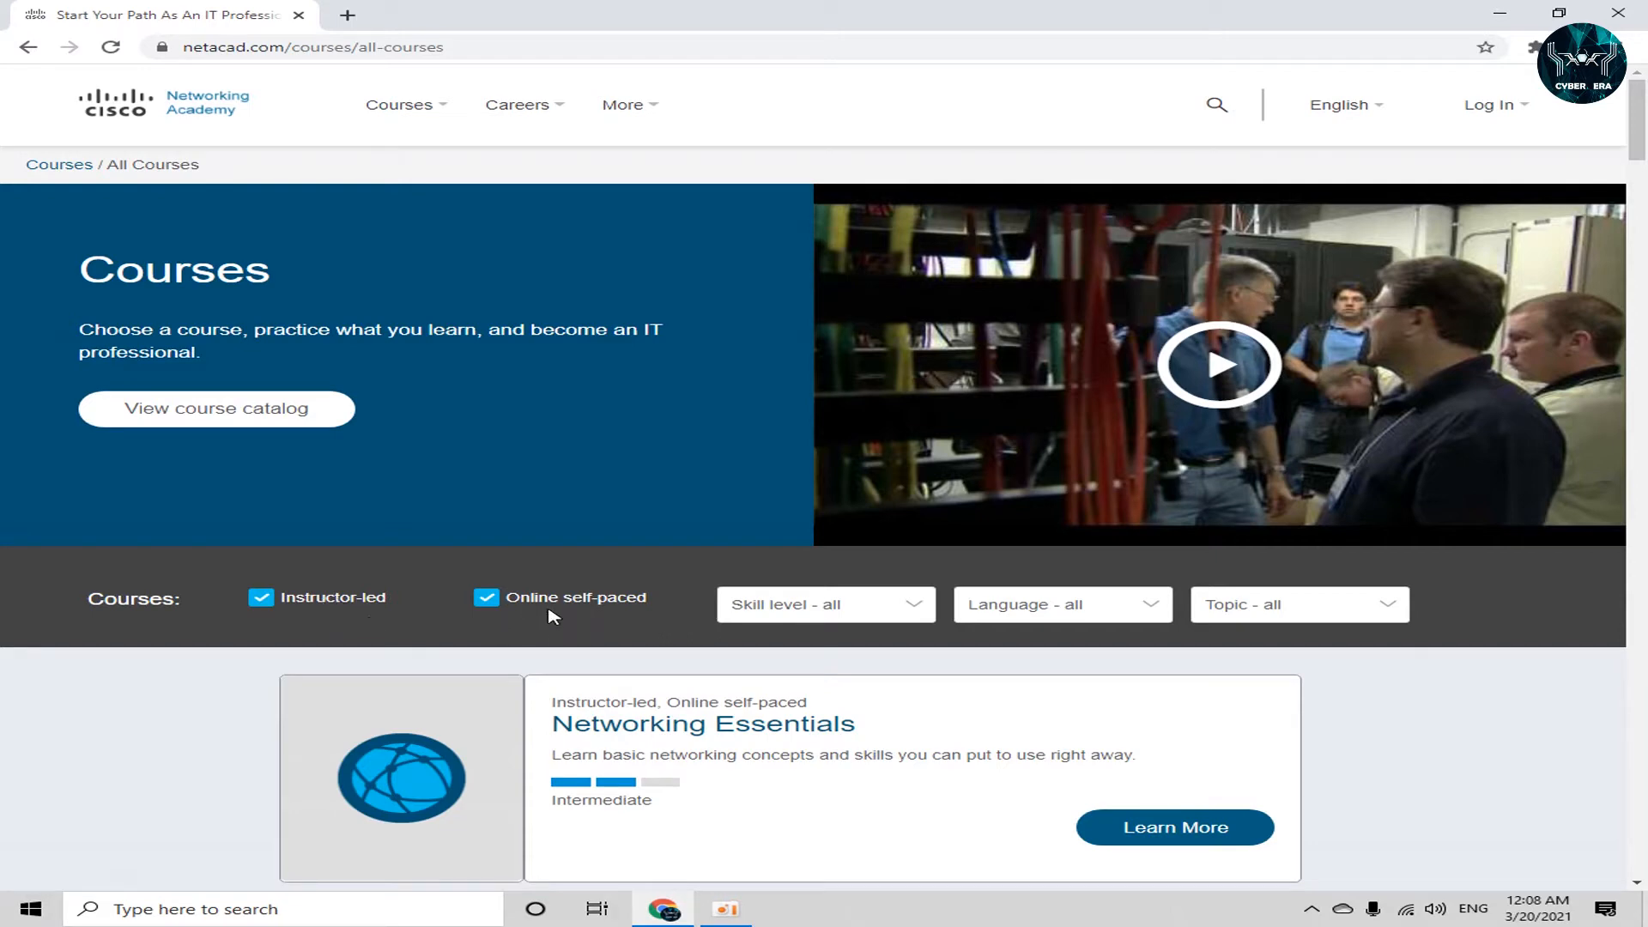
mouse_move(540, 611)
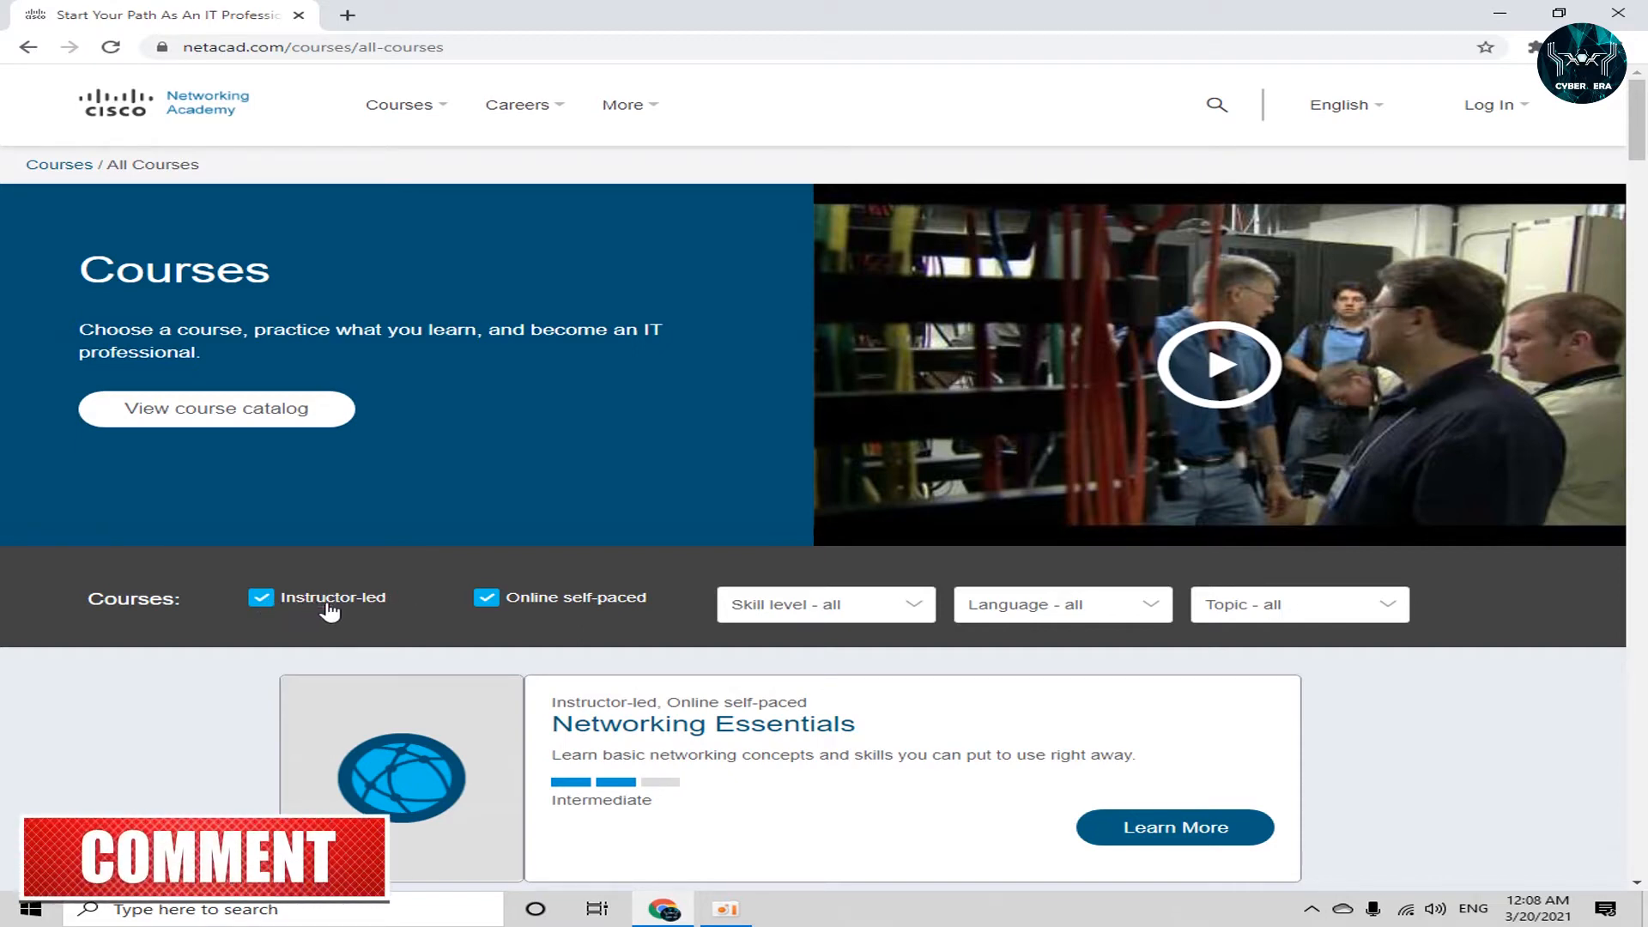
Filter the catalog to exclude instructor-led courses and show only English-language courses
left_click(261, 597)
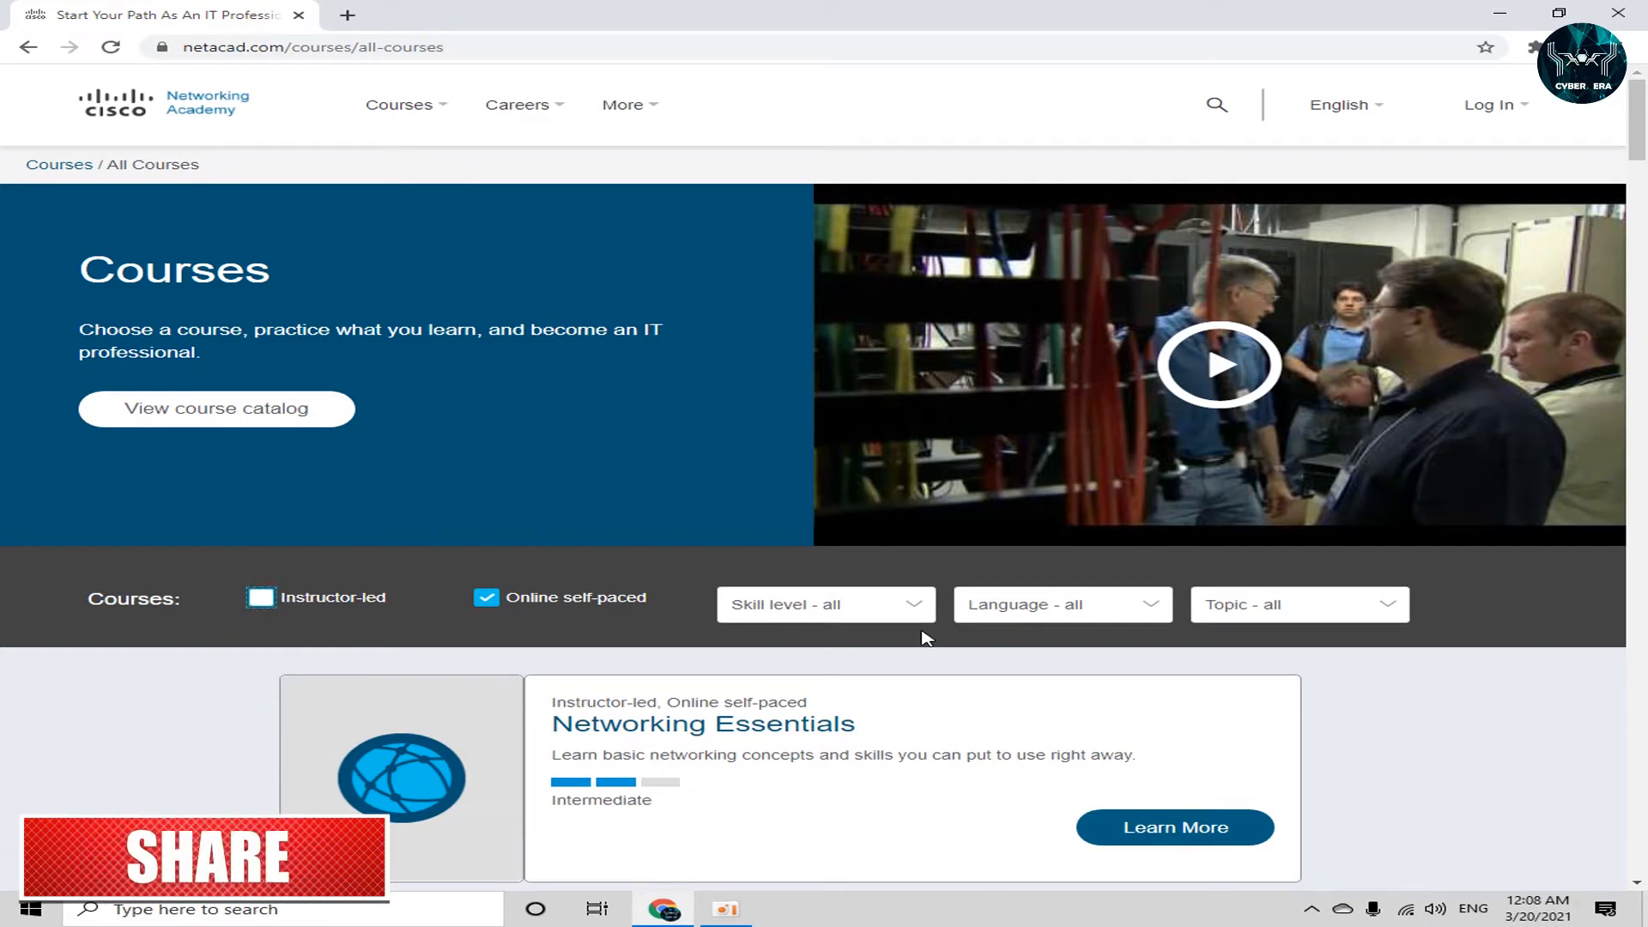
left_click(824, 604)
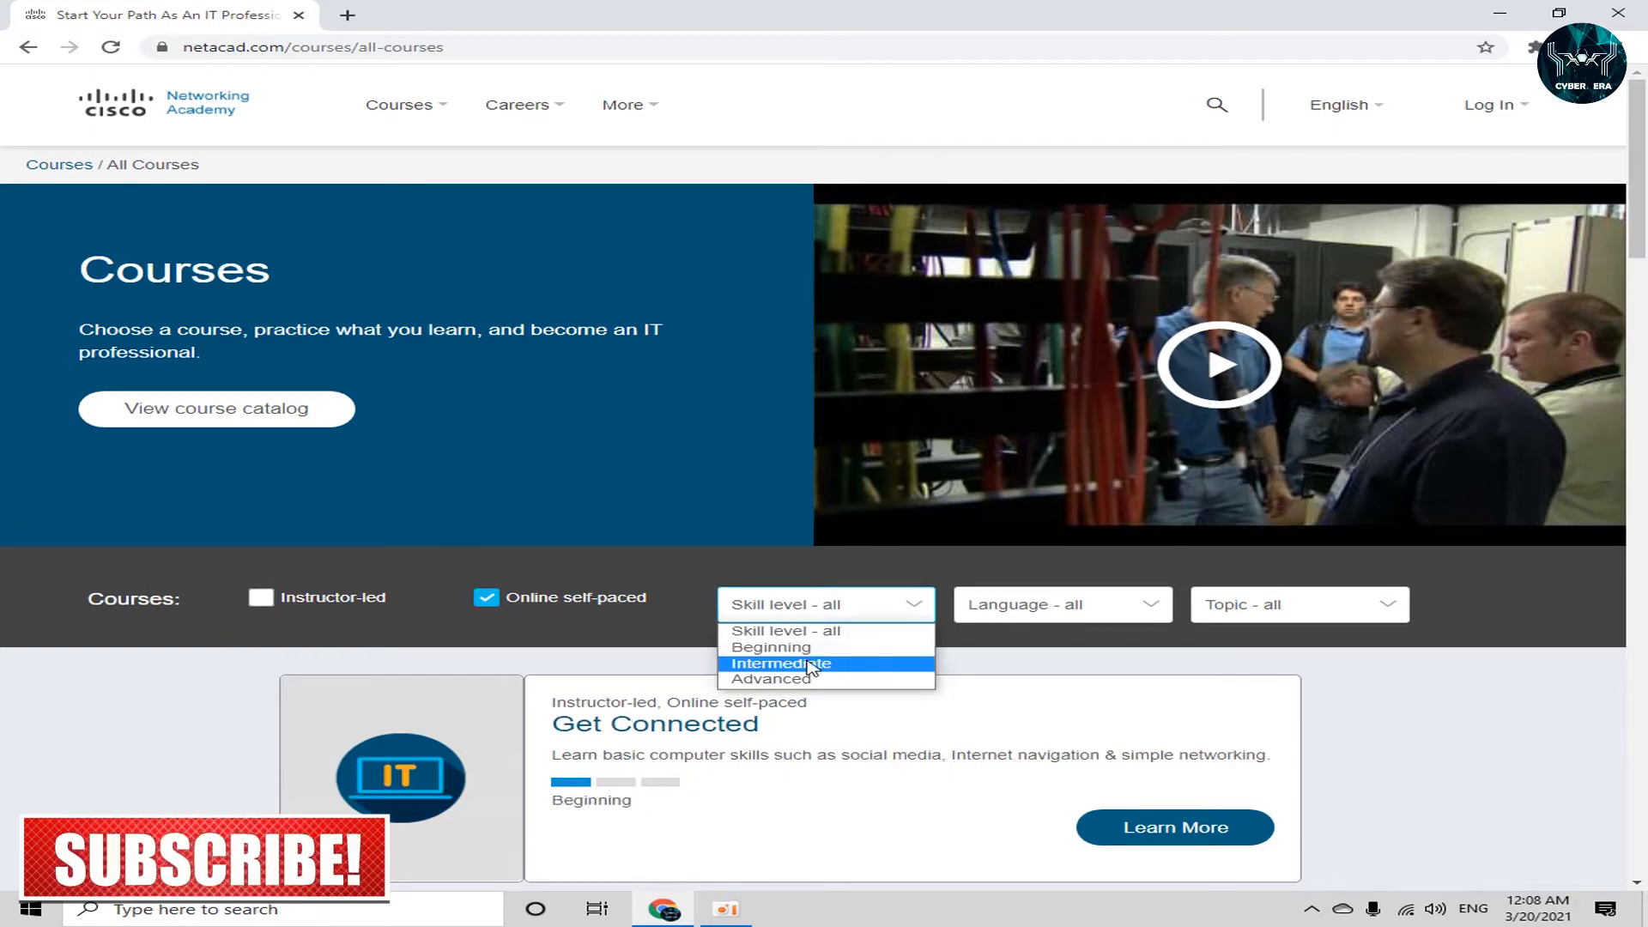
mouse_move(824, 683)
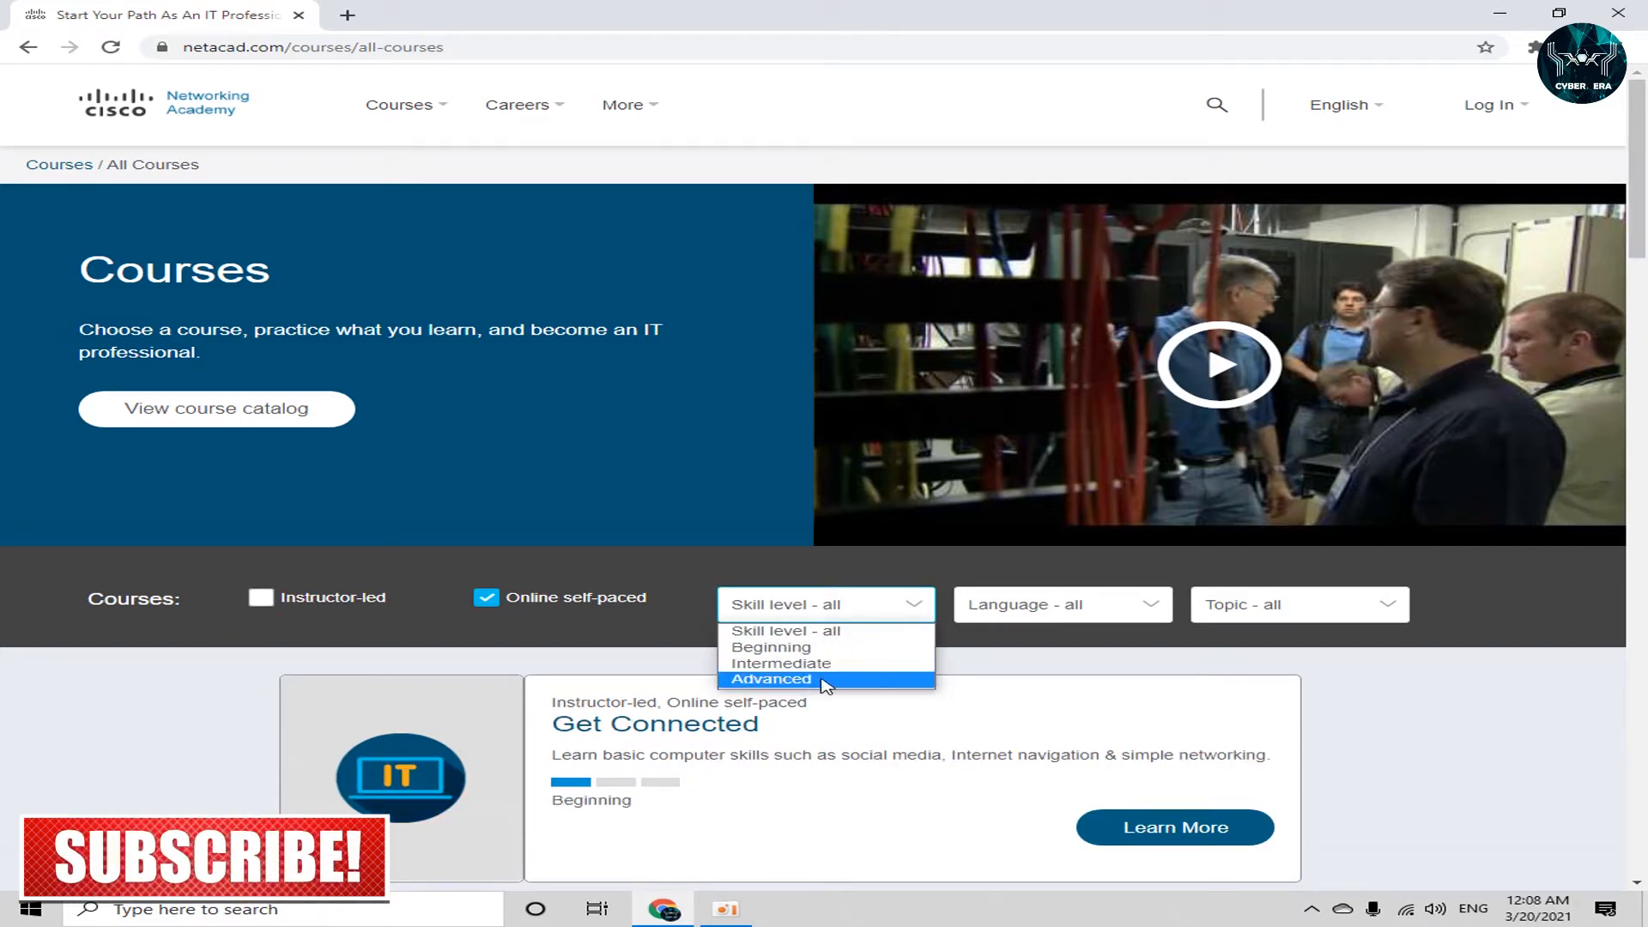
mouse_move(809, 649)
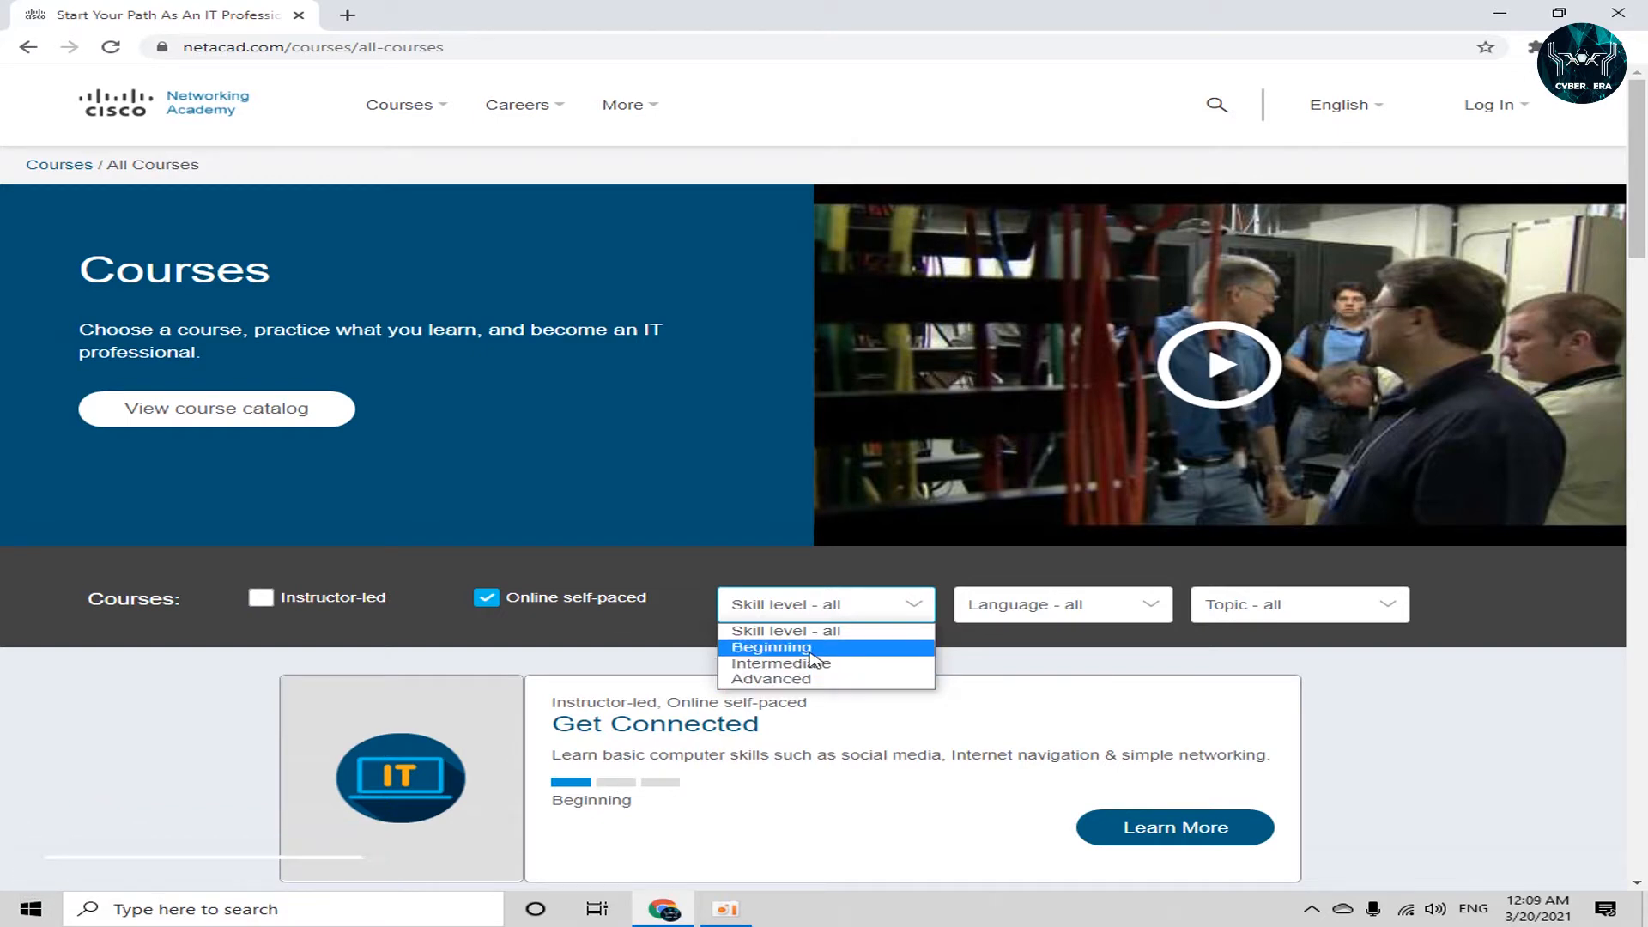
mouse_move(774, 652)
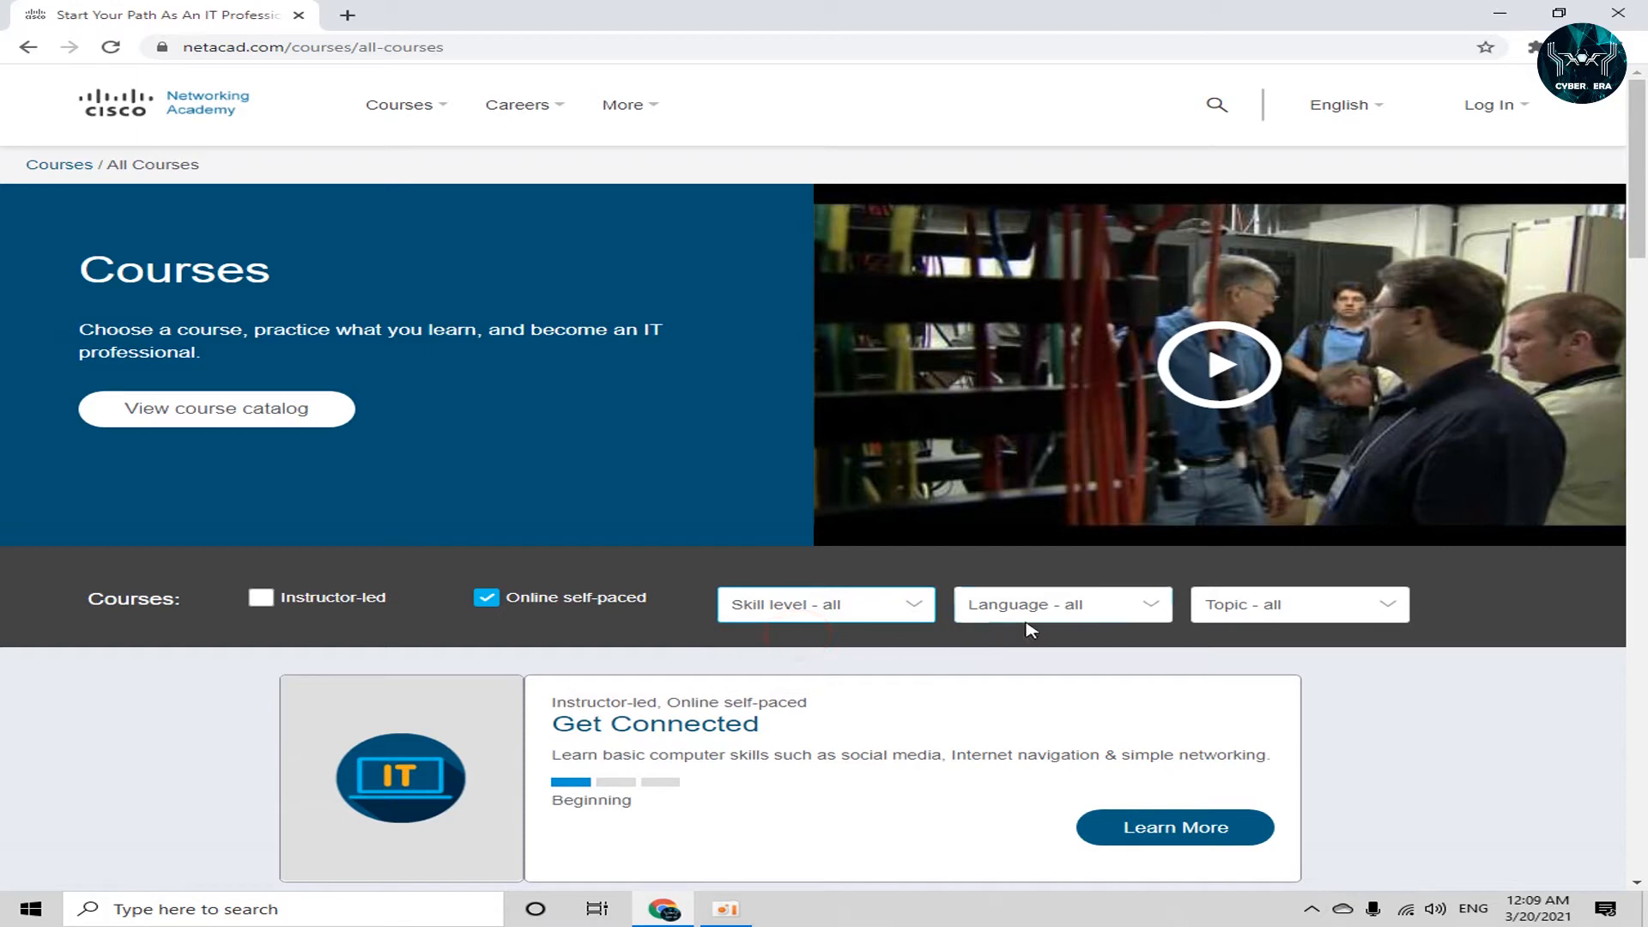
left_click(1063, 604)
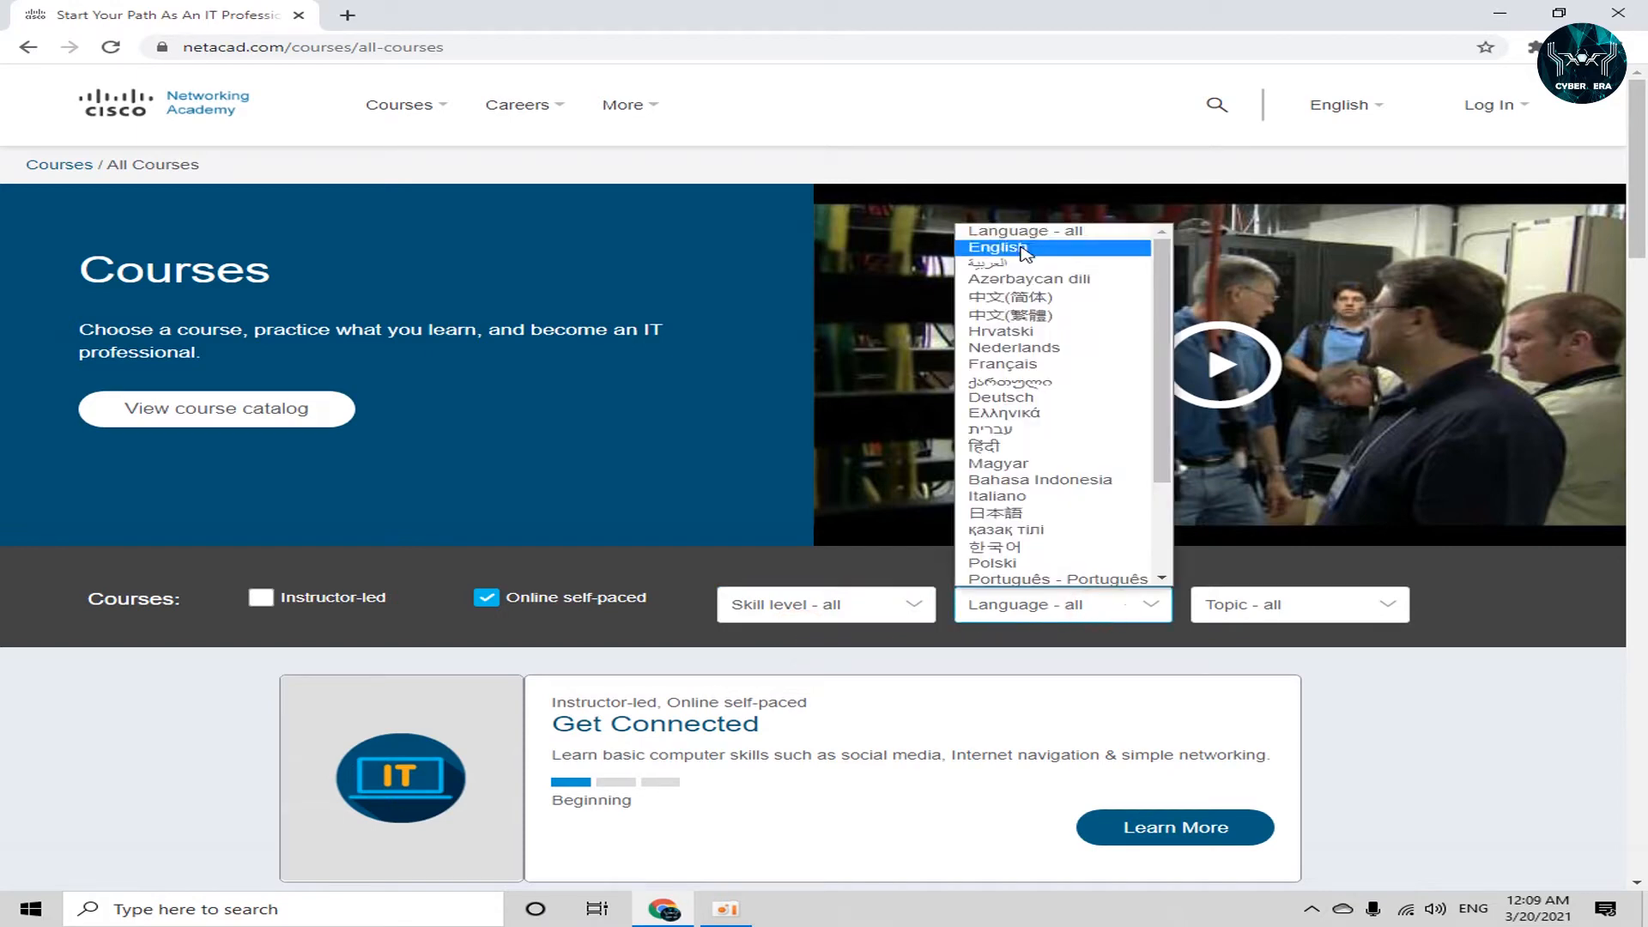
left_click(996, 248)
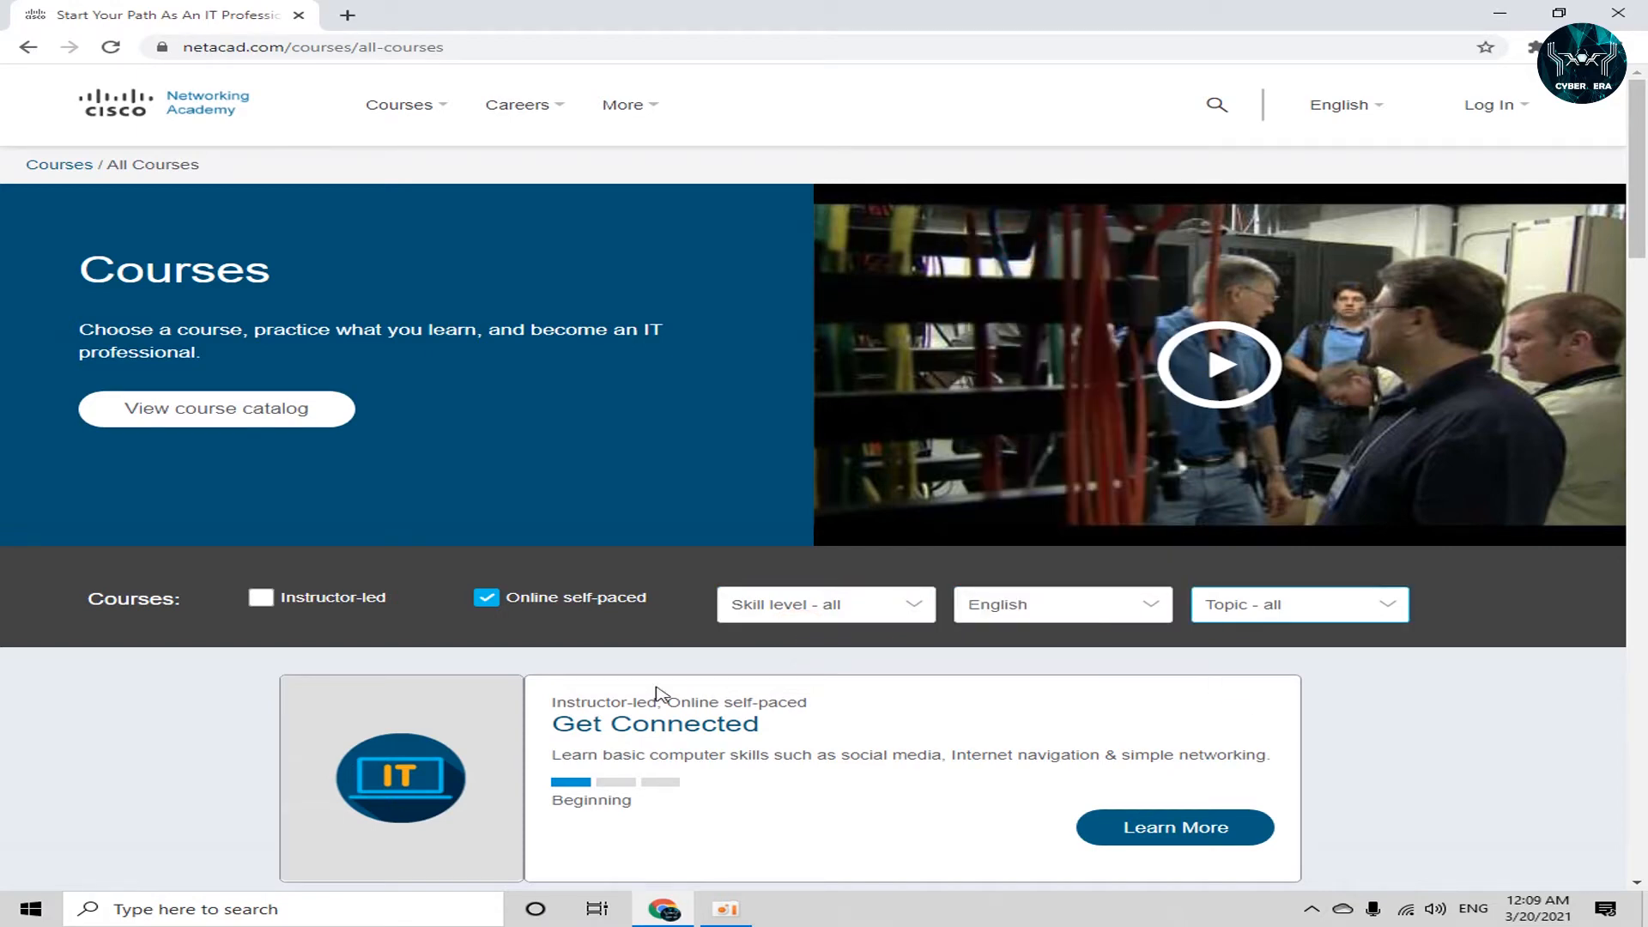
Scroll the All Courses page down to the Networking Essentials course card
scroll("down", 3)
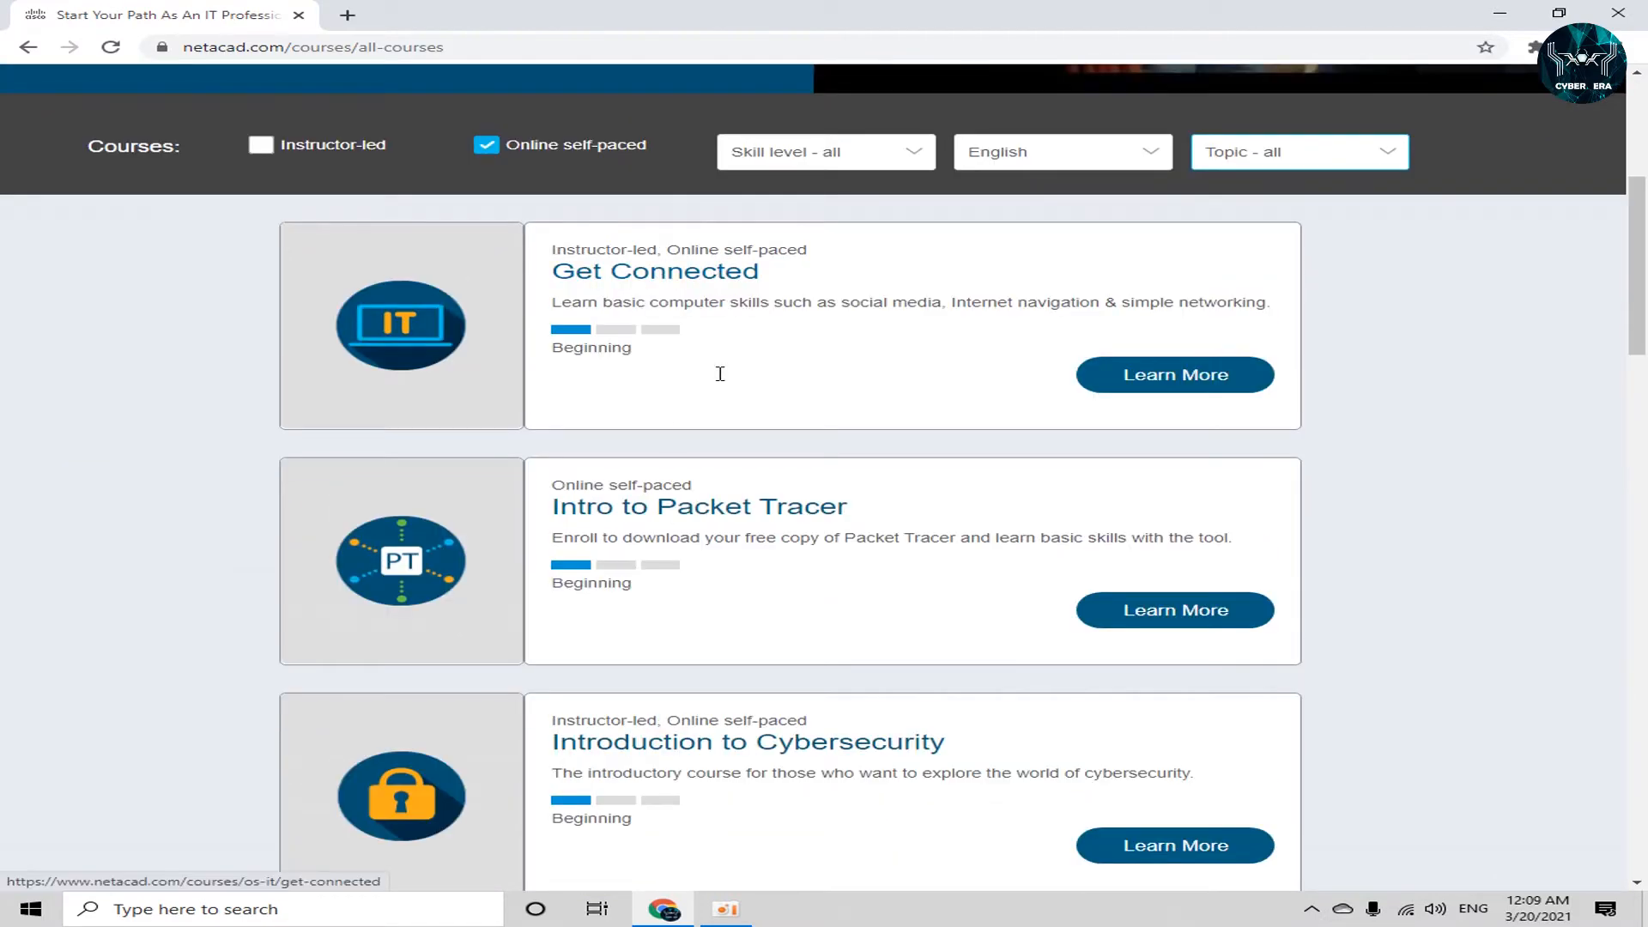
scroll("down", 3)
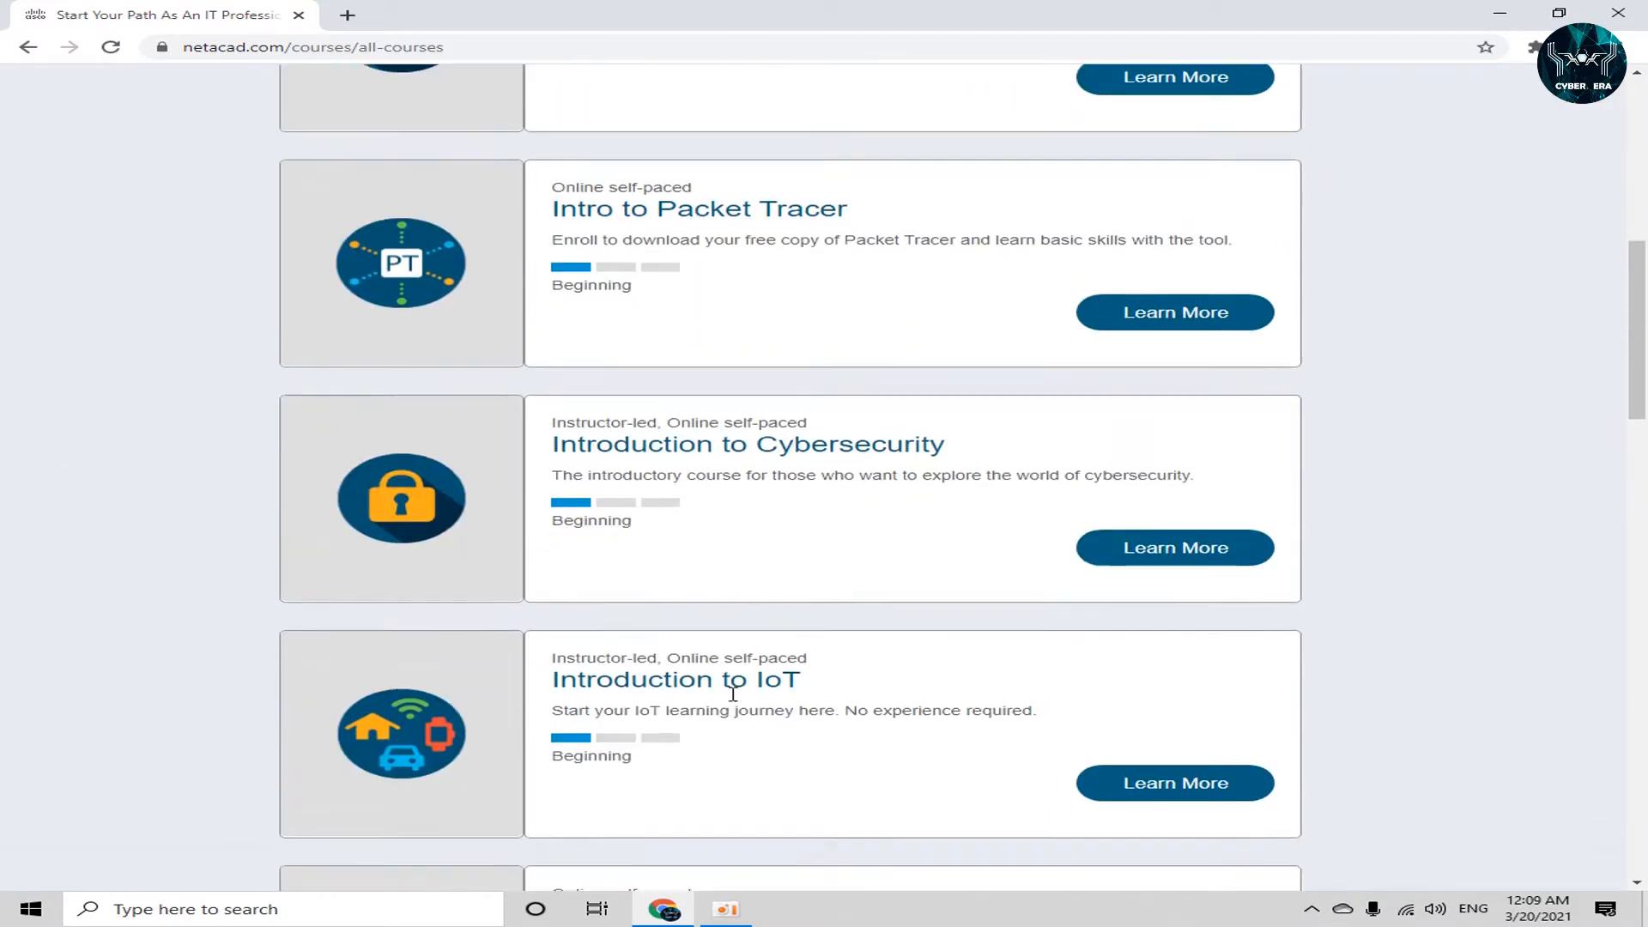
scroll("down", 3)
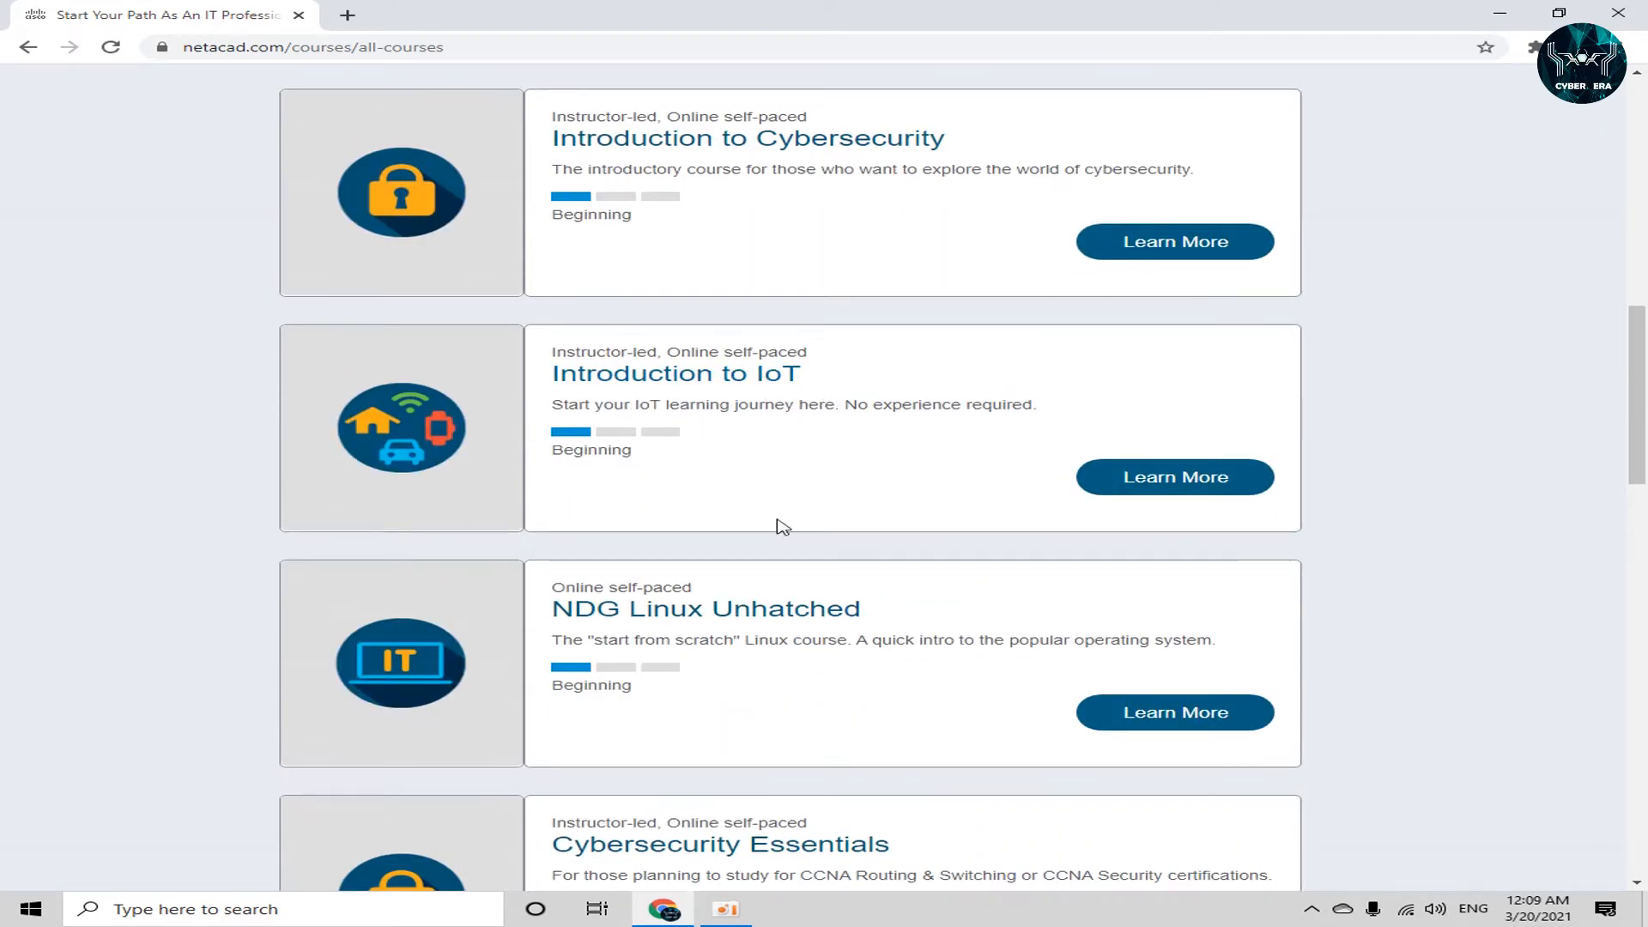
scroll("down", 3)
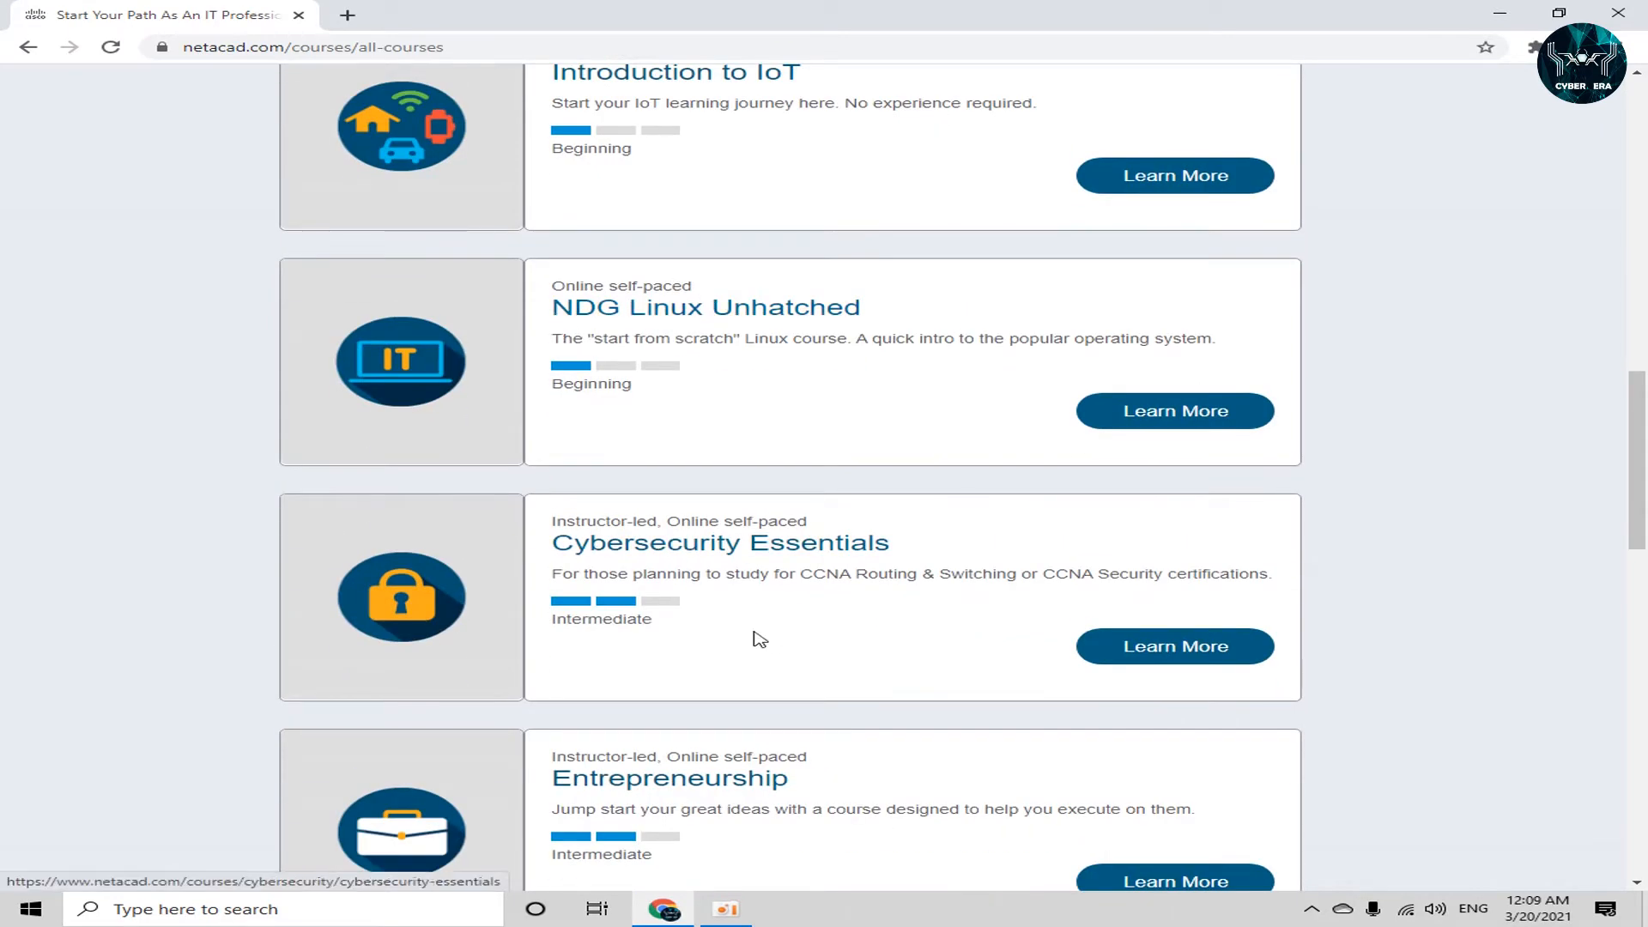
scroll("down", 3)
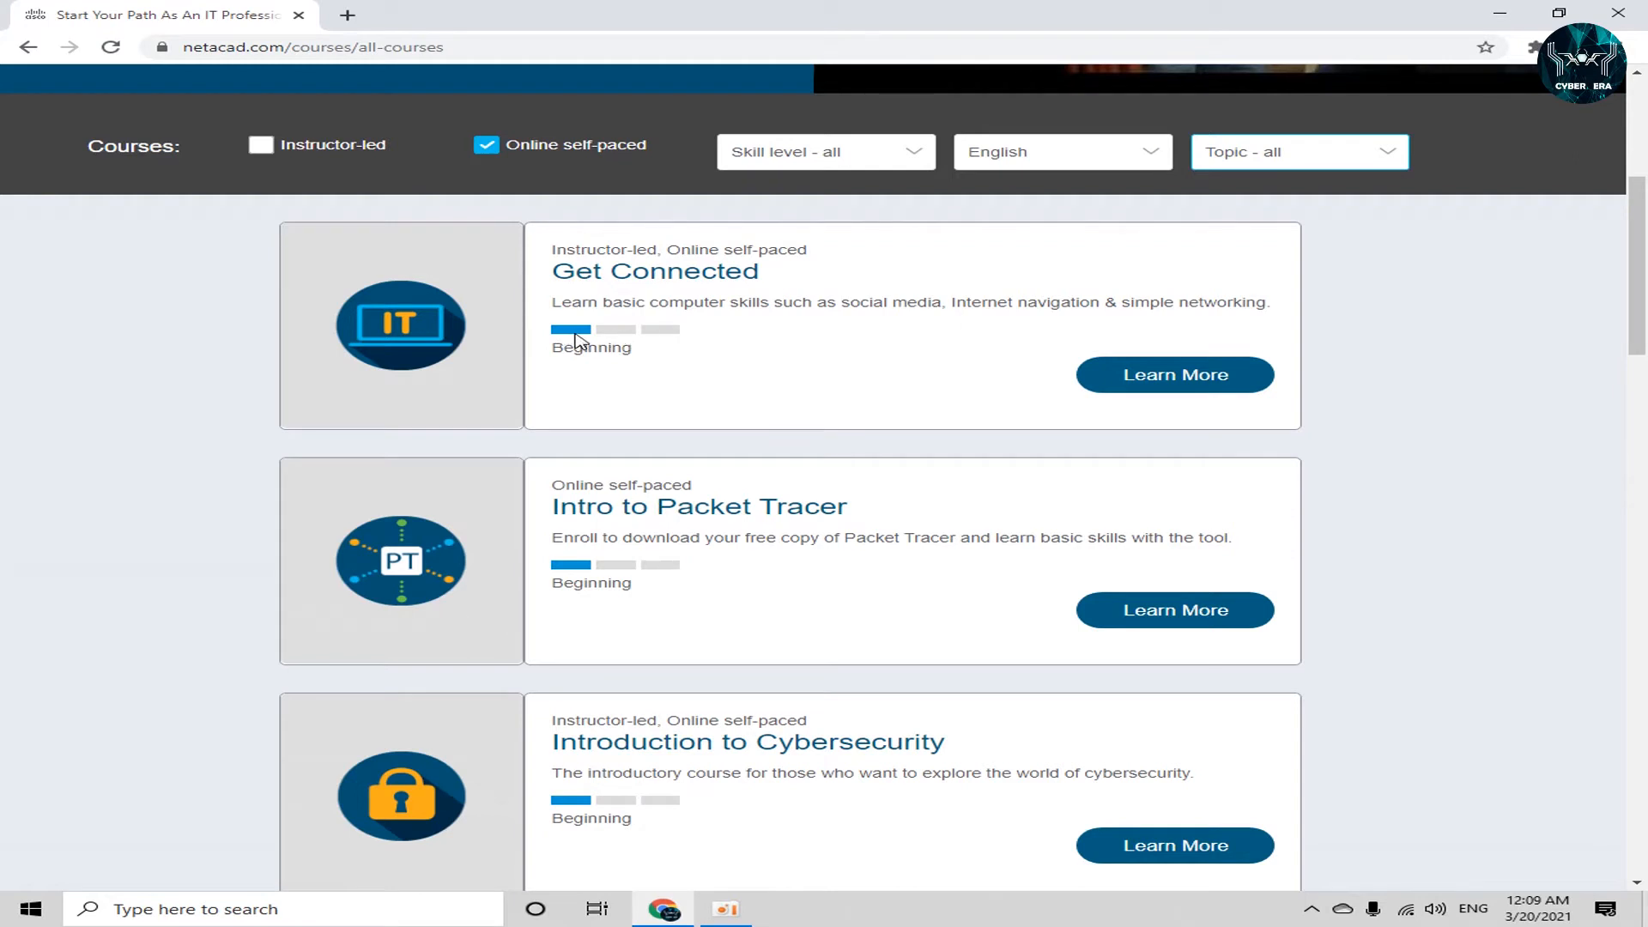
mouse_move(590, 368)
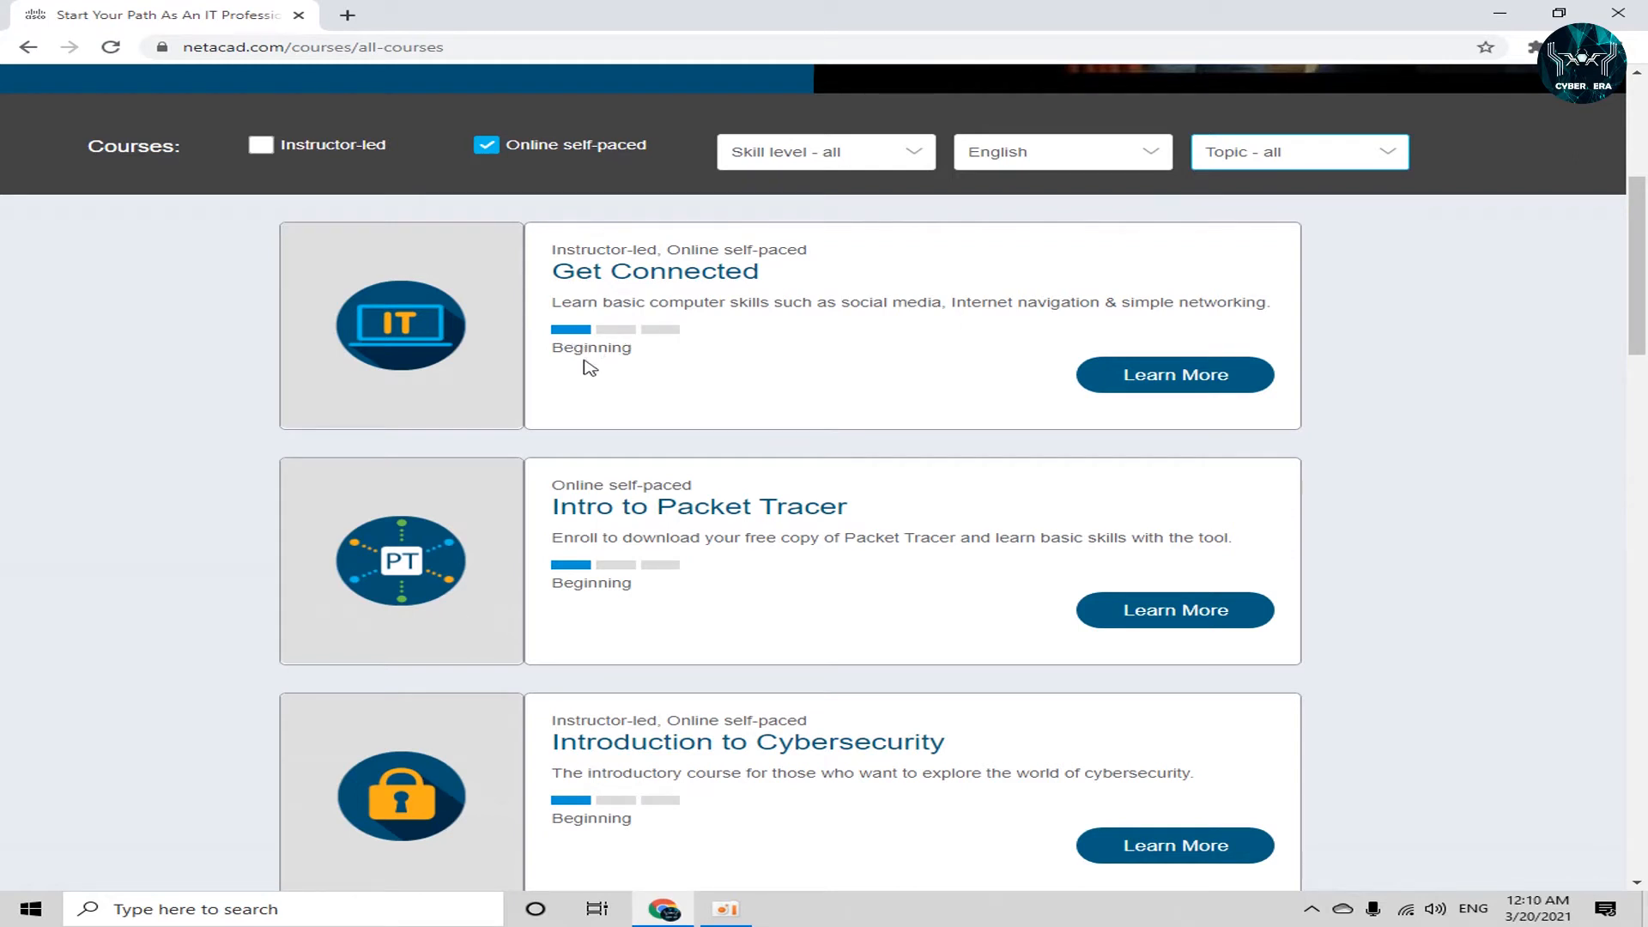
mouse_move(510, 357)
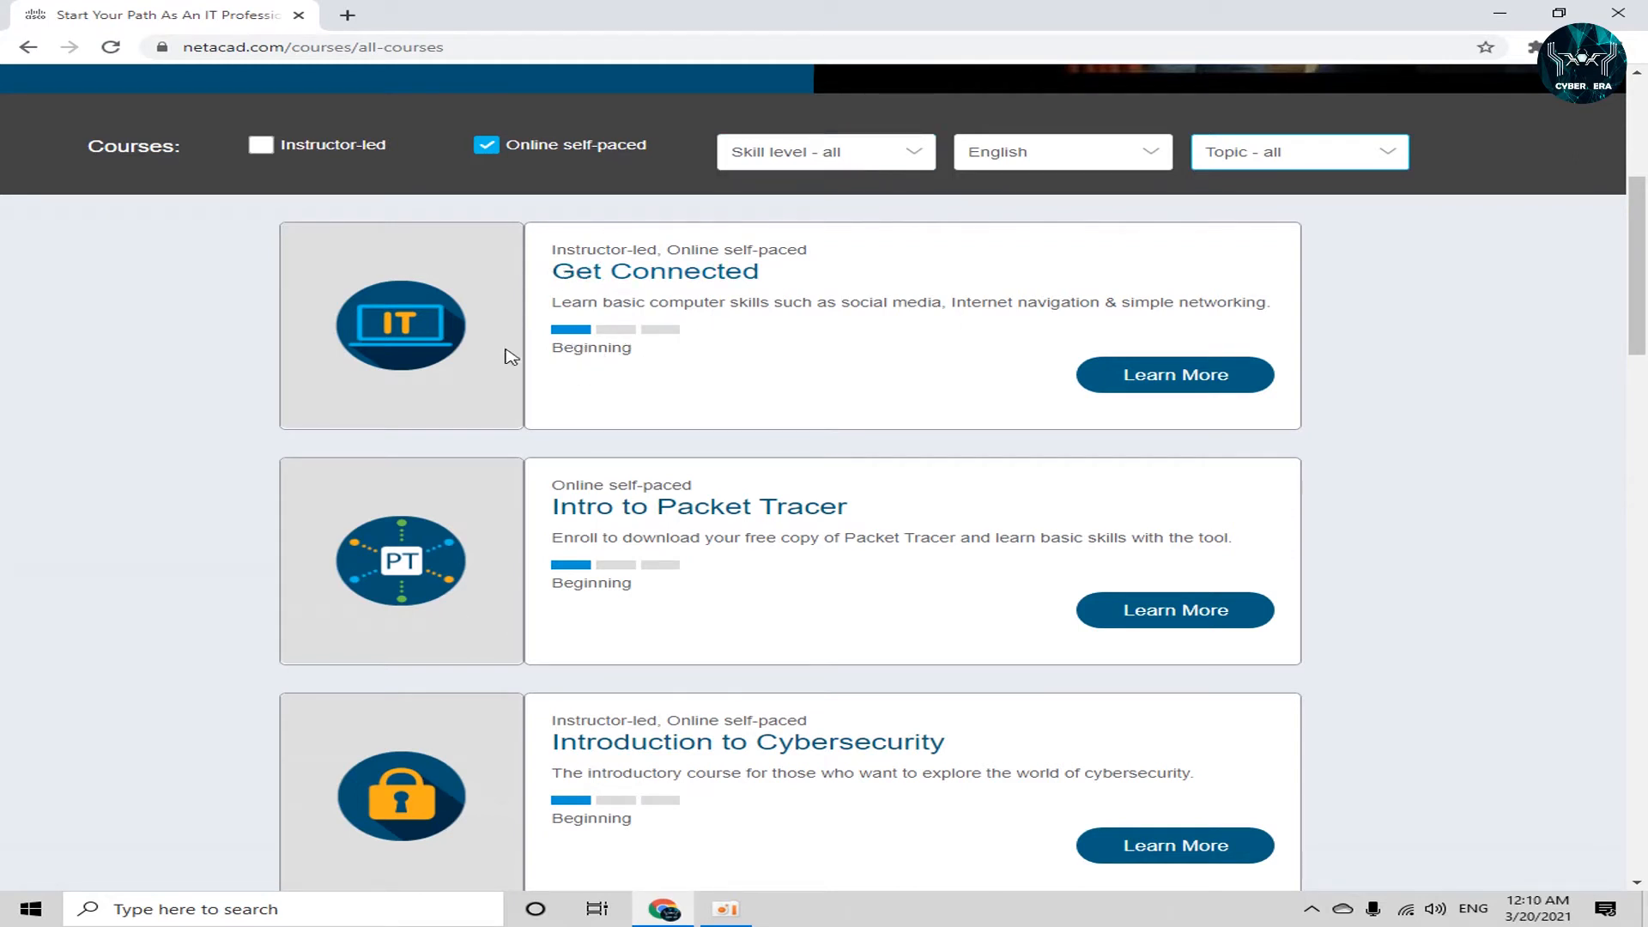
scroll("down", 3)
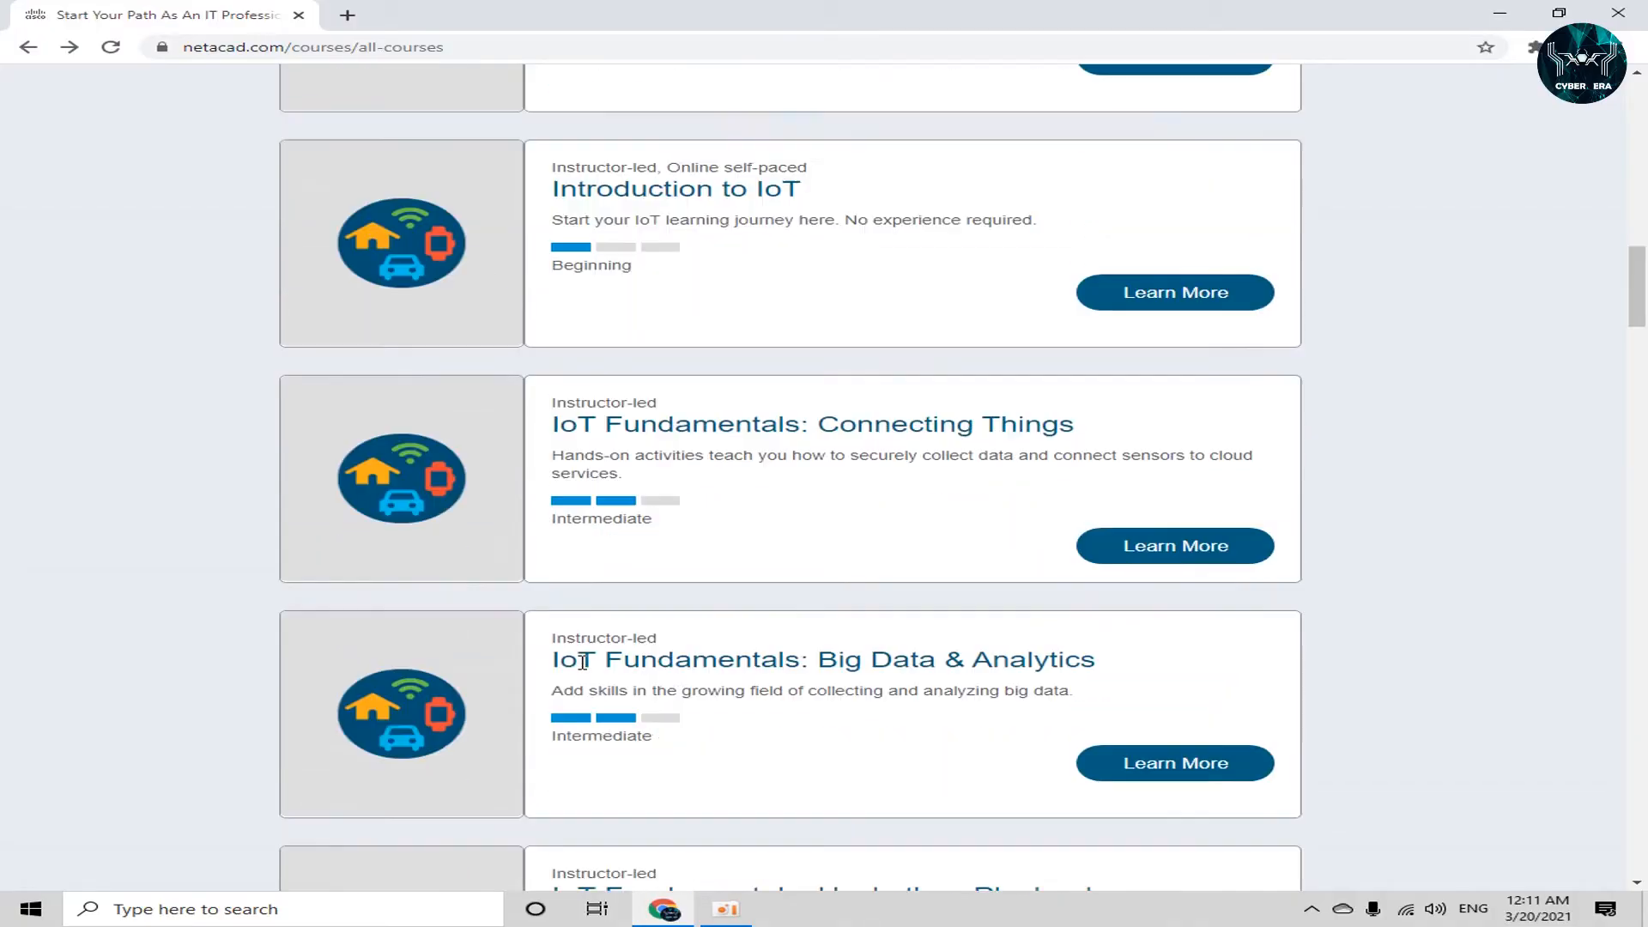
scroll("down", 3)
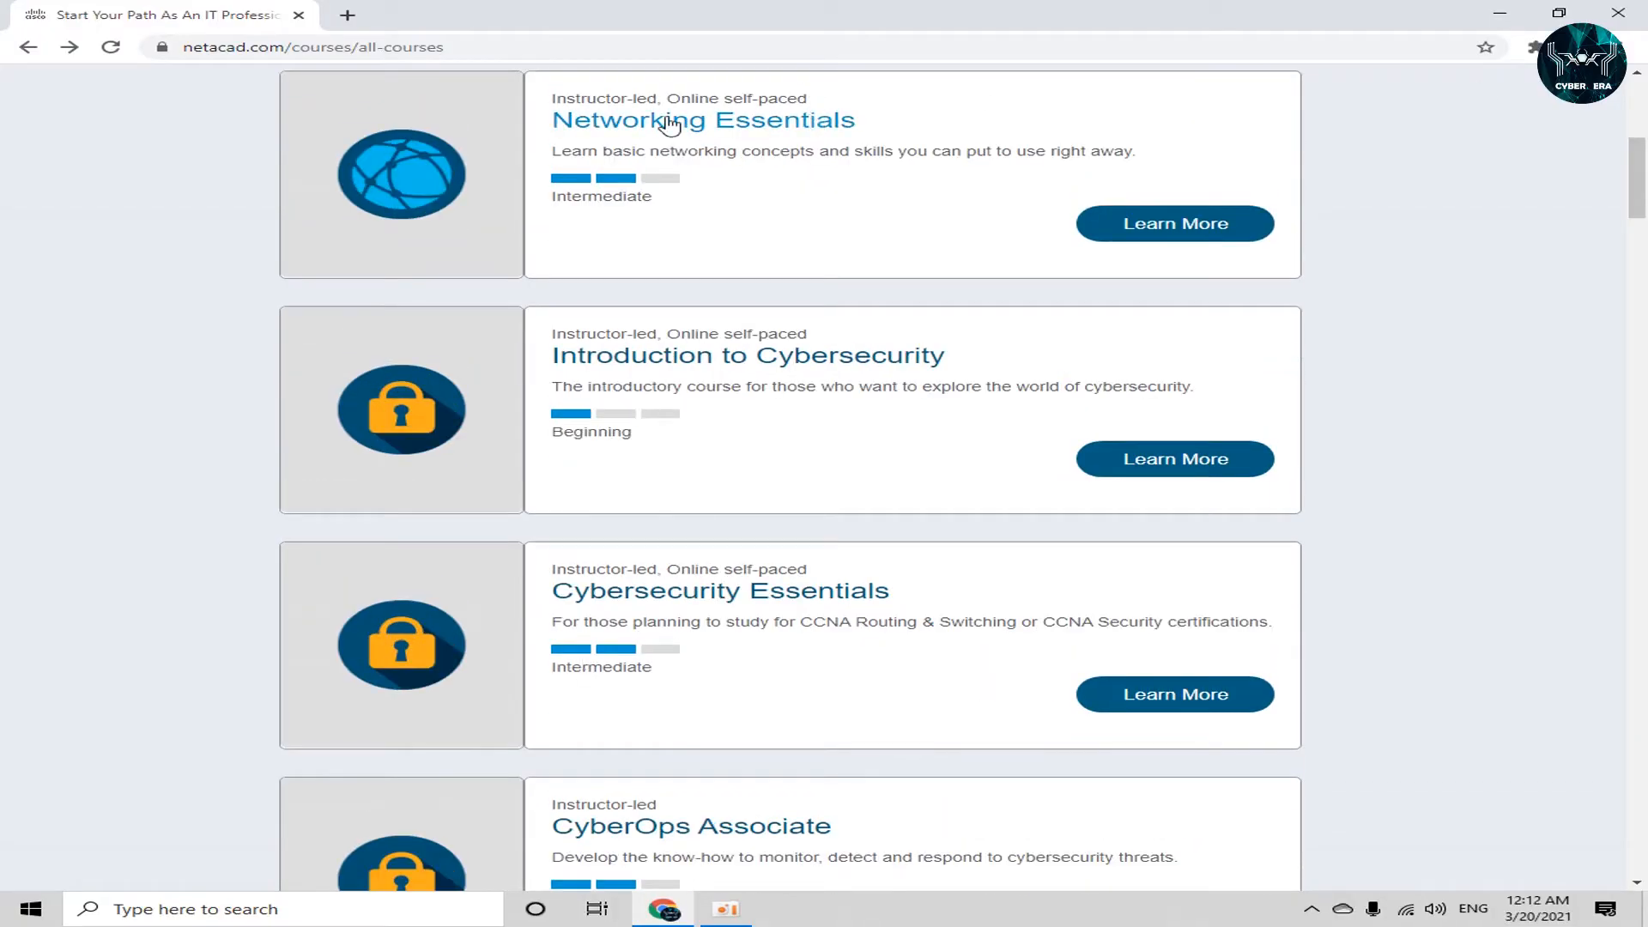
mouse_move(563, 189)
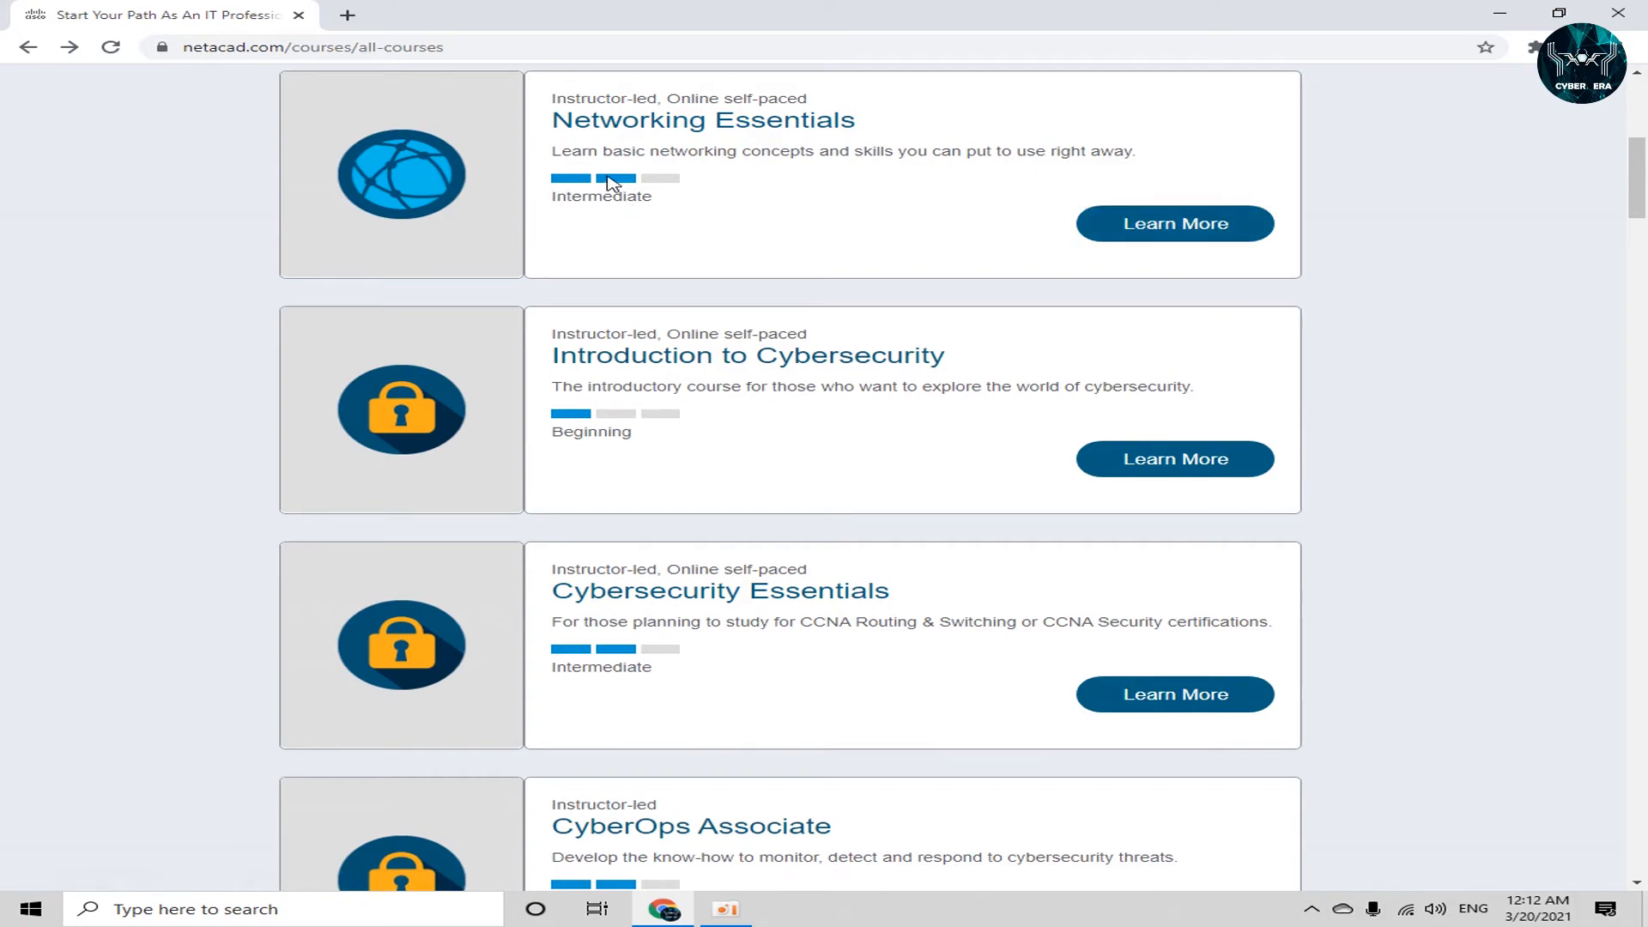
mouse_move(1168, 238)
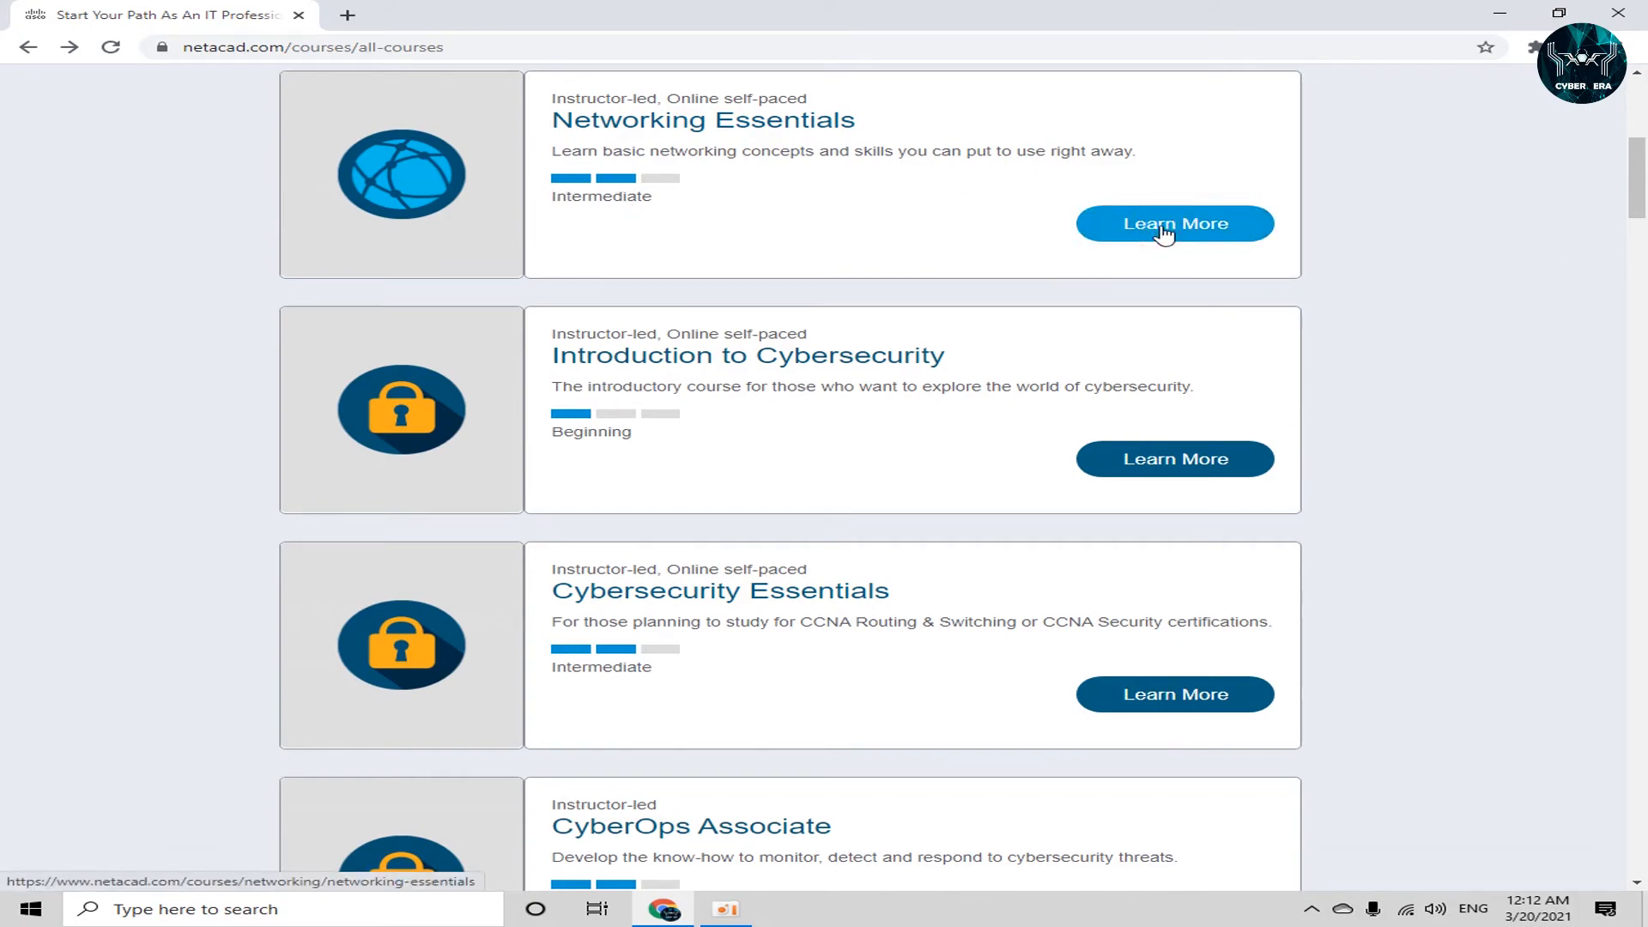
View the Networking Essentials details, highlighting the Intermediate level, achievements and core skills
left_click(1174, 224)
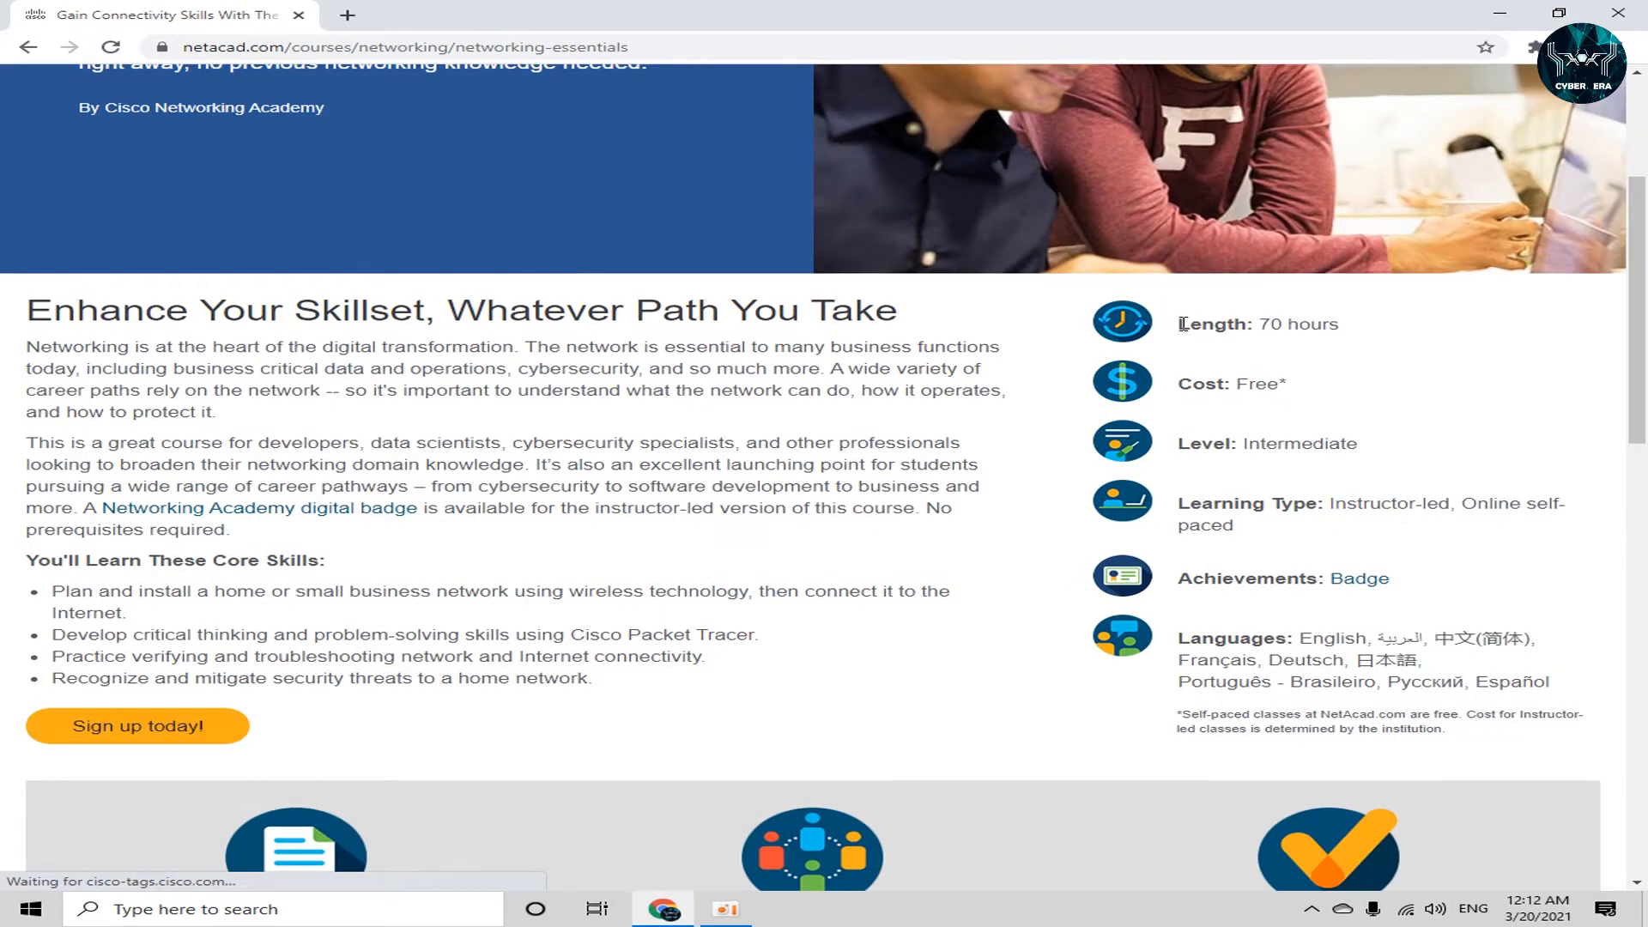
mouse_move(1181, 381)
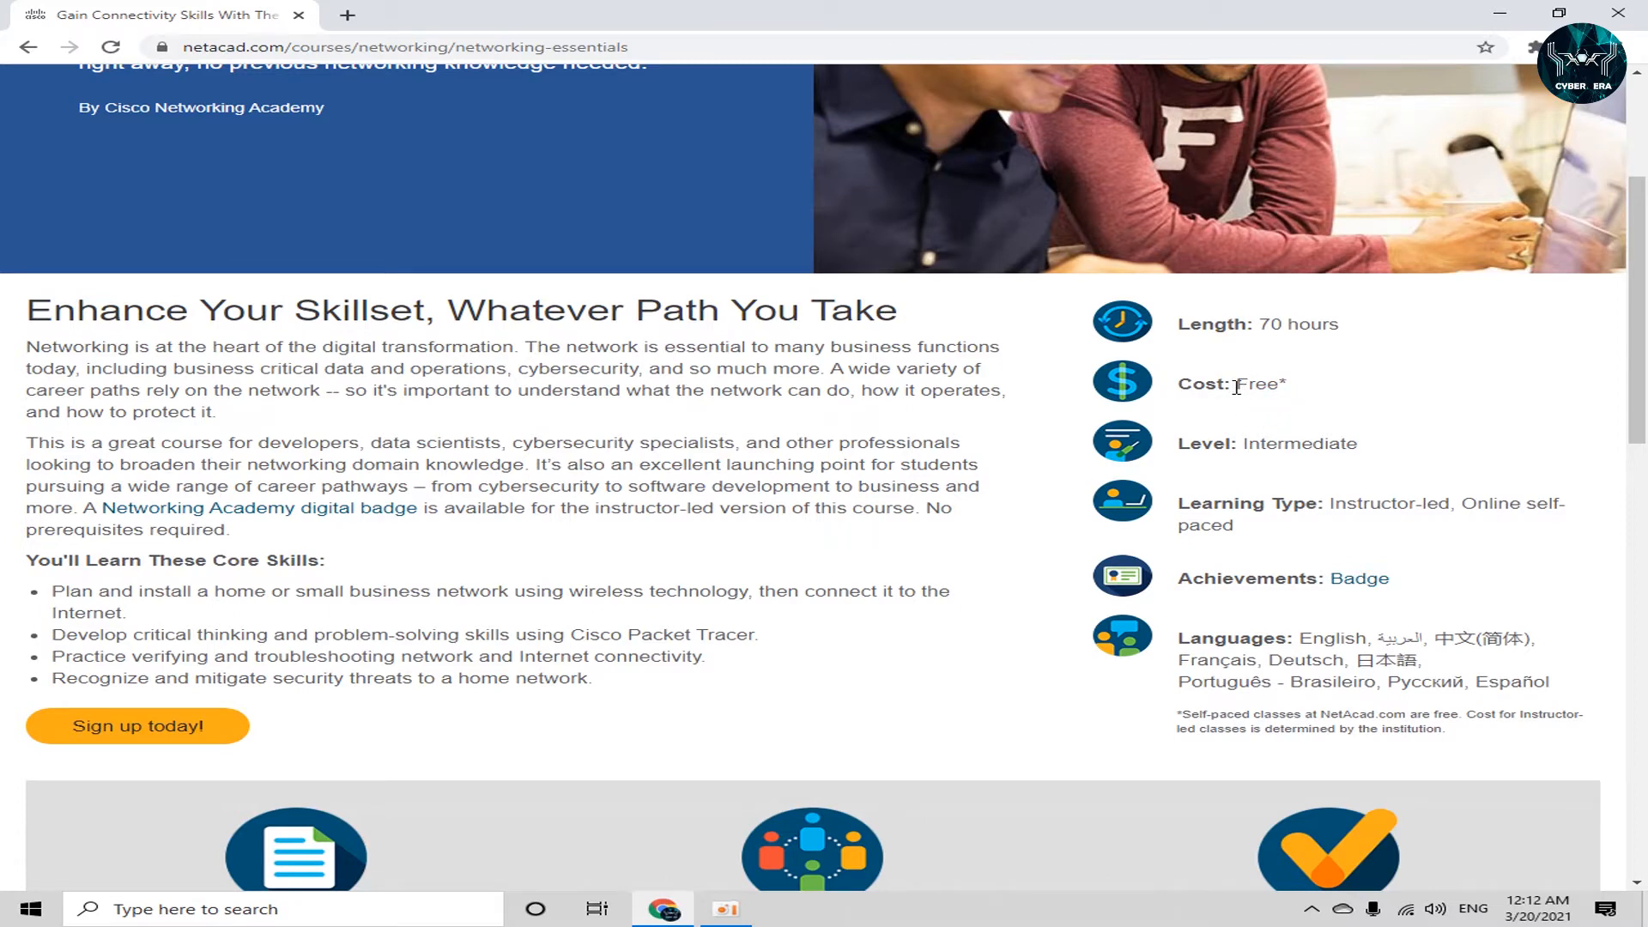
double_click(1303, 442)
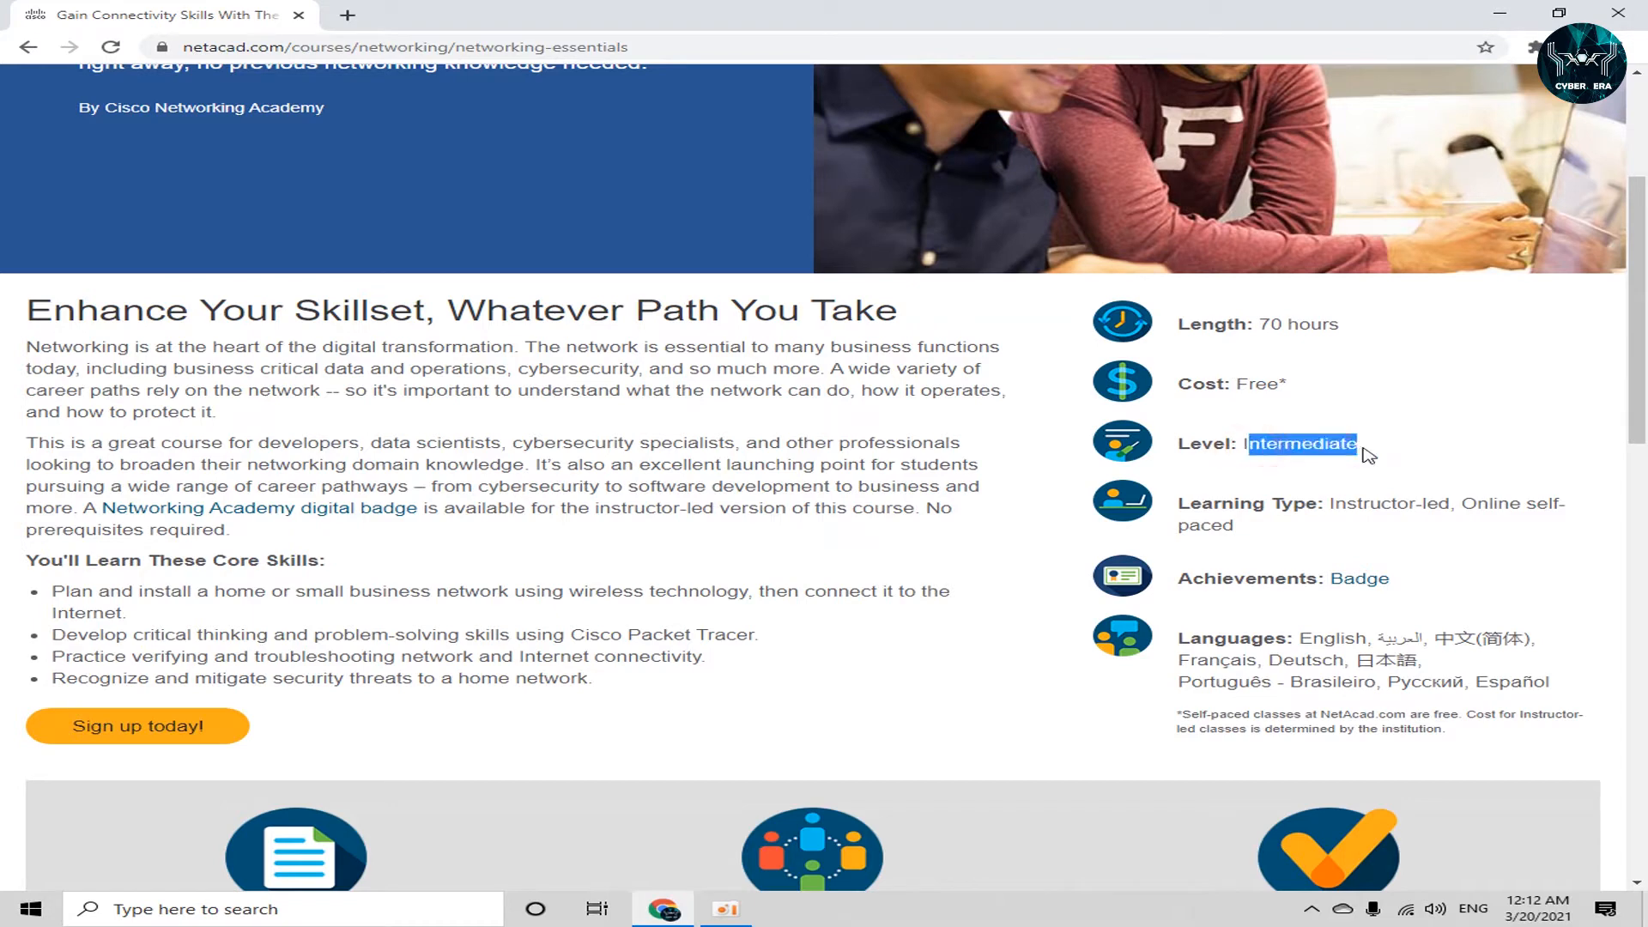
scroll("down", 3)
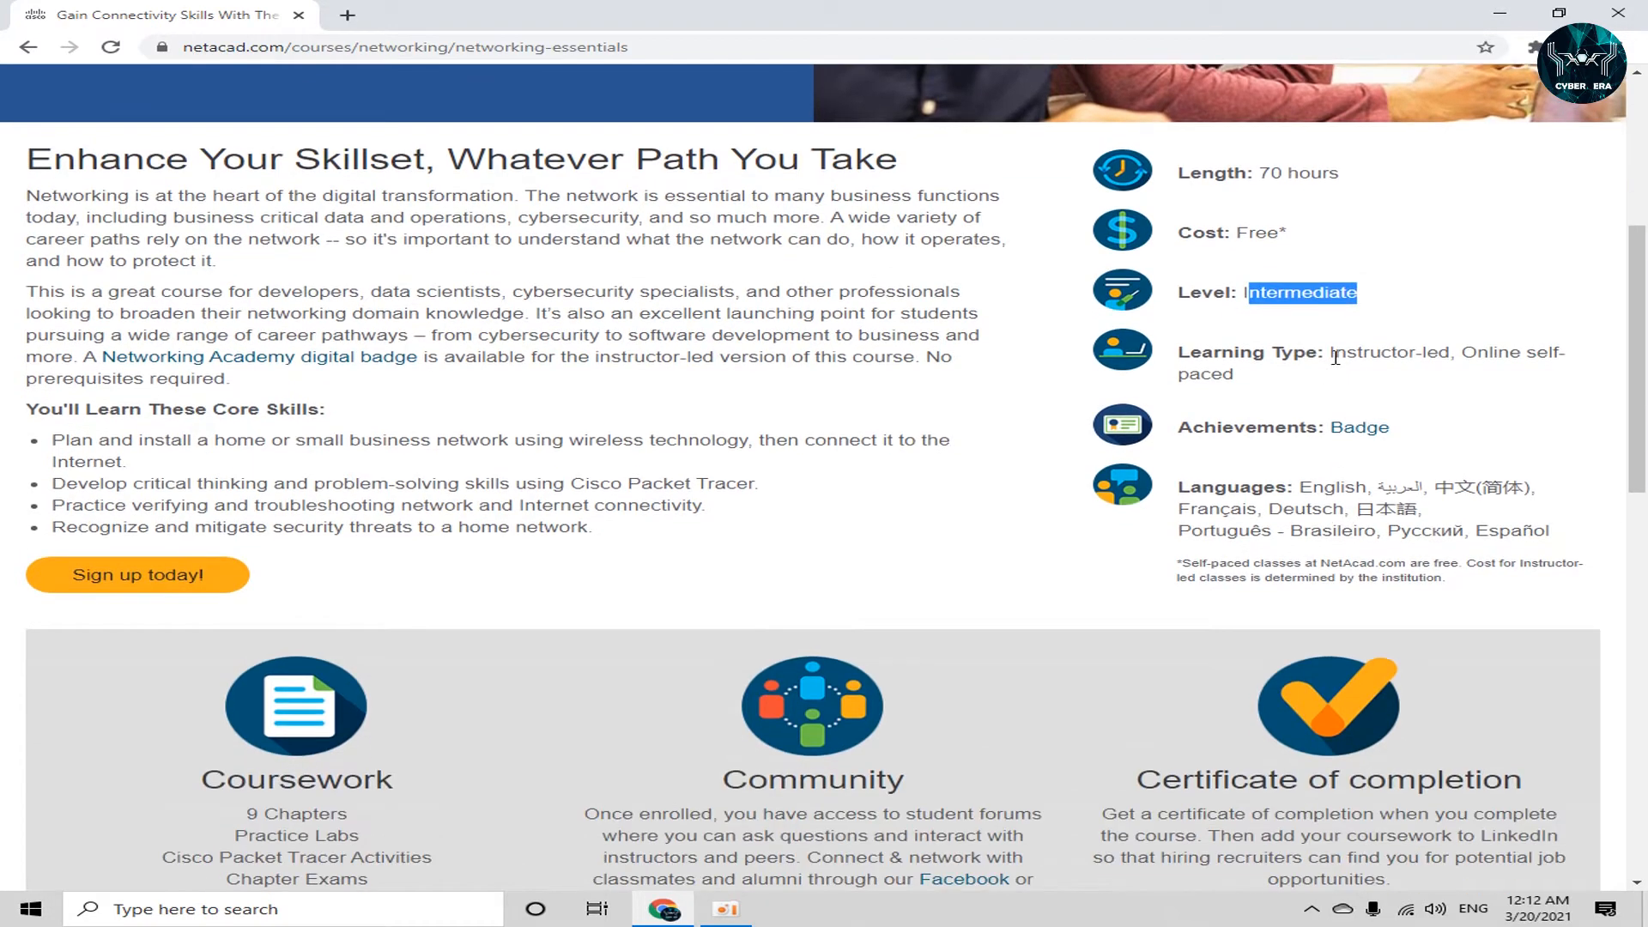
left_click_drag(1340, 351, 1476, 352)
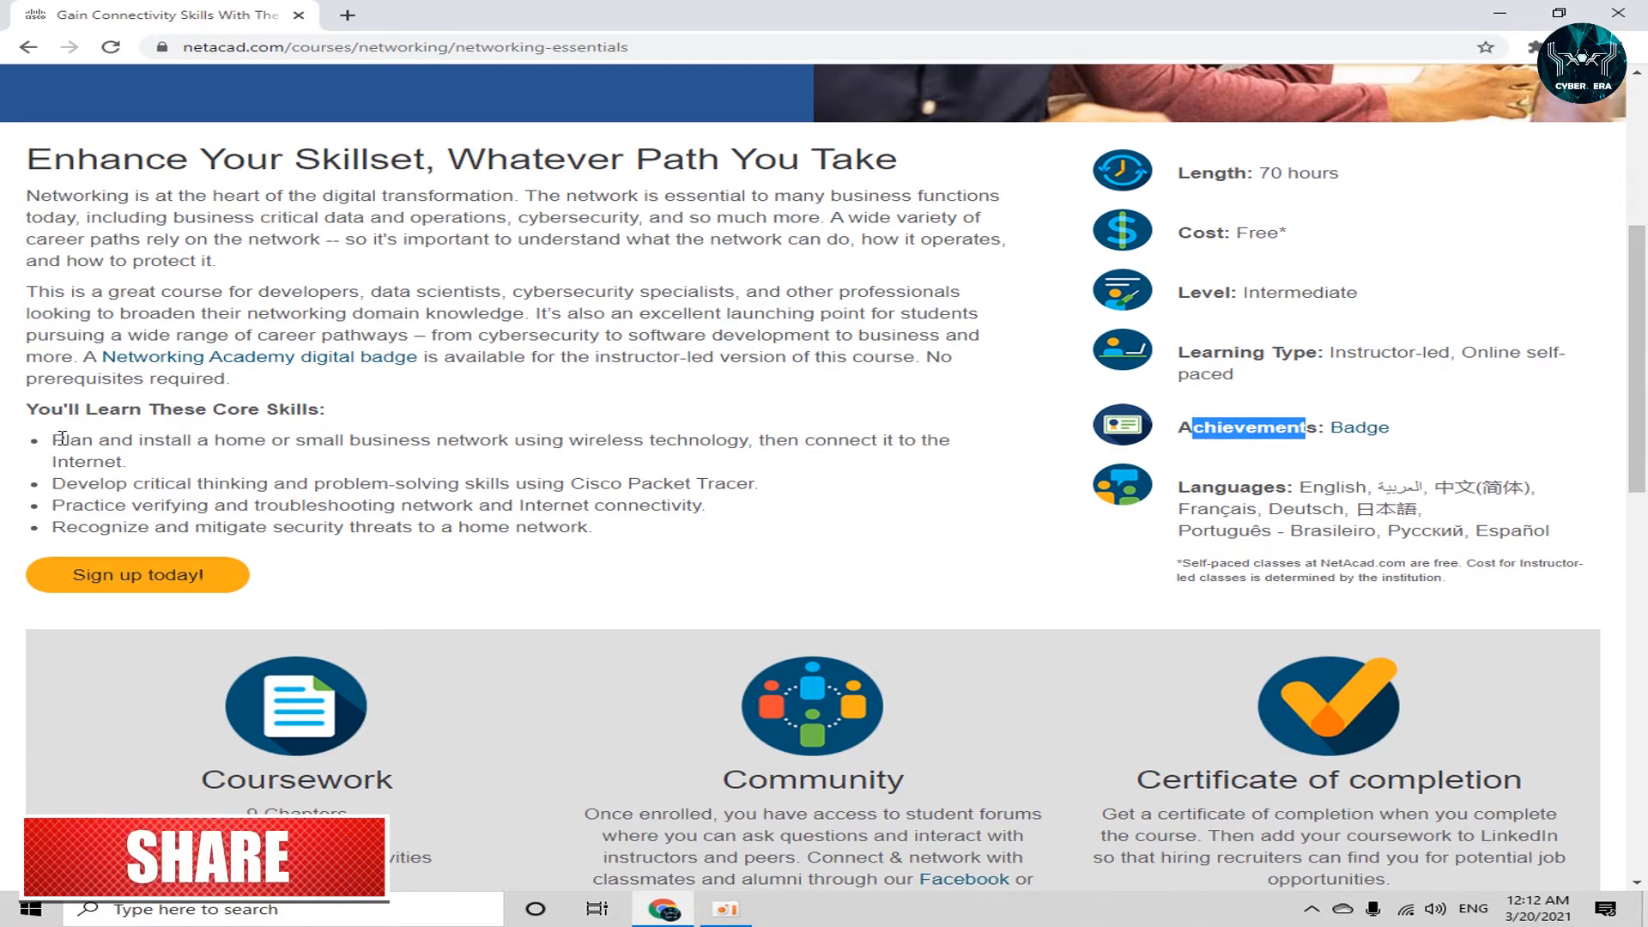
left_click_drag(55, 439, 592, 528)
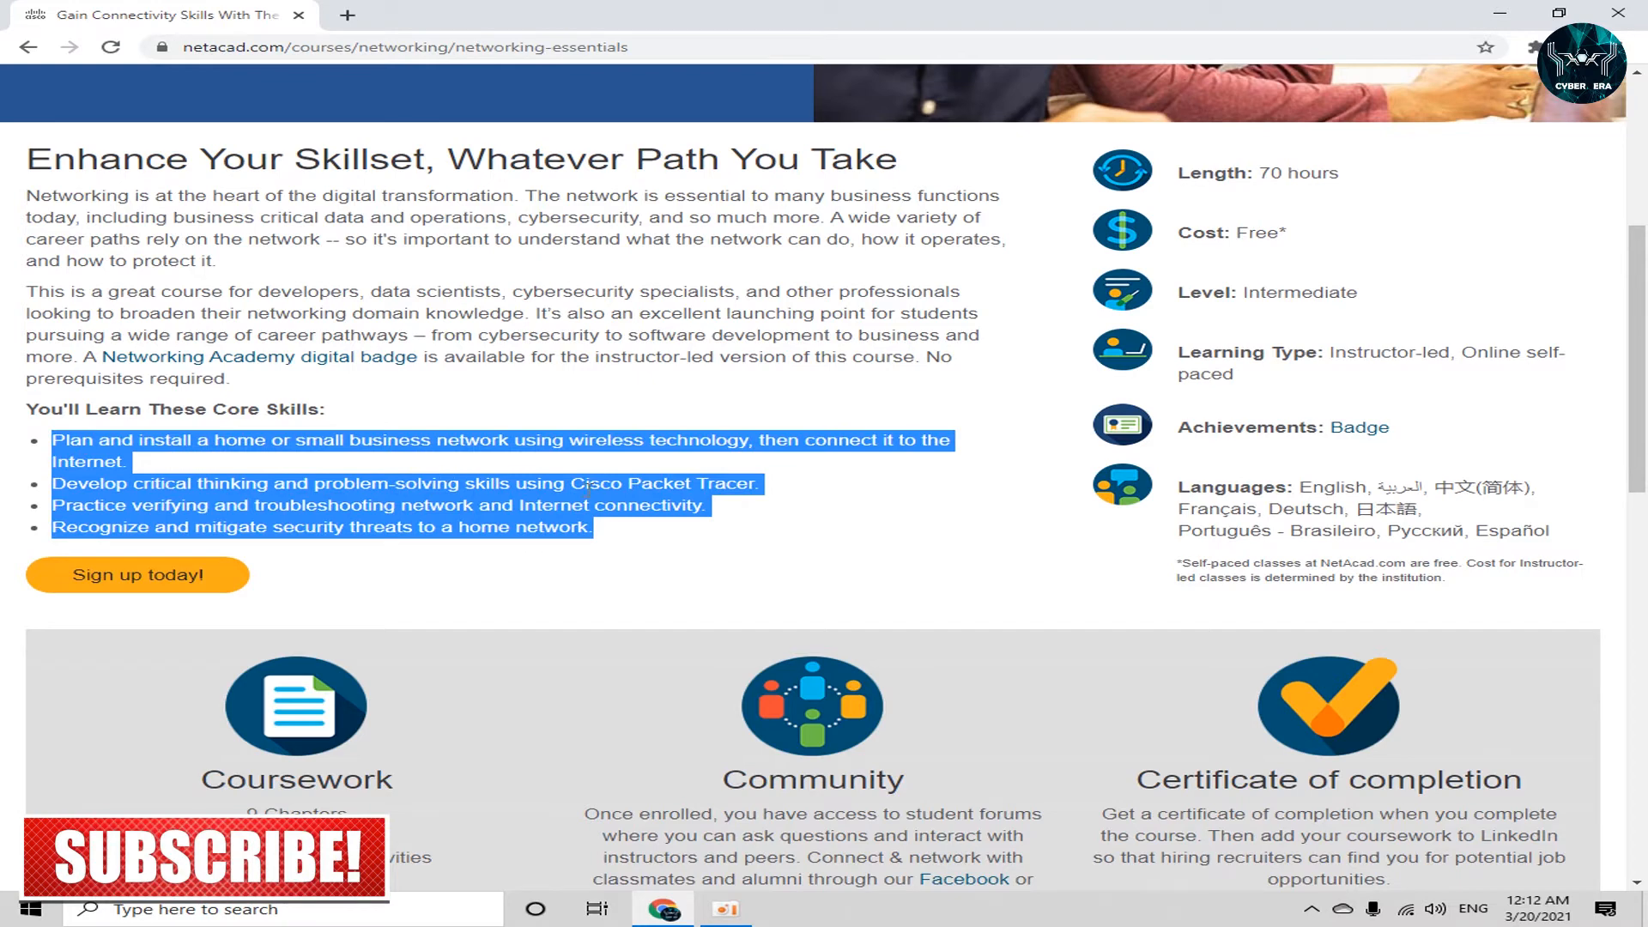
left_click(692, 560)
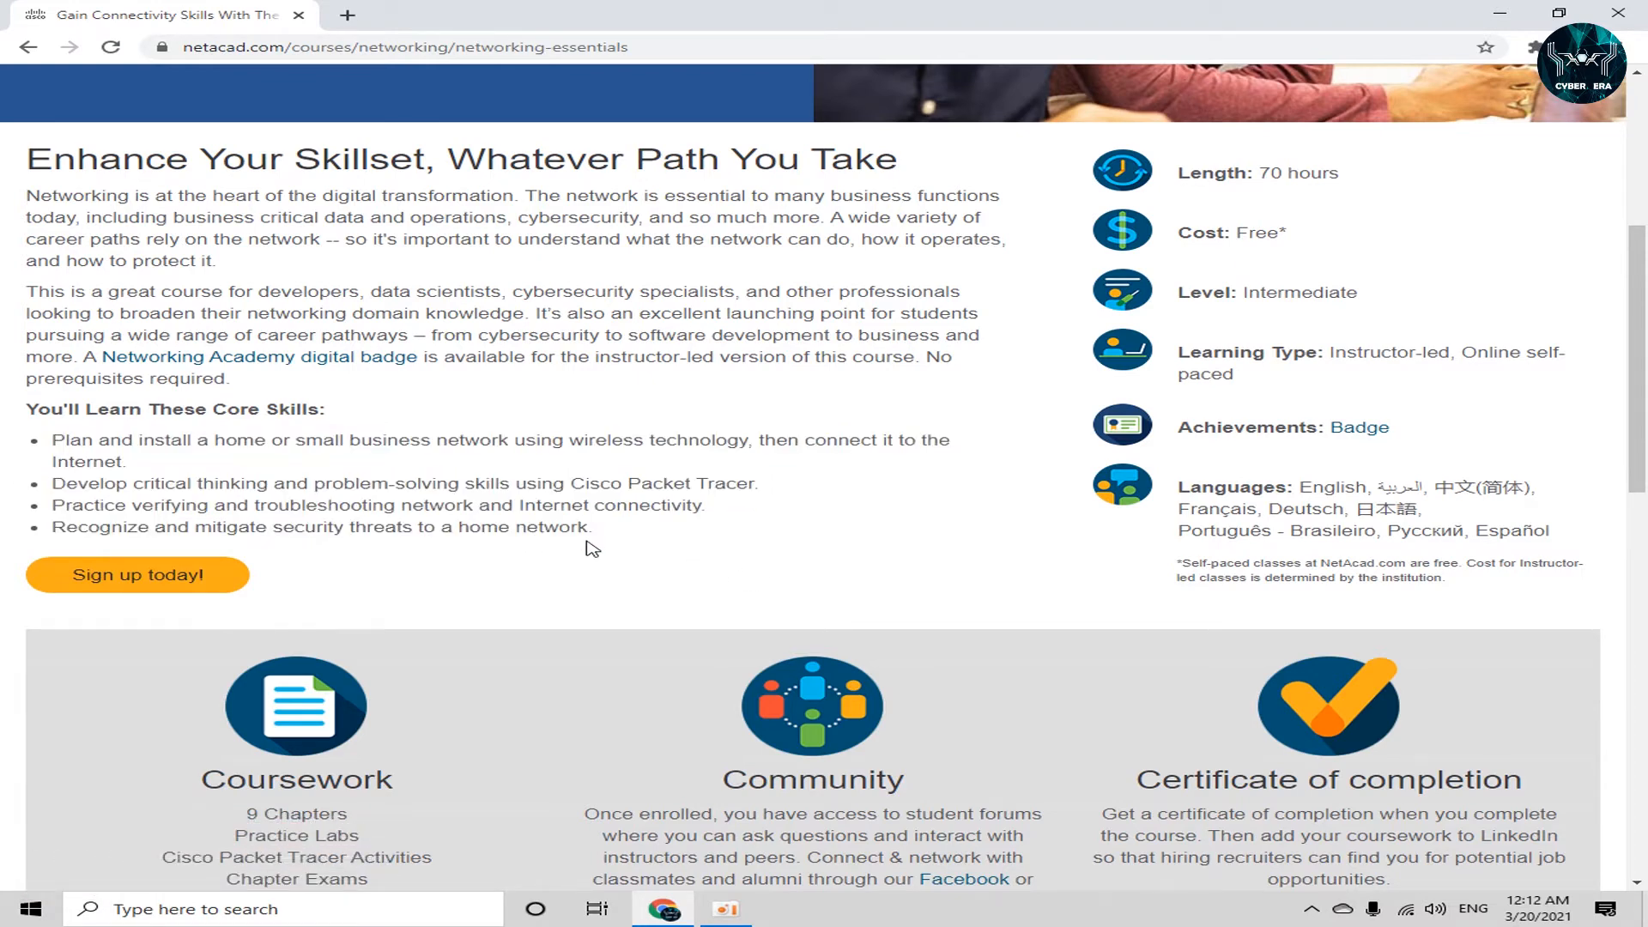
mouse_move(127, 492)
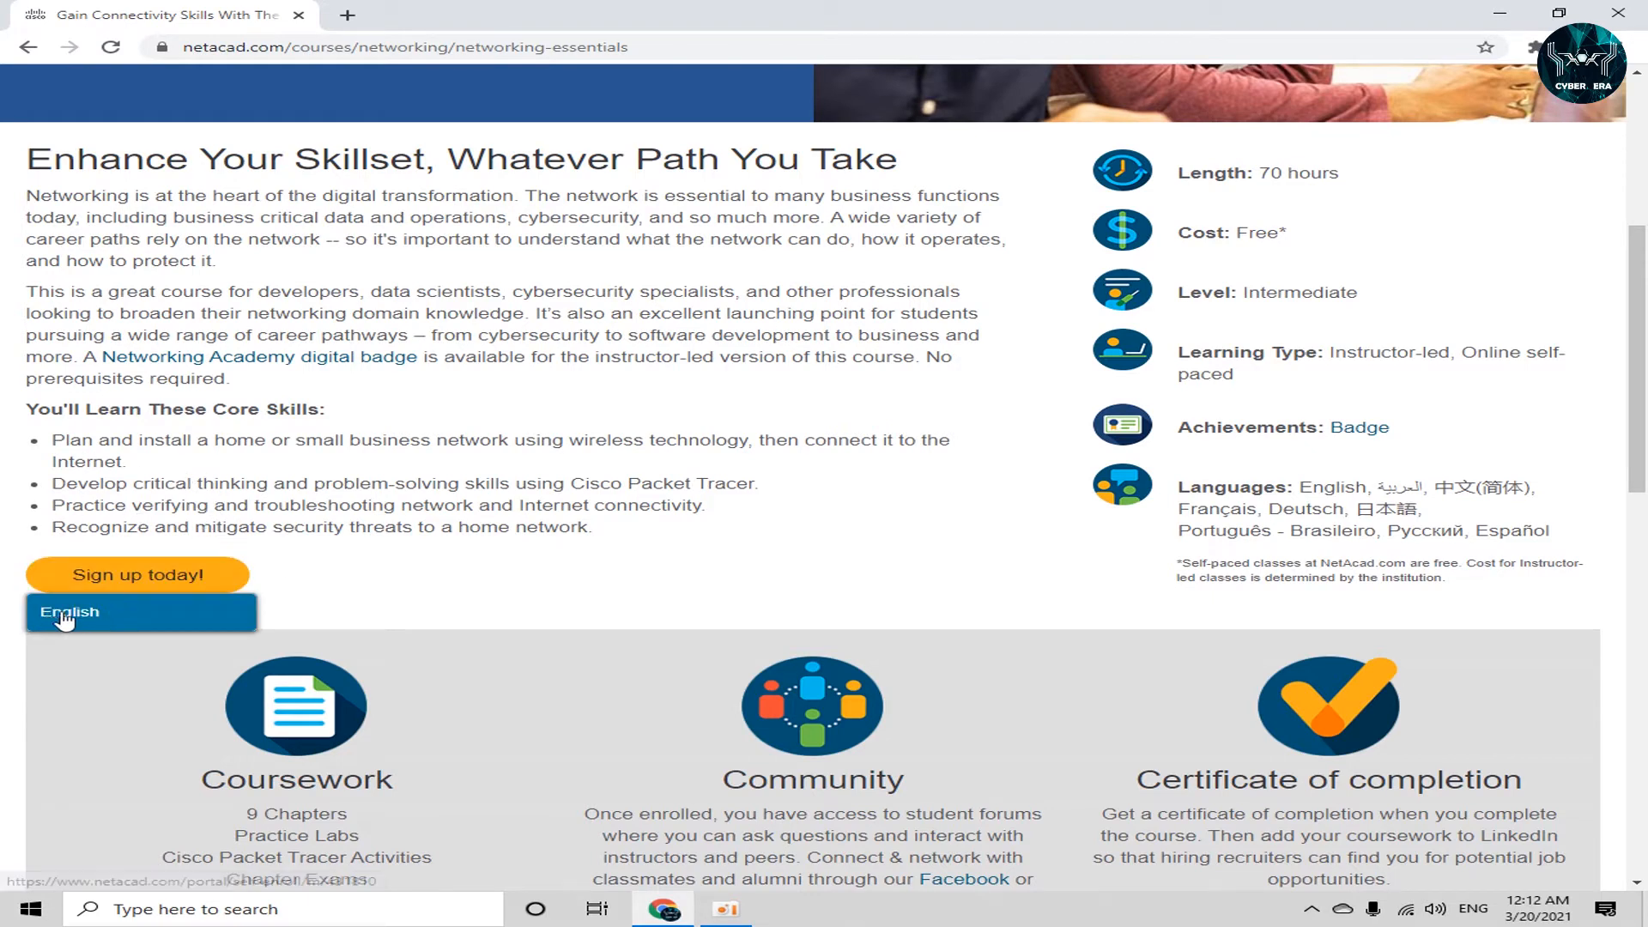
Submit the self-enroll form in English with no non-critical communications, age 13+ certified and captcha answer 15
left_click(68, 611)
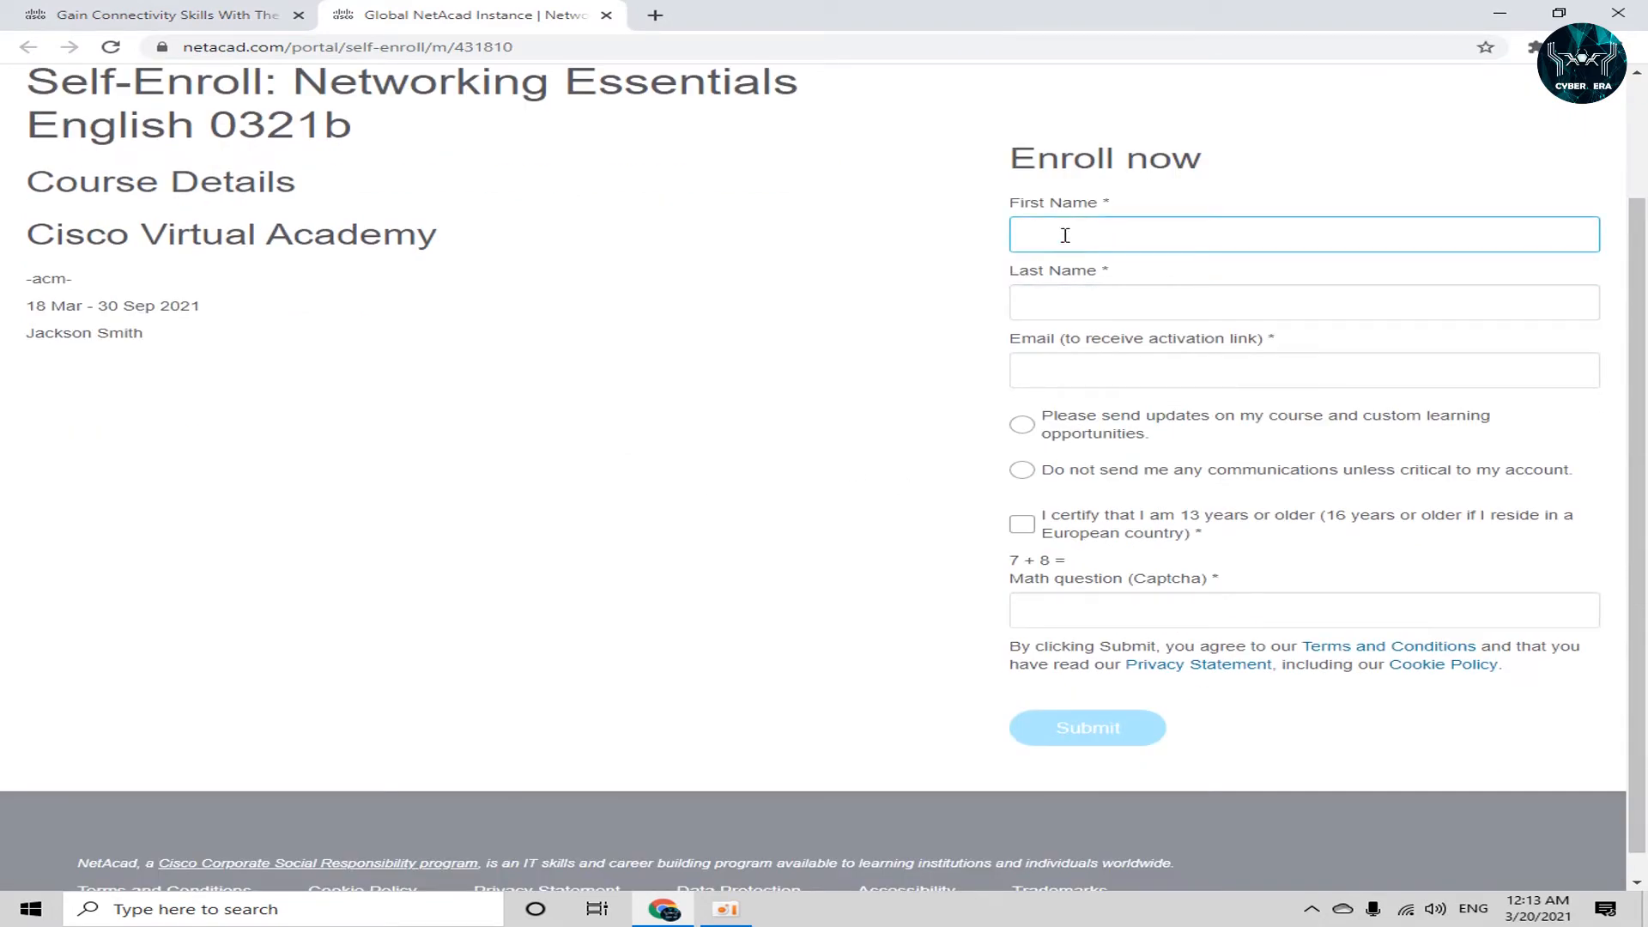
left_click(1303, 302)
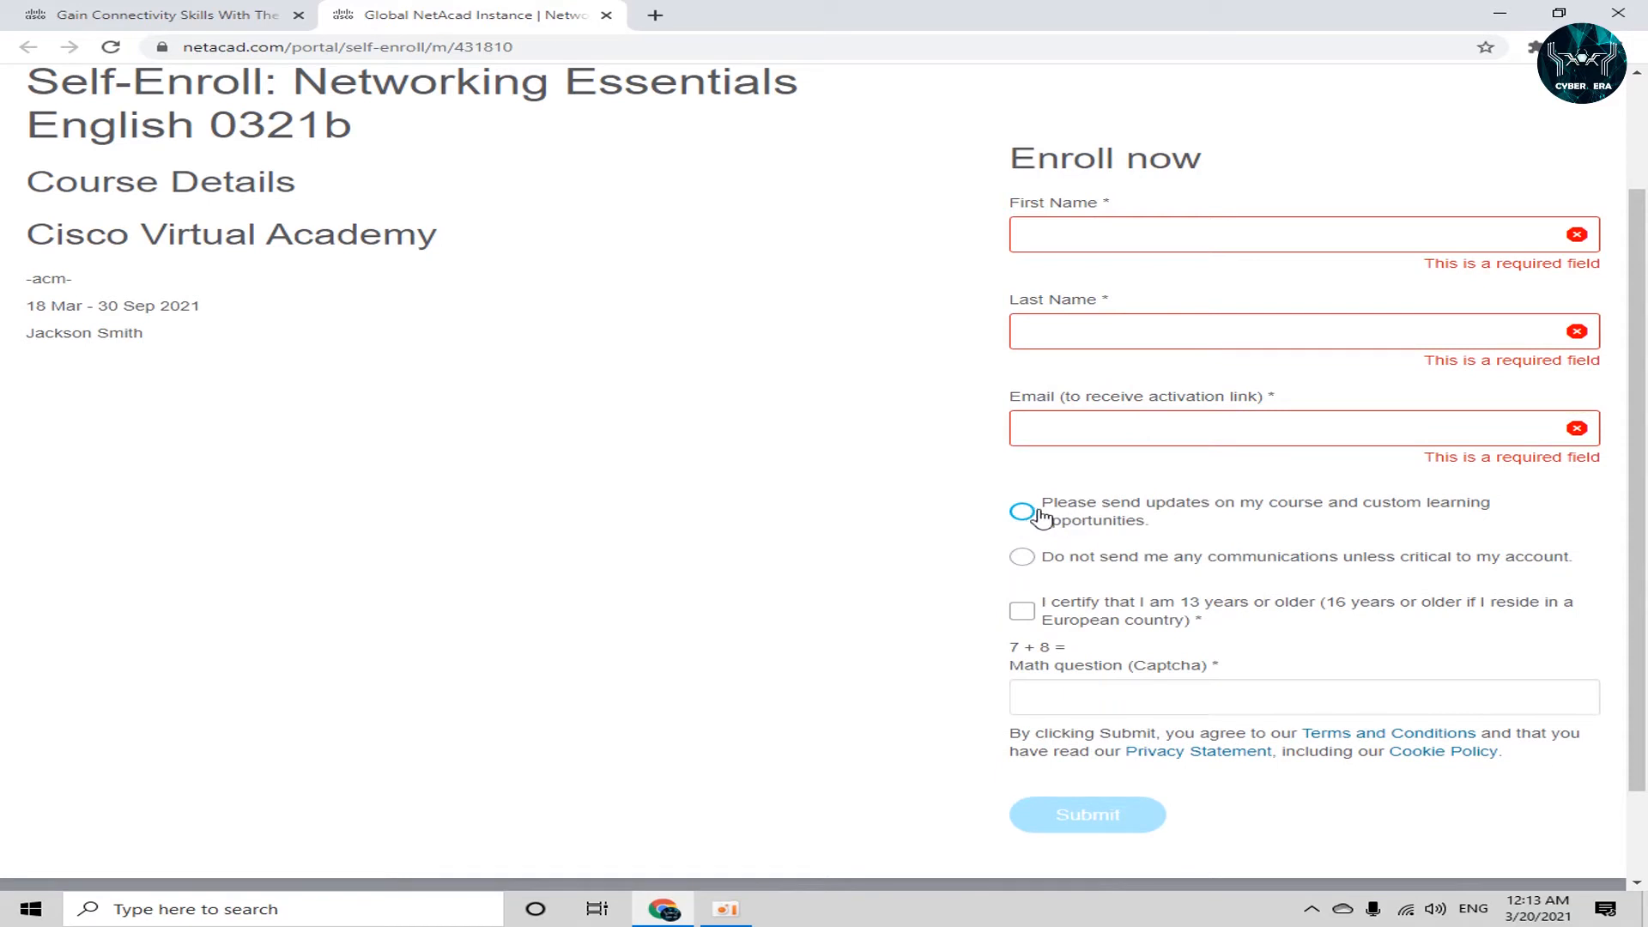
left_click(1021, 512)
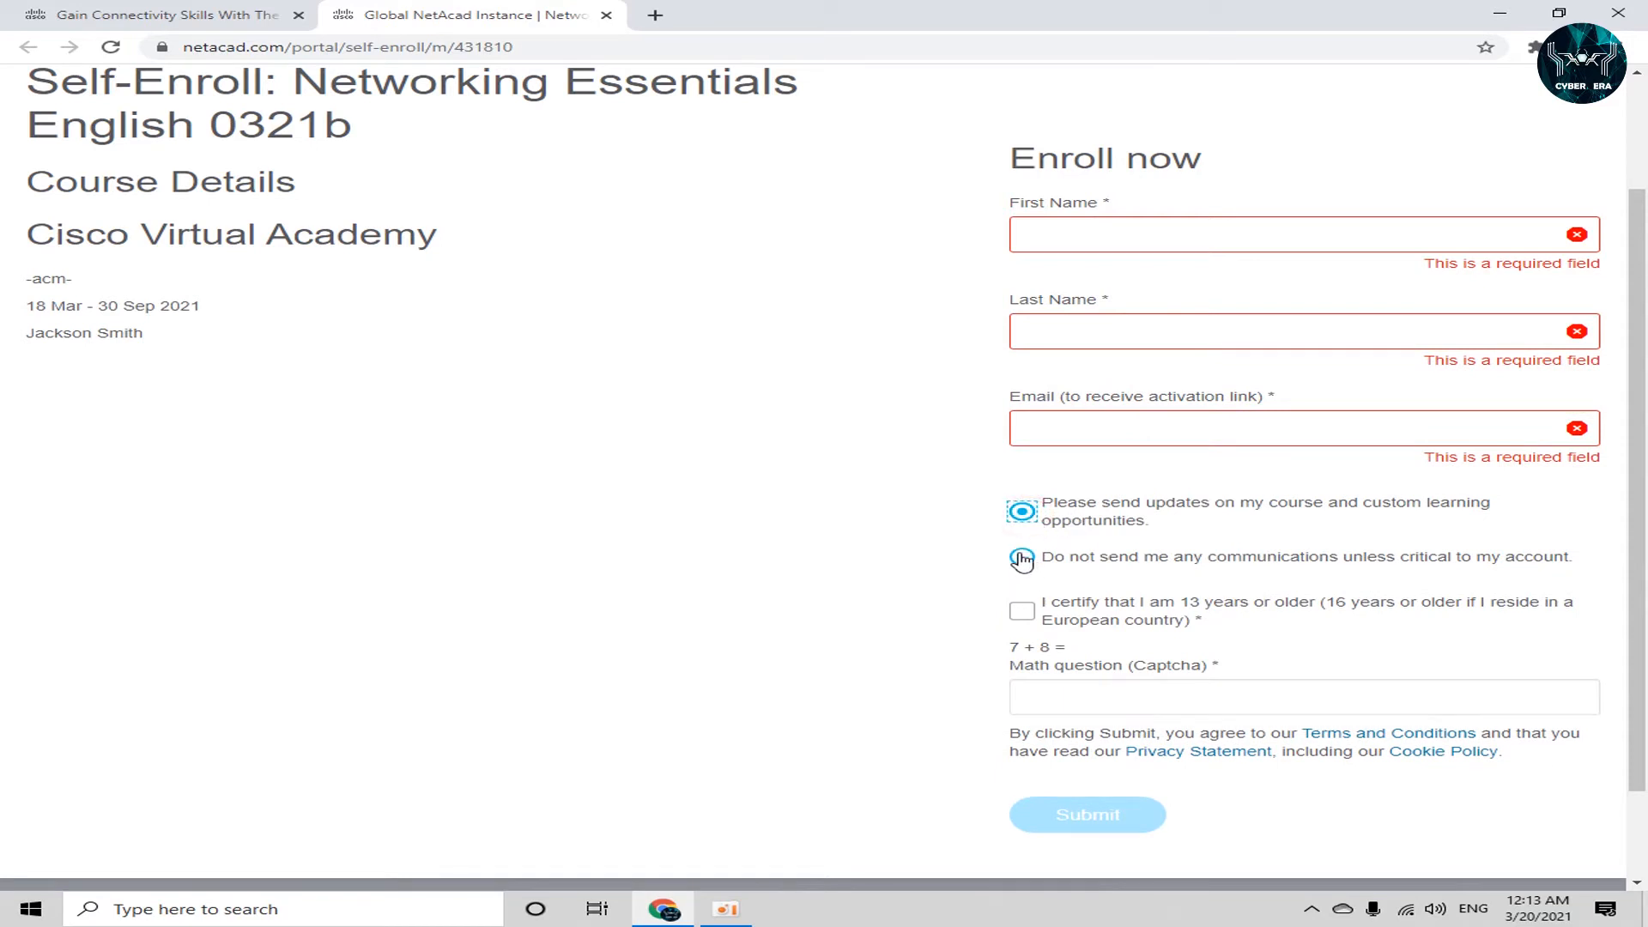
left_click(1021, 556)
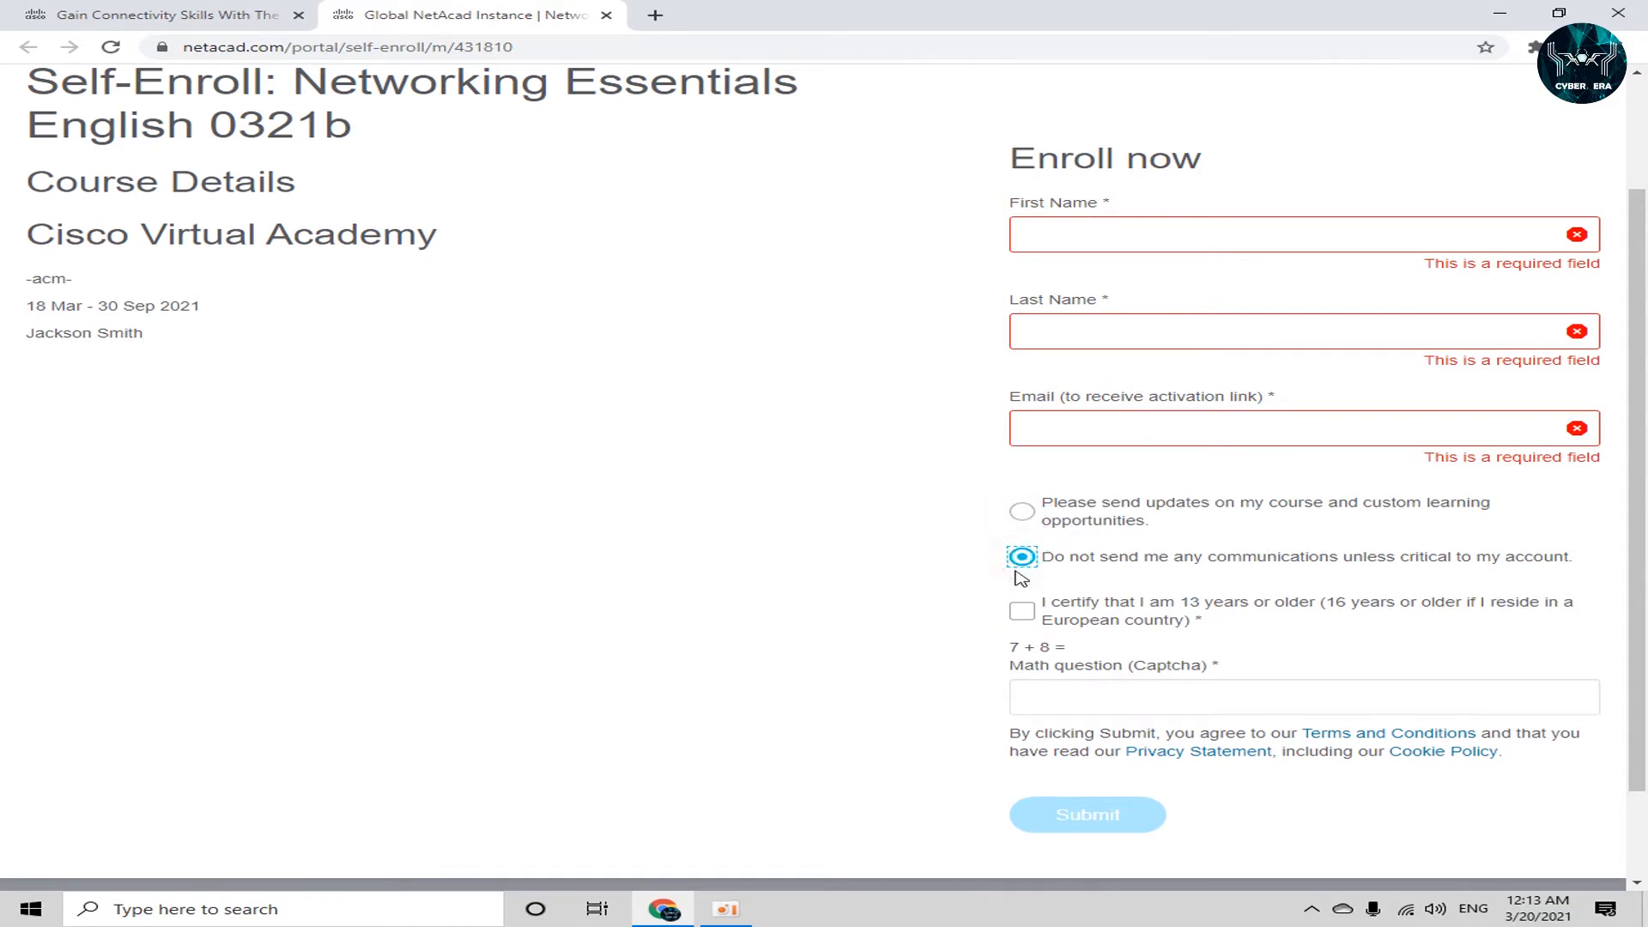
mouse_move(1514, 591)
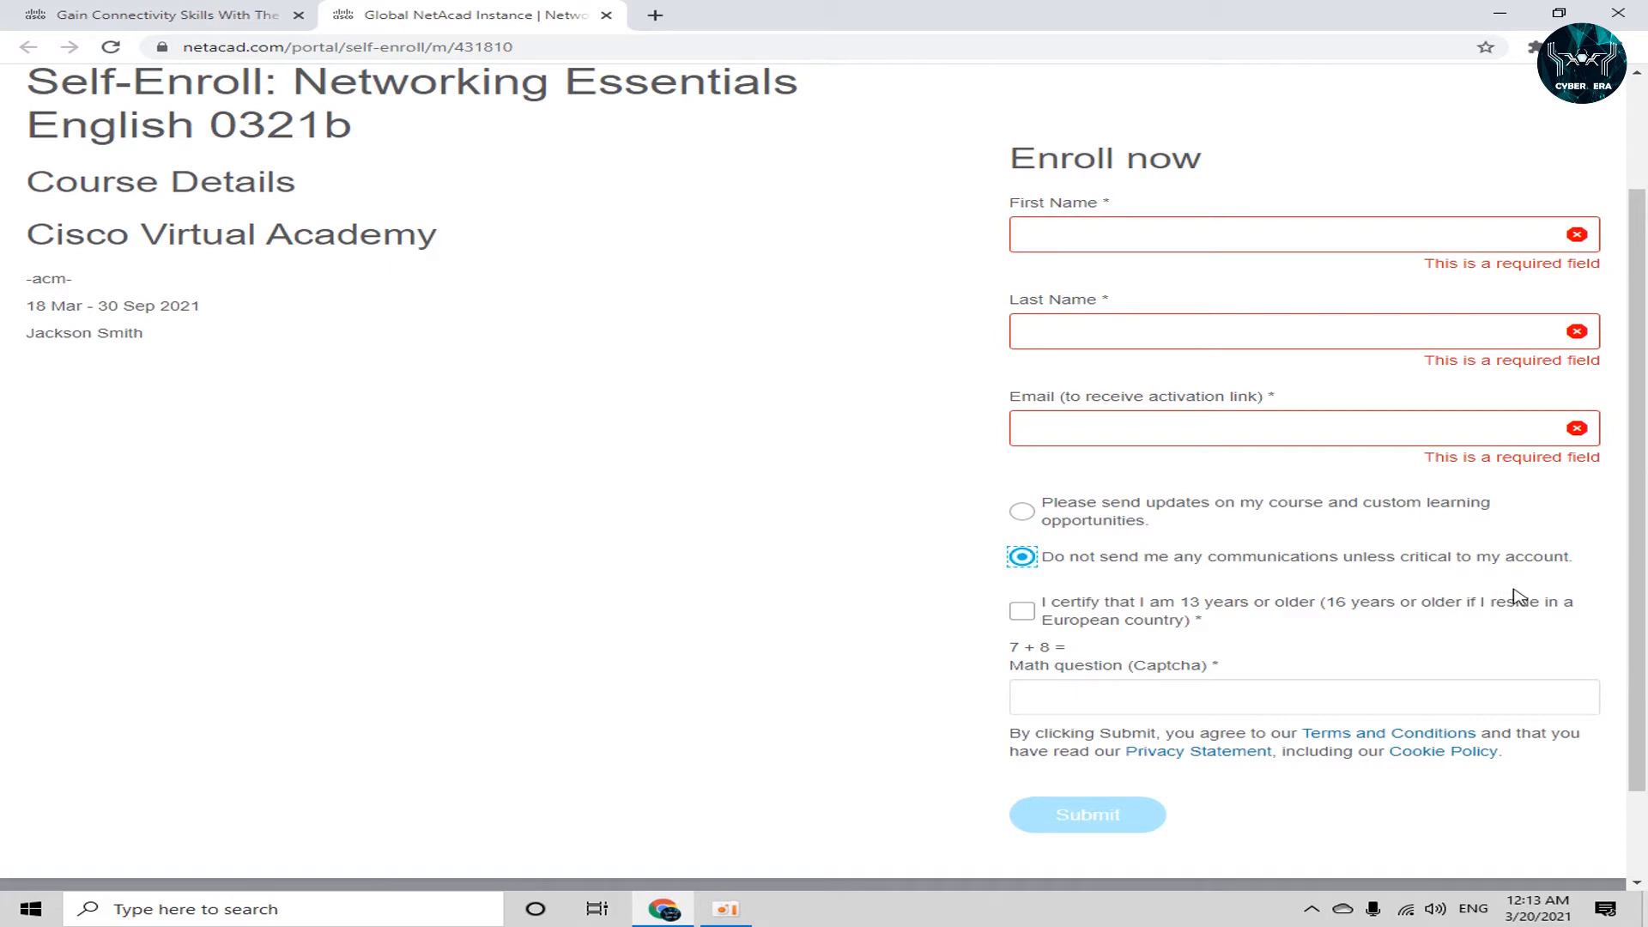
left_click(1021, 611)
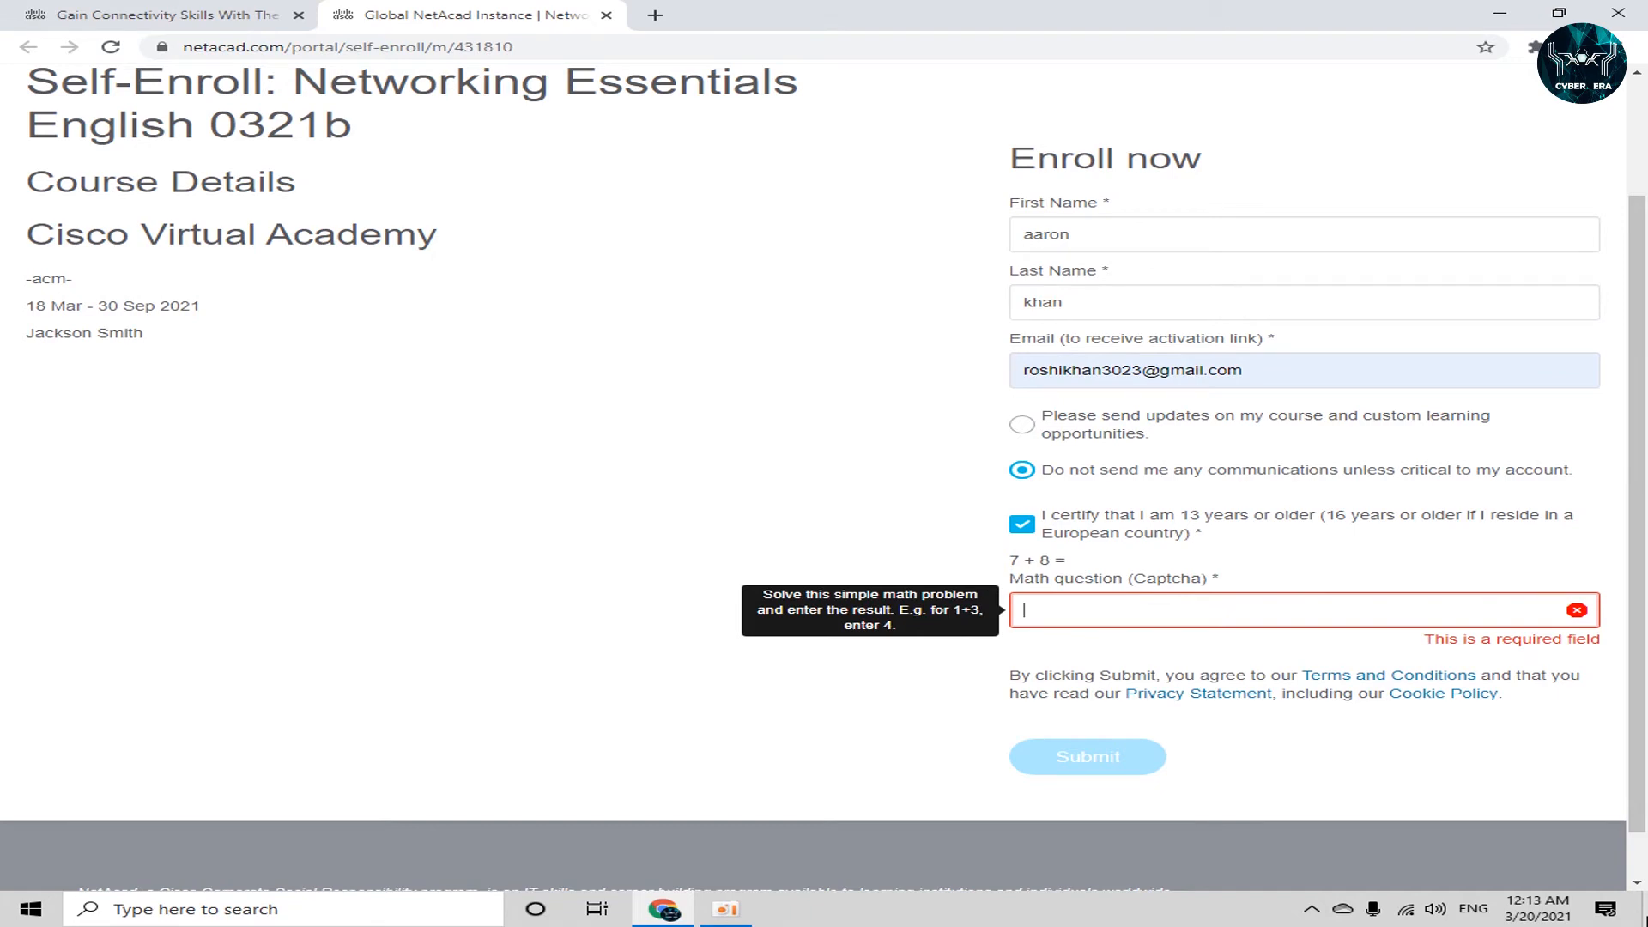
type("15")
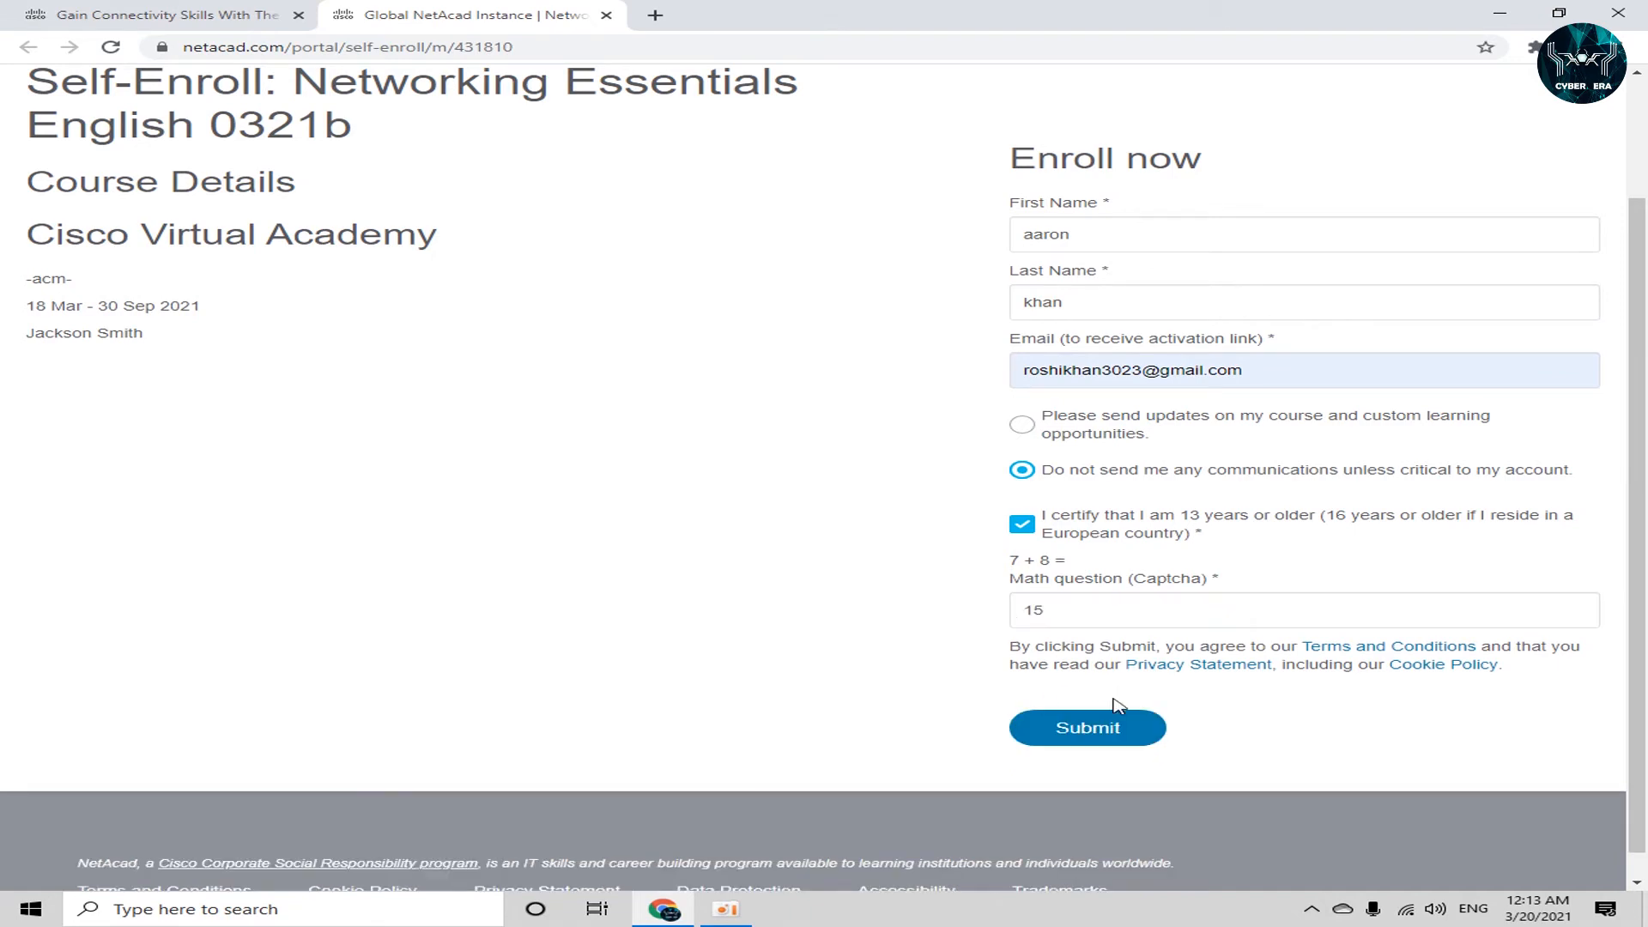
left_click(1089, 728)
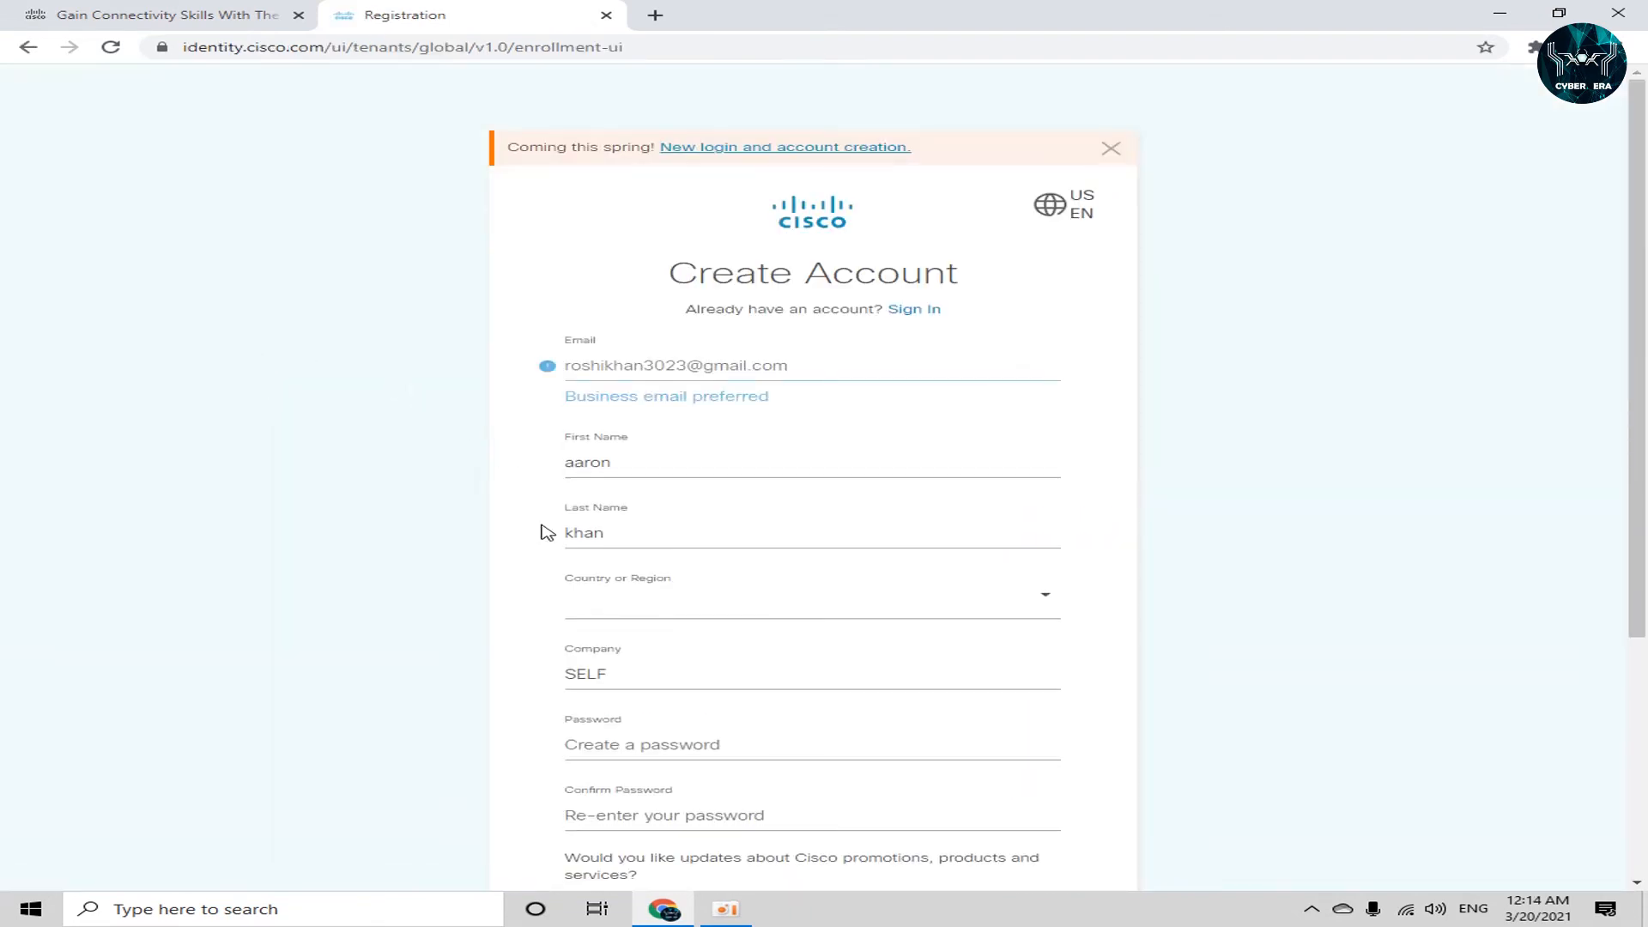
Enter Pakistan as the country or region on the Create Account form and move to the password field
scroll("down", 3)
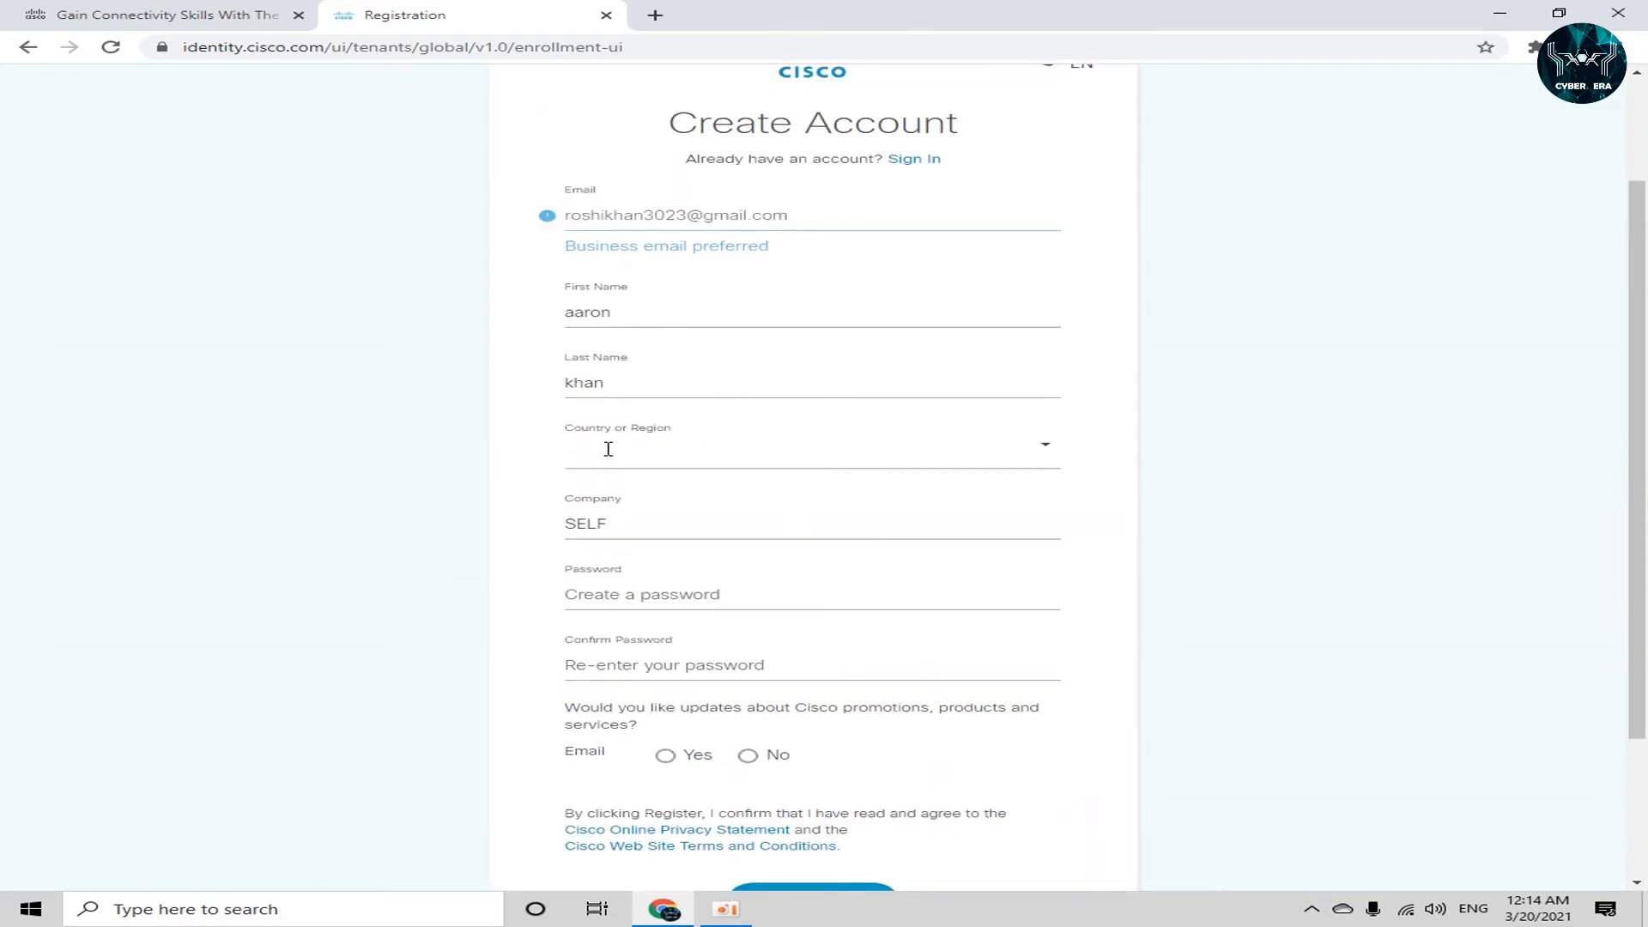
type("Pakistan")
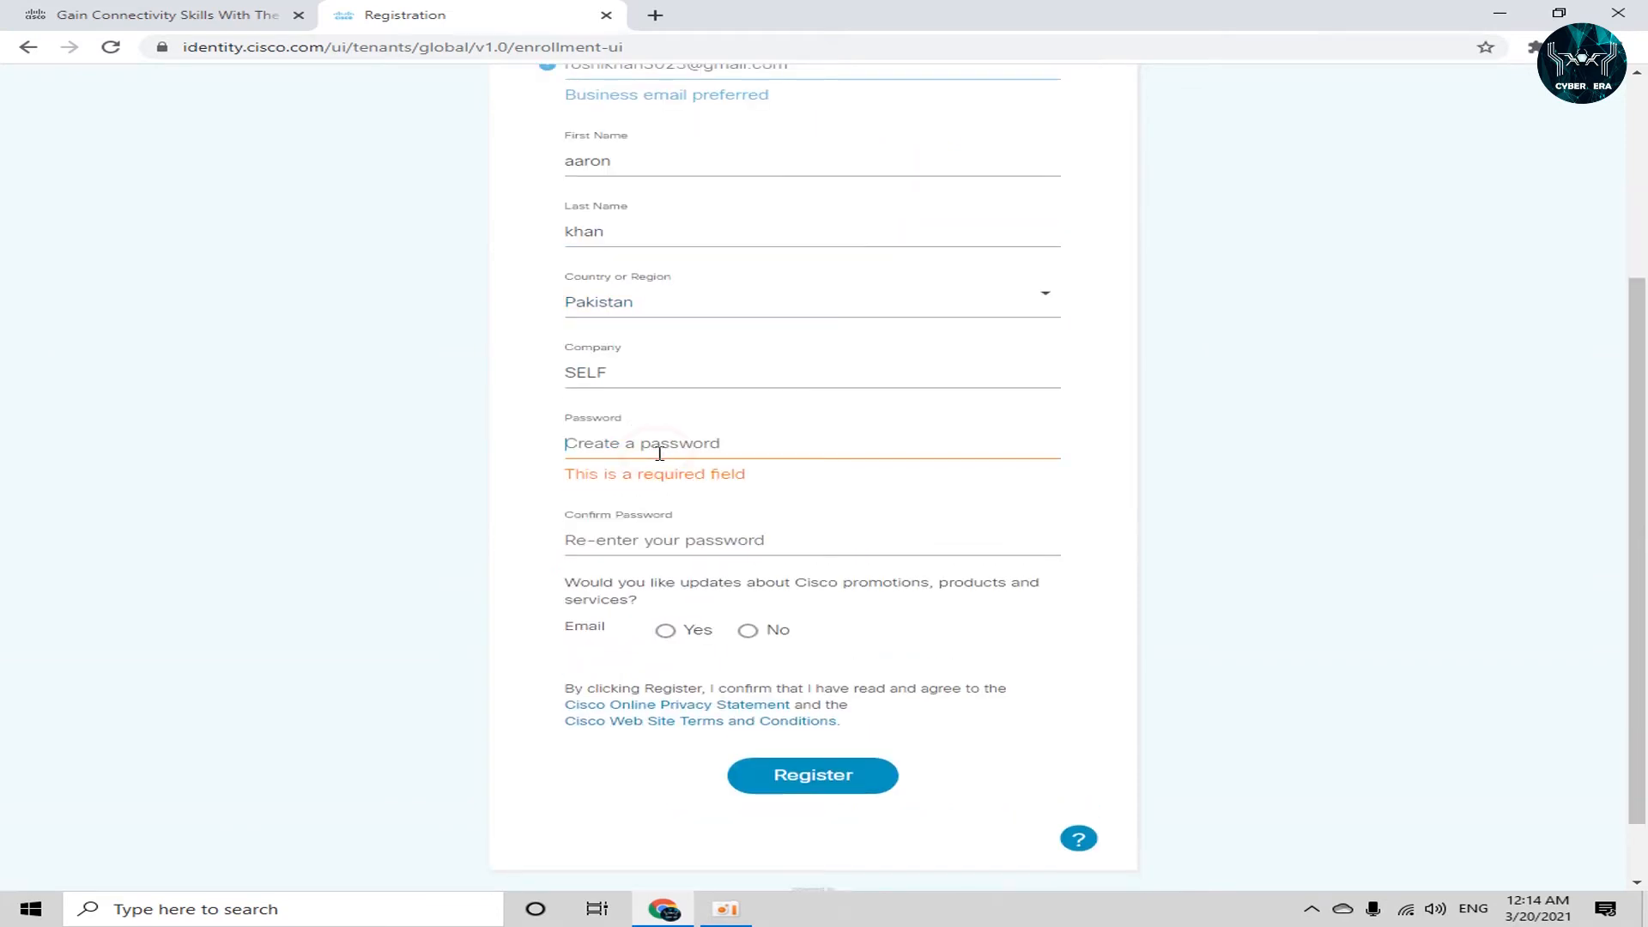
left_click(814, 774)
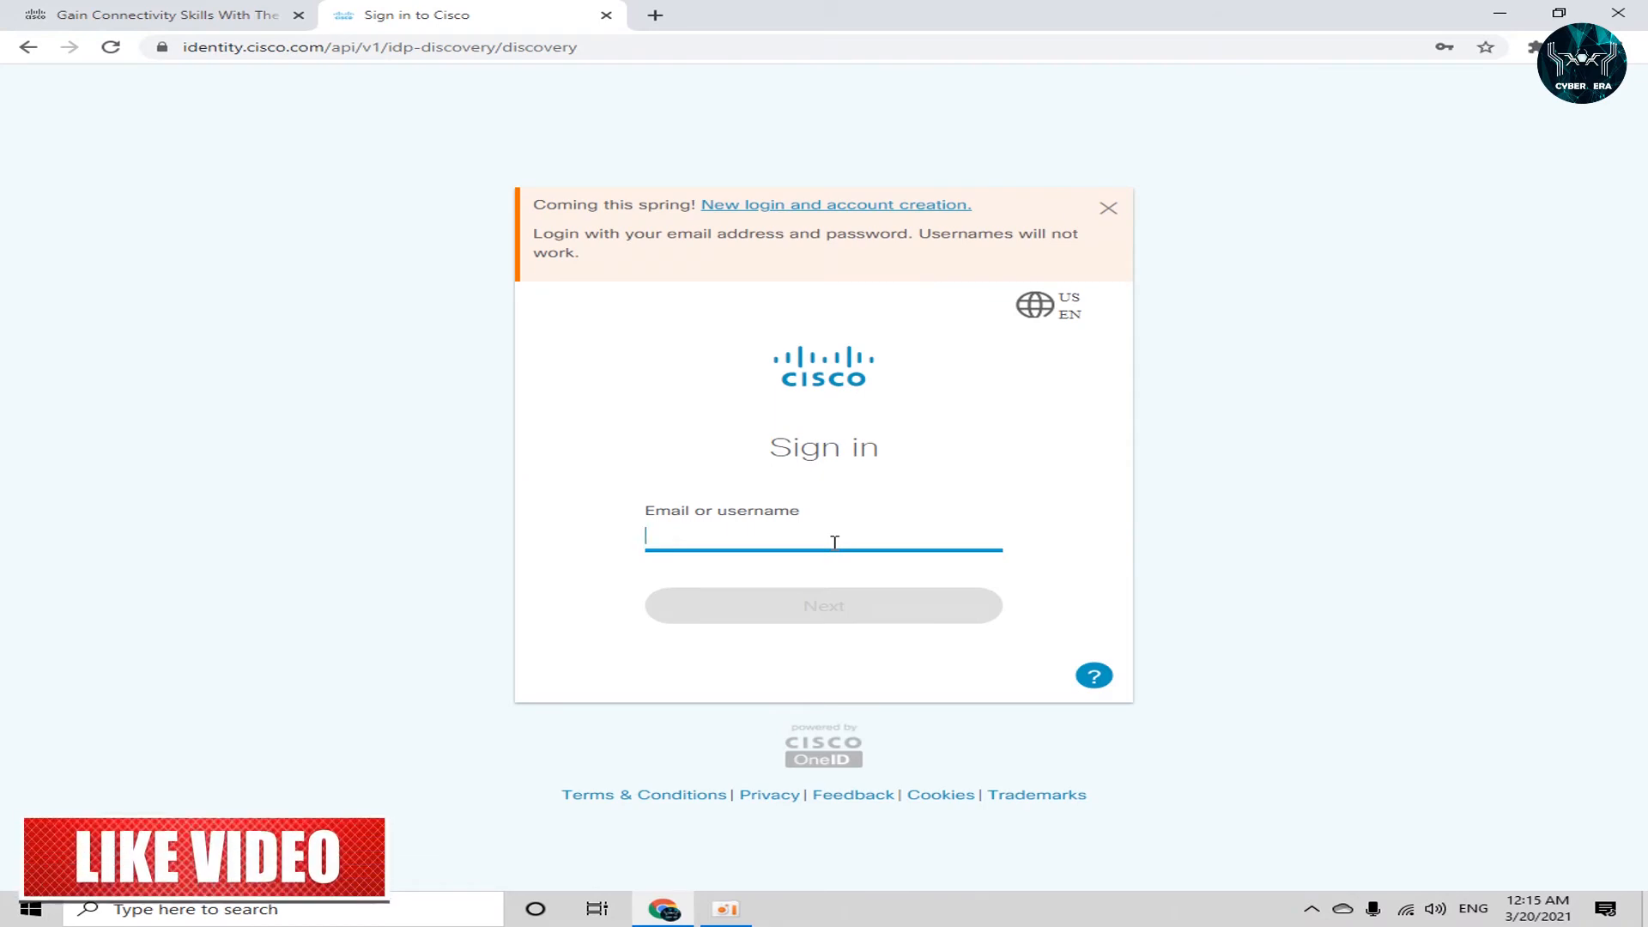
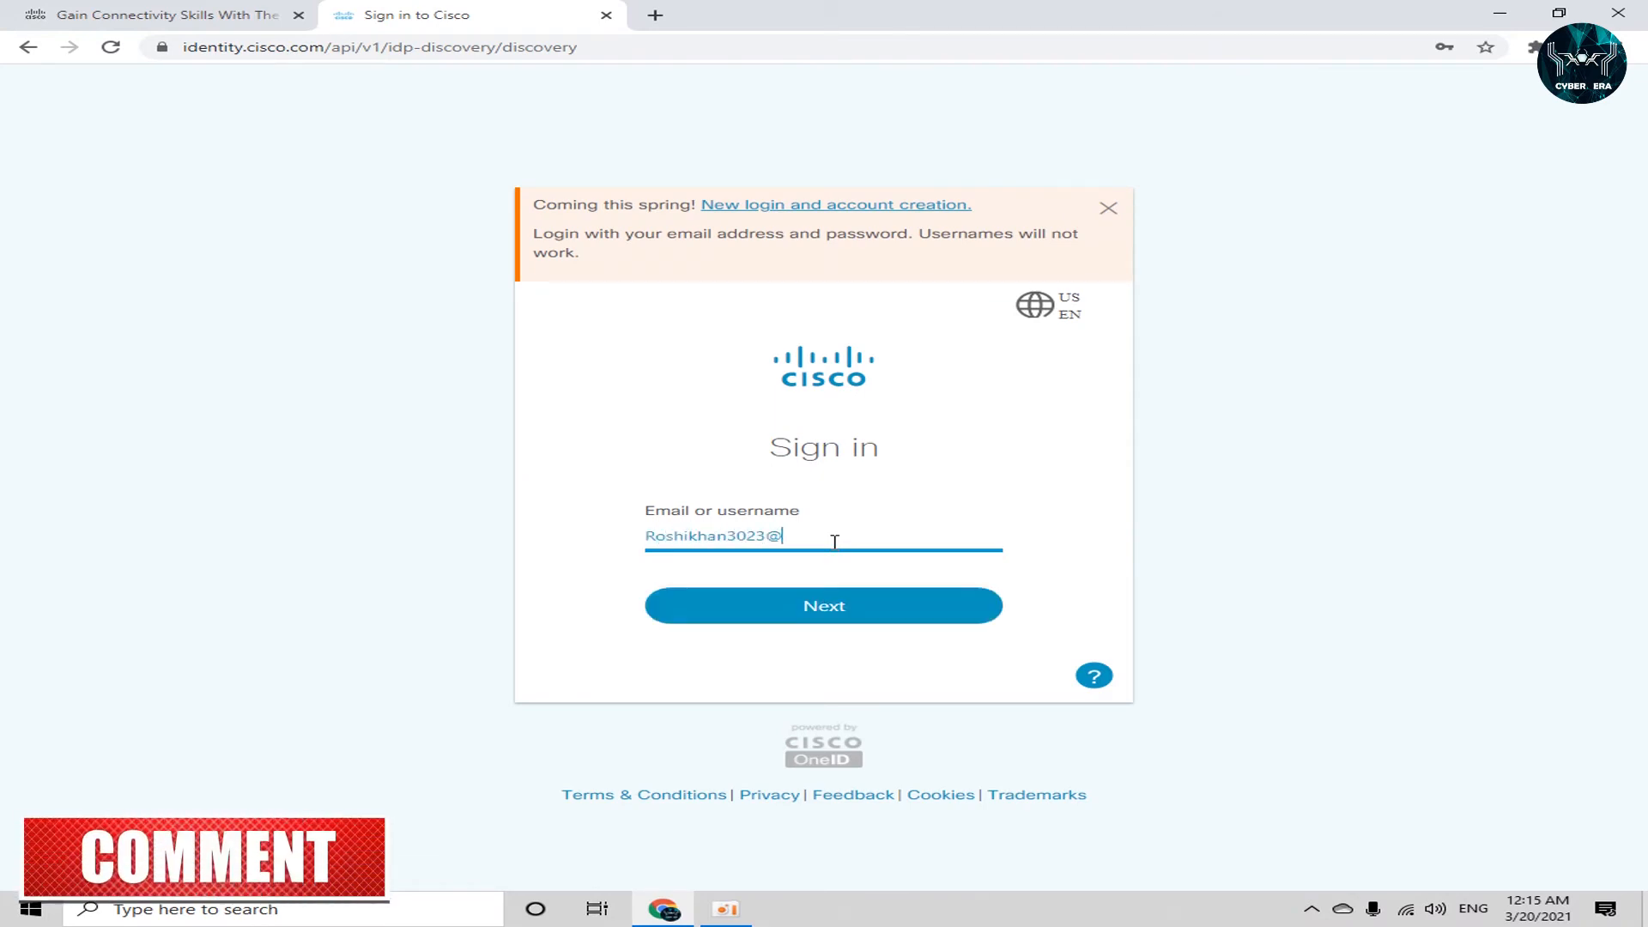
left_click(824, 604)
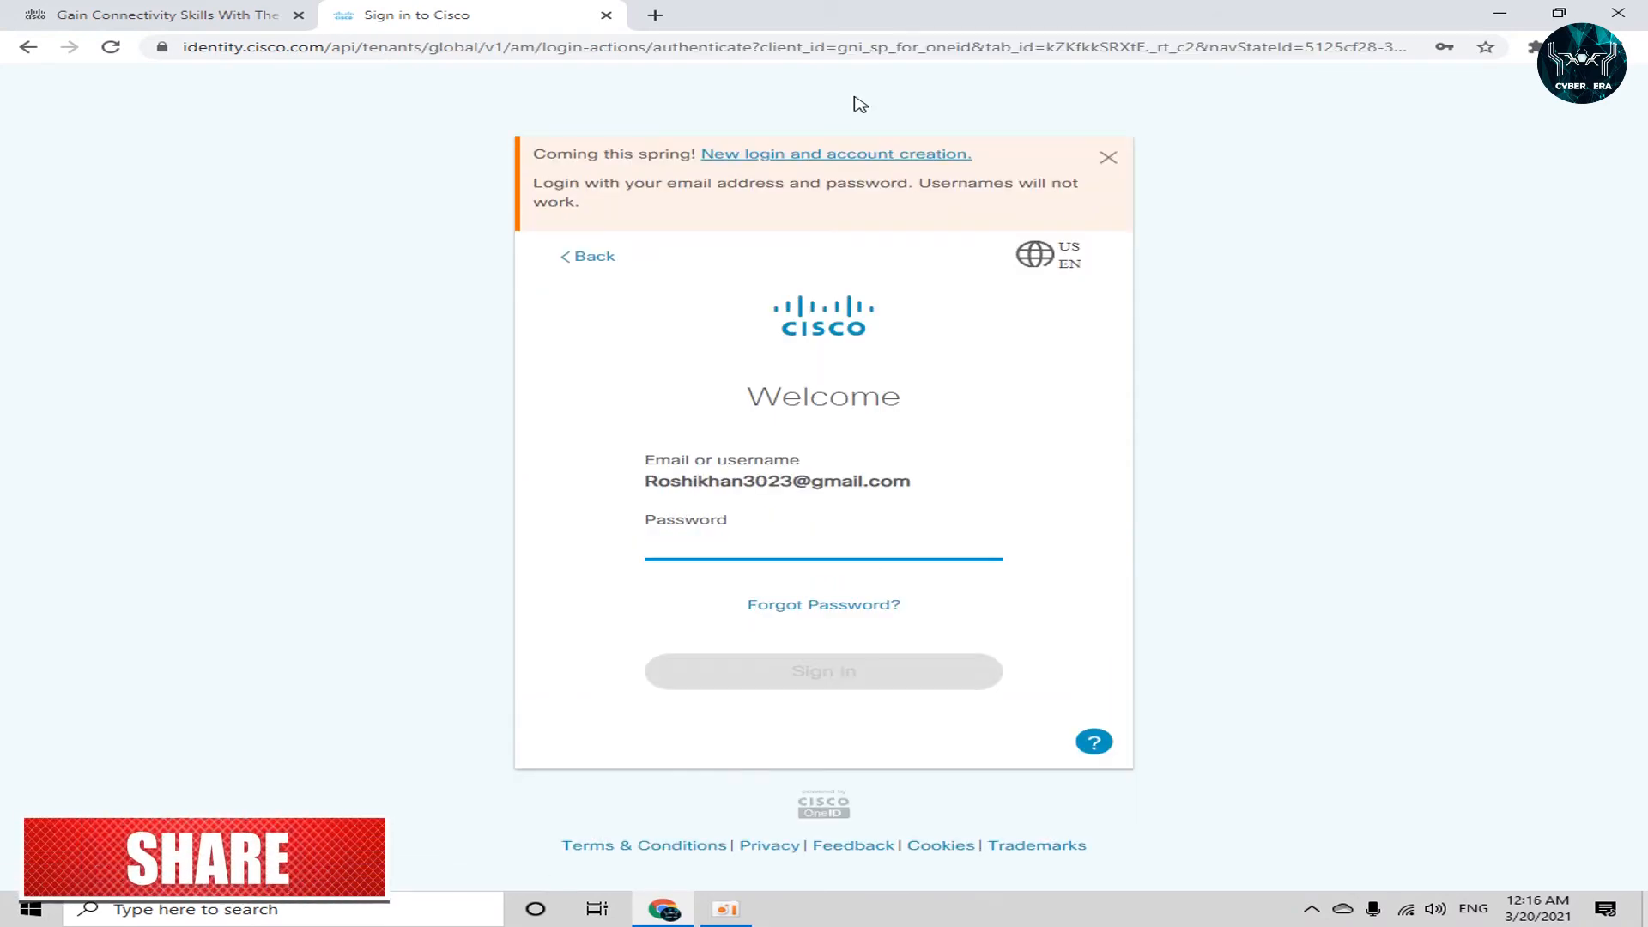
left_click(824, 671)
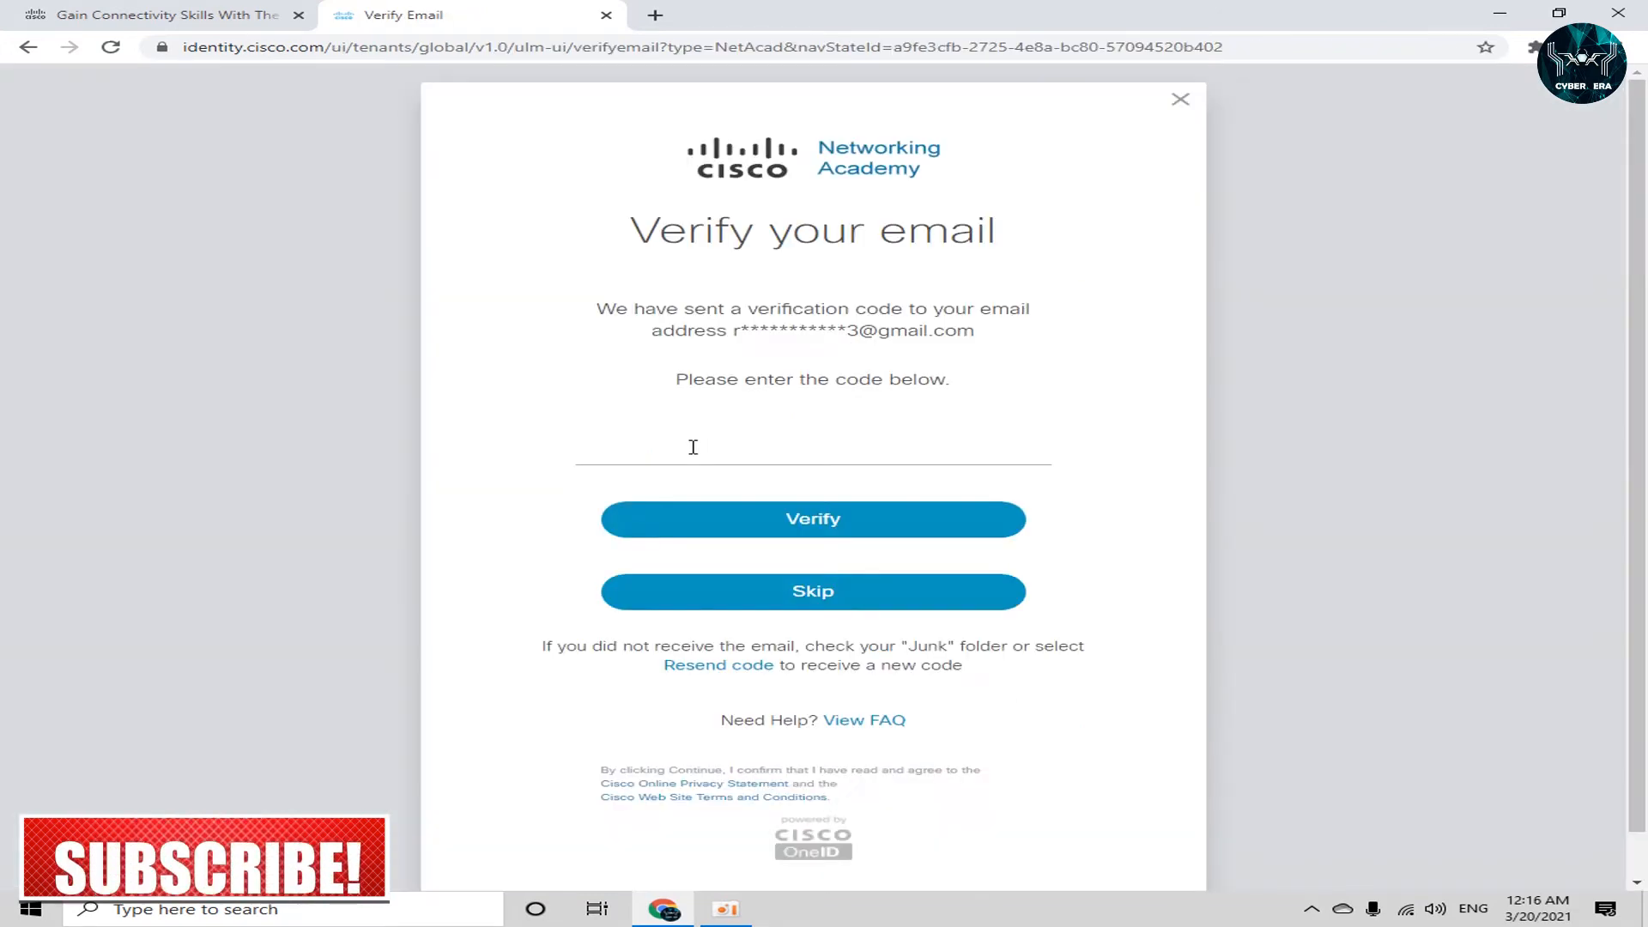
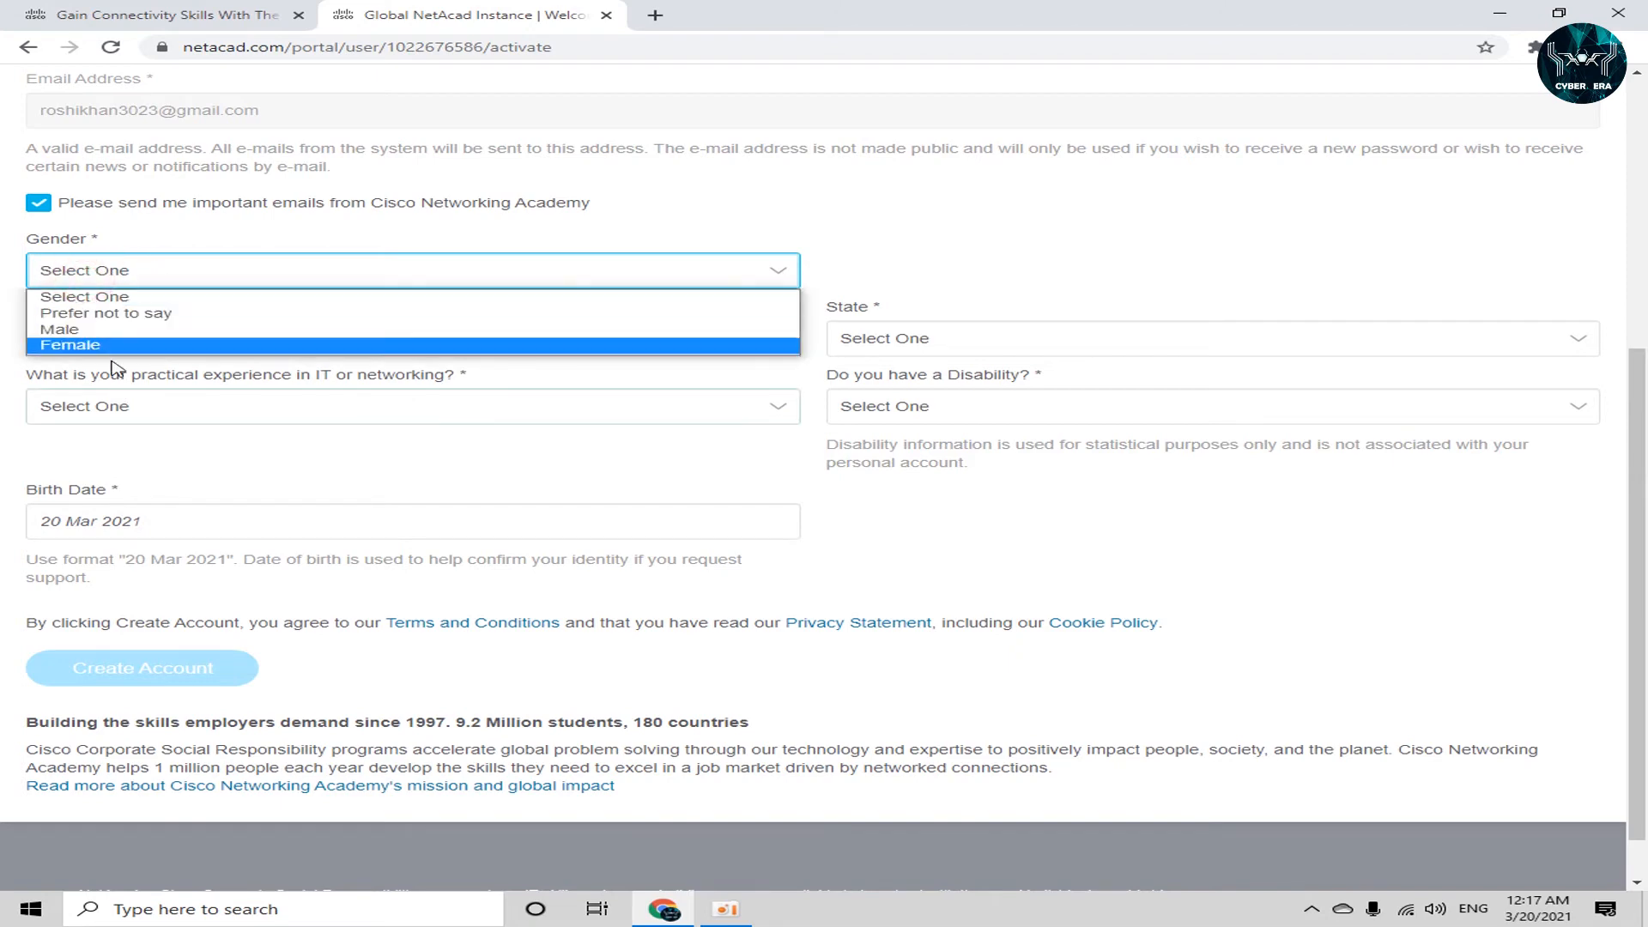
Create the account with gender Male, no disability and less than one year of IT experience
left_click(53, 328)
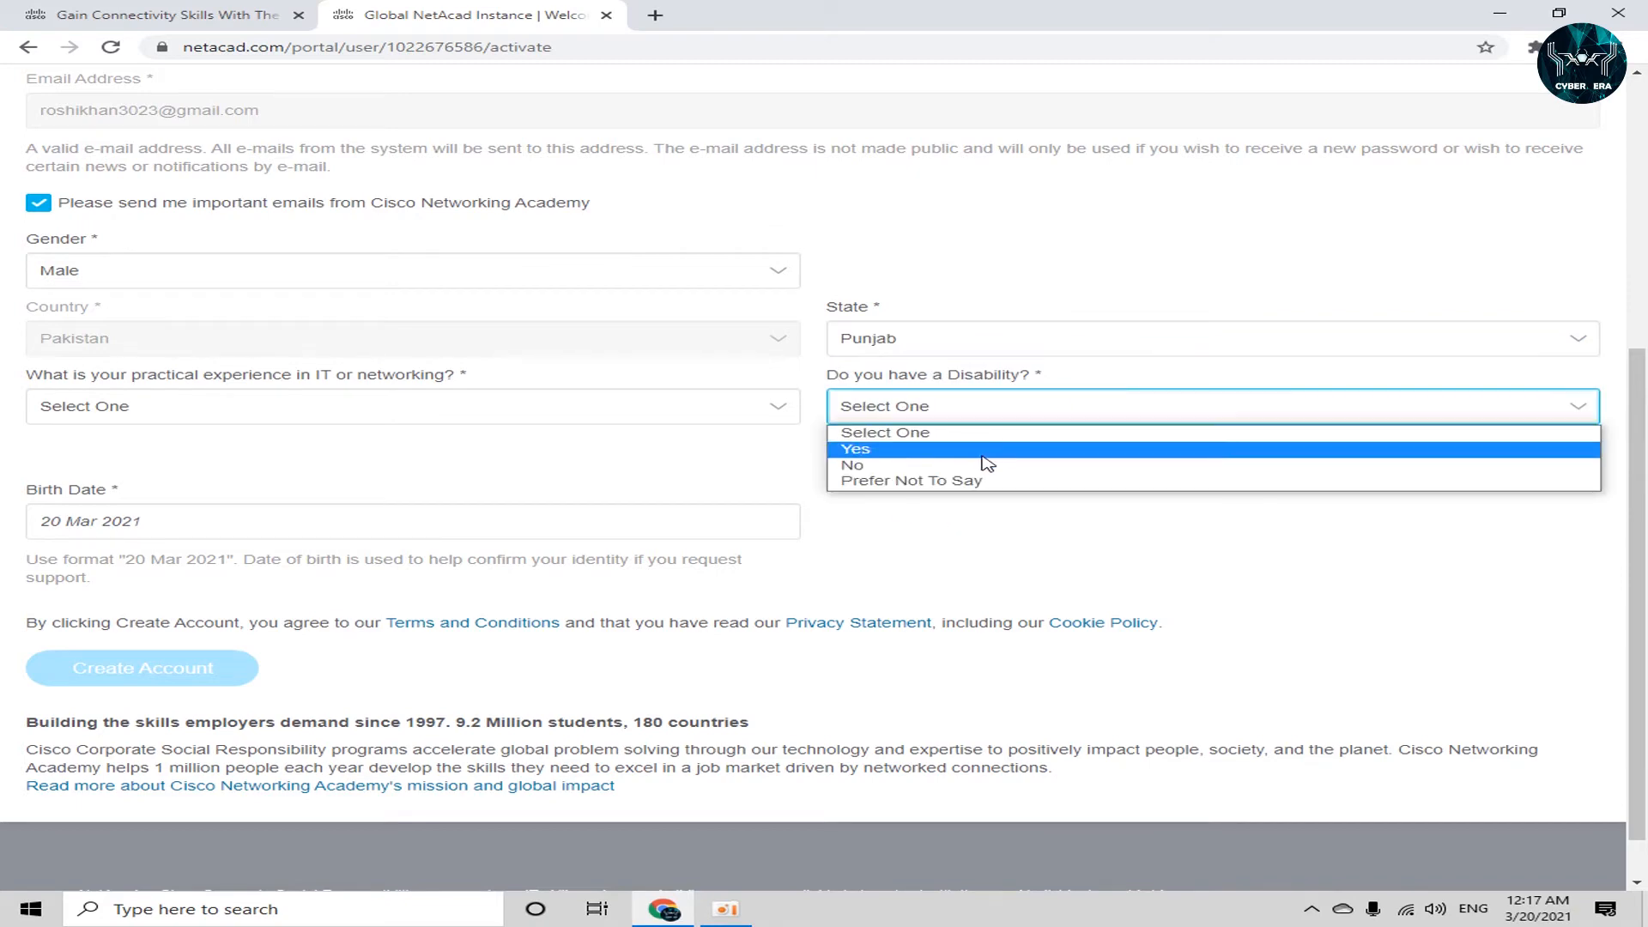
left_click(852, 463)
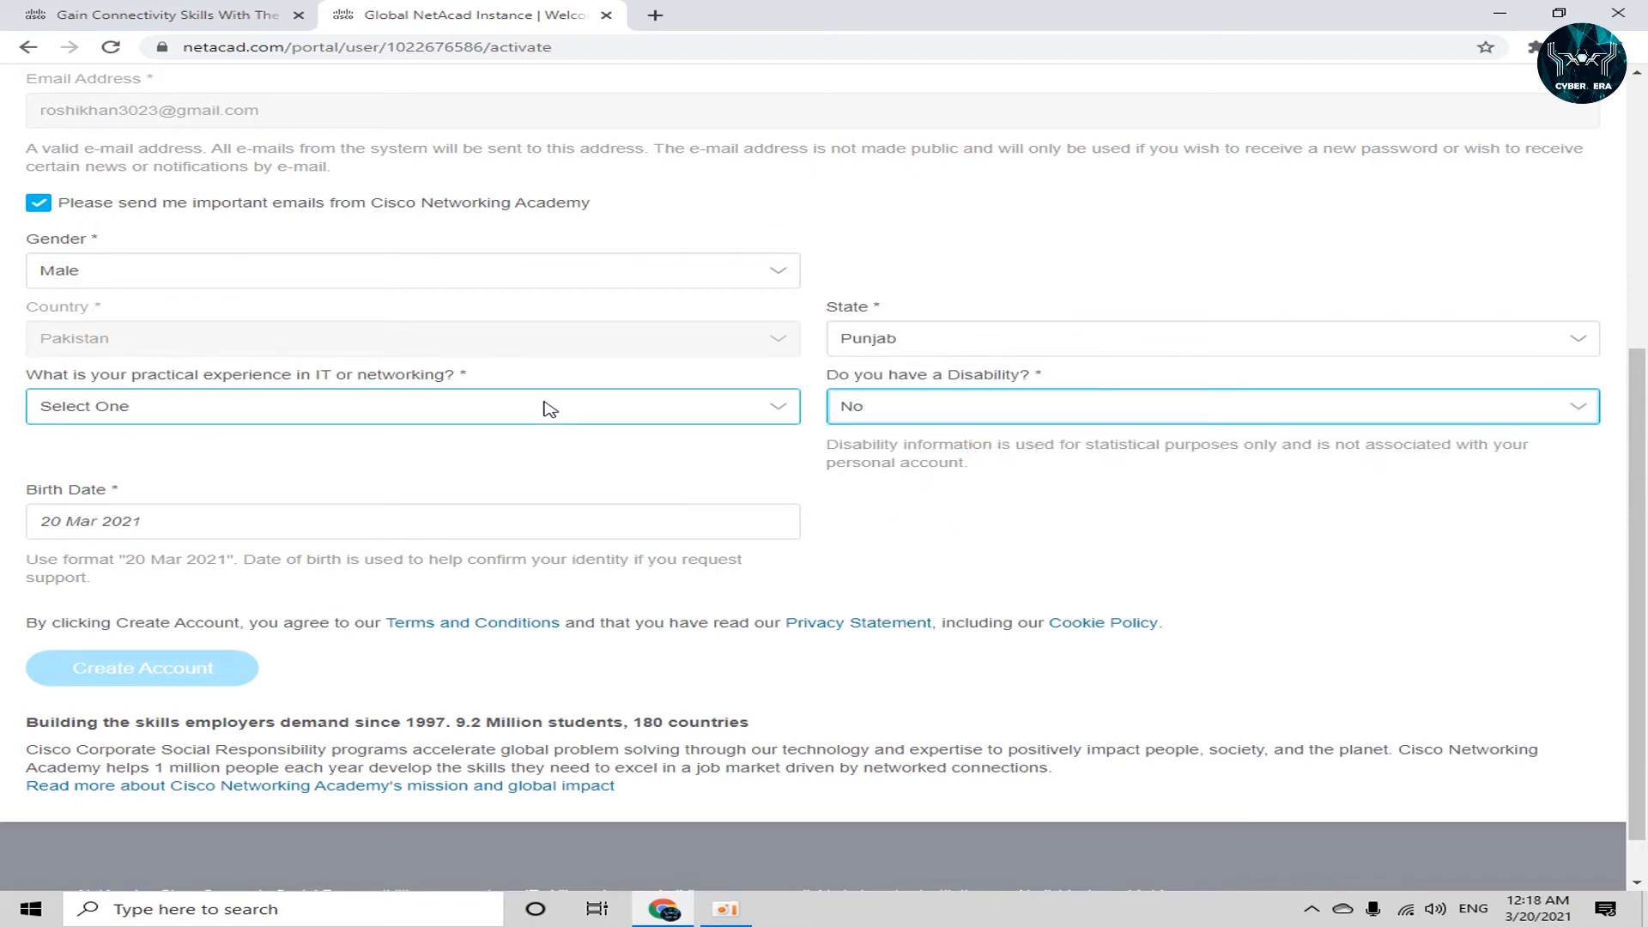
left_click(412, 407)
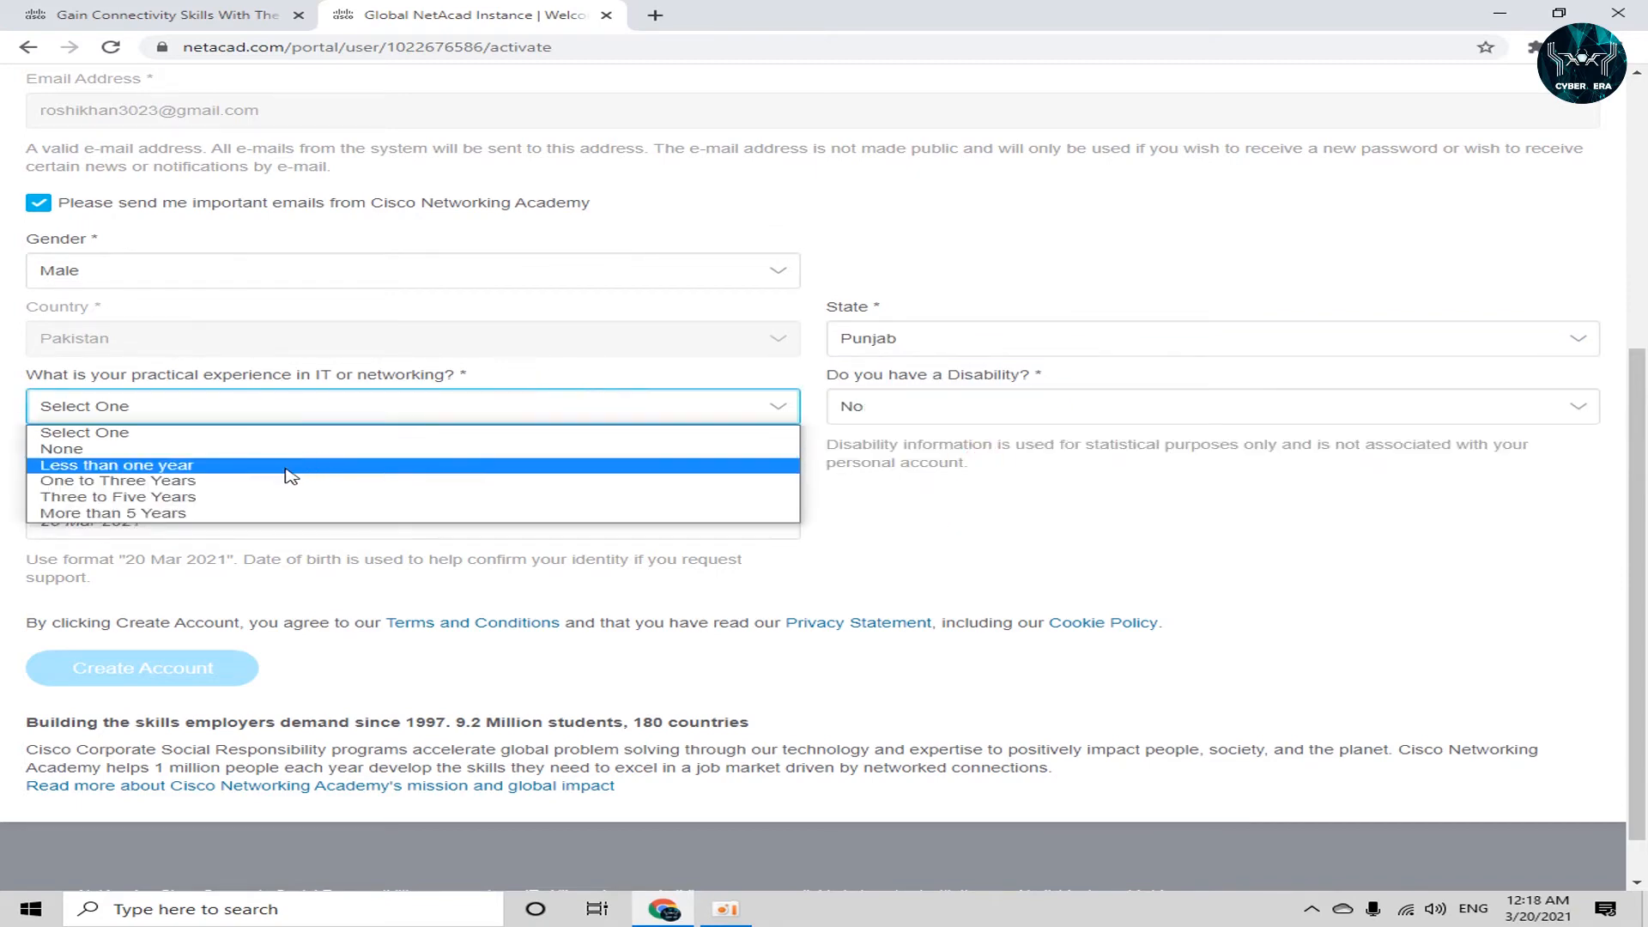
left_click(111, 481)
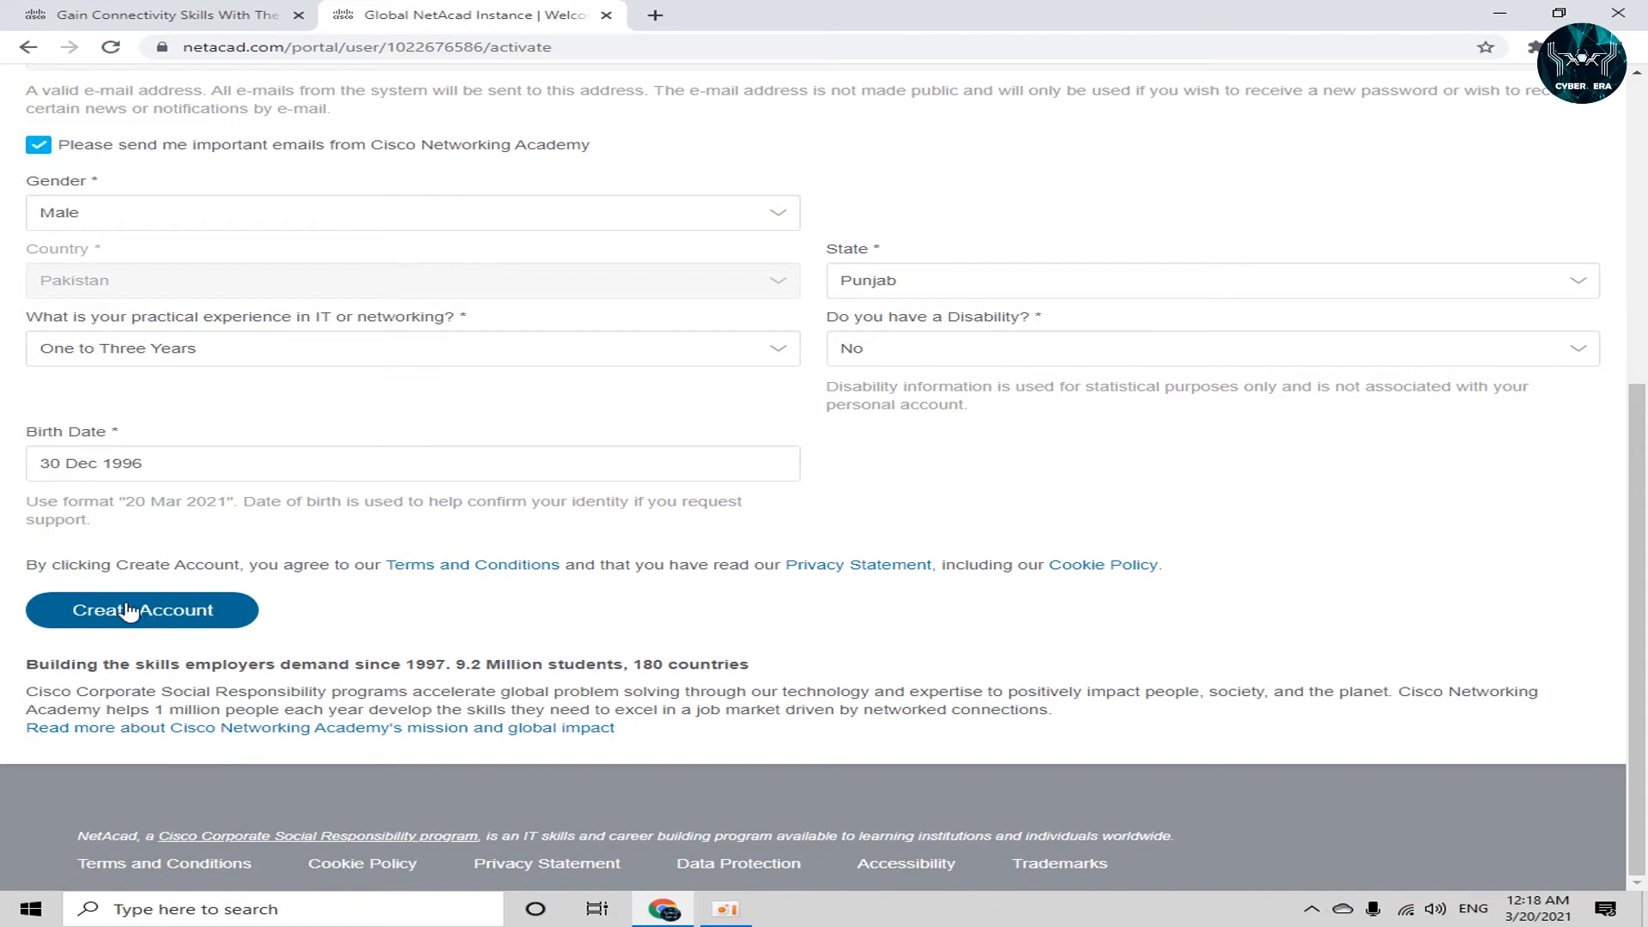
left_click(141, 609)
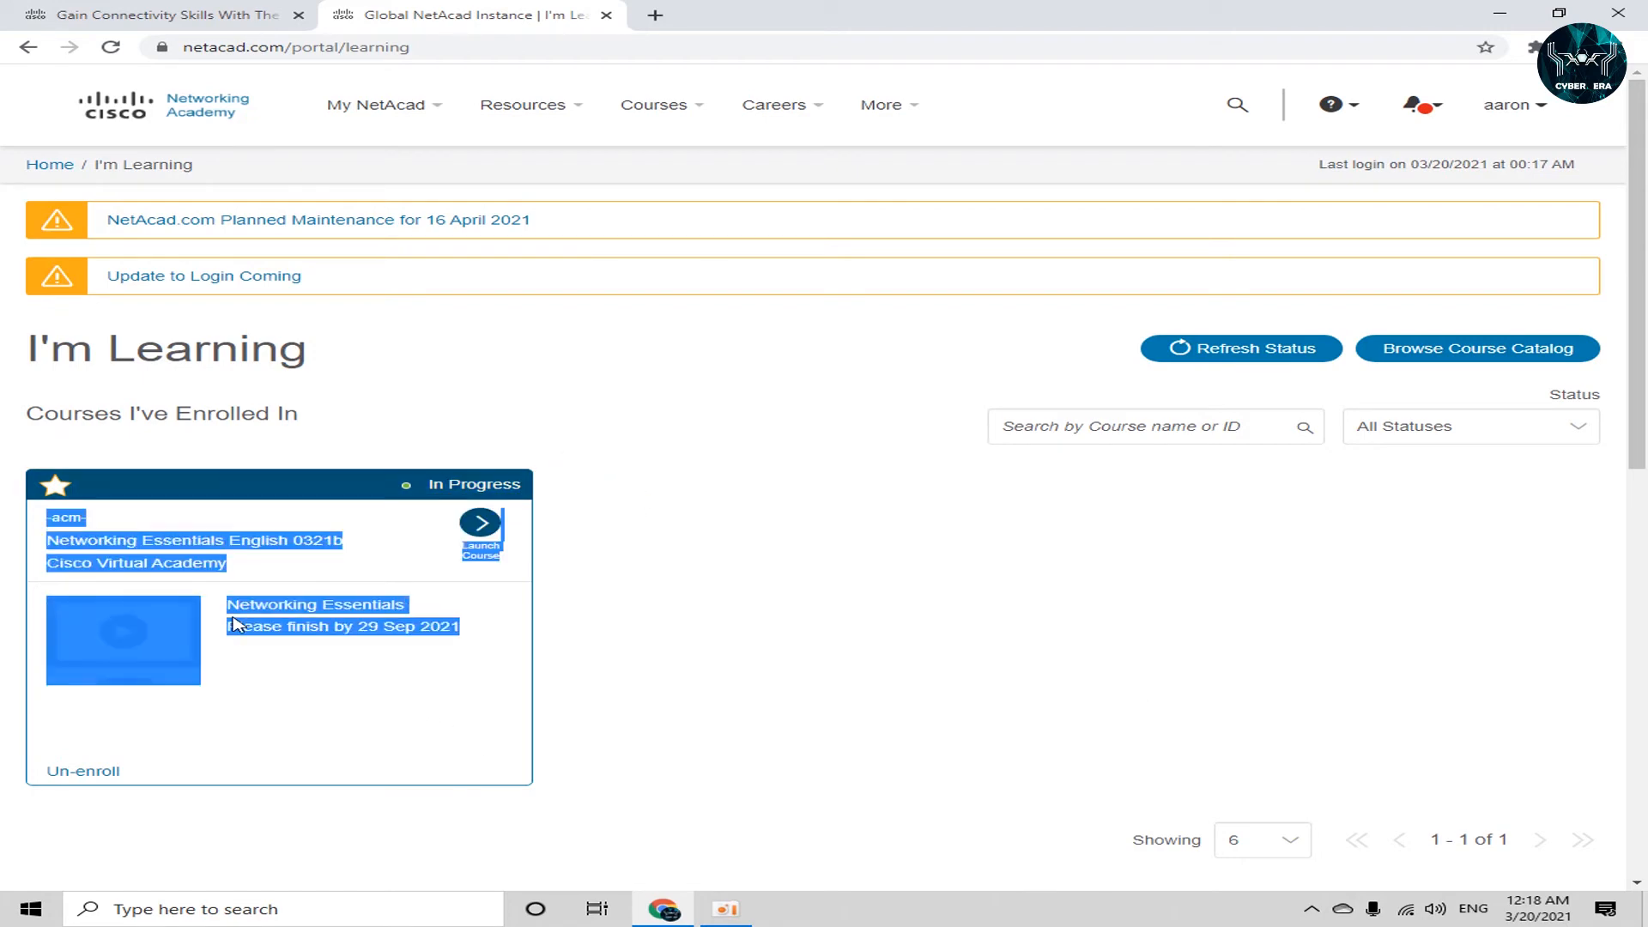
mouse_move(455, 477)
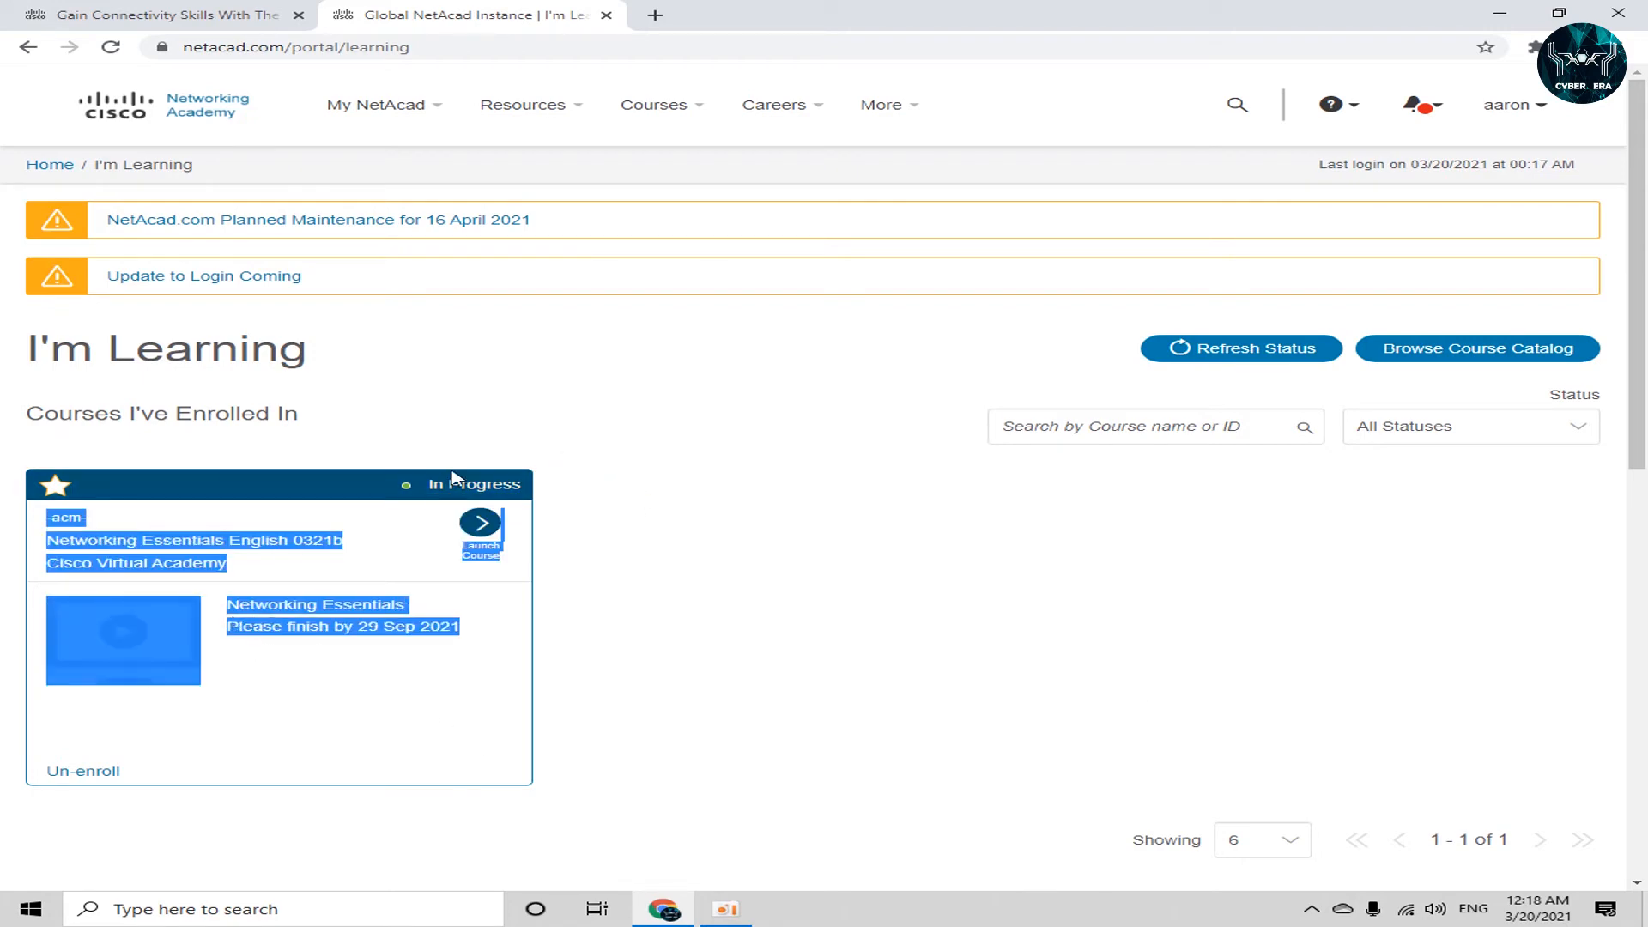
Launch the enrolled Networking Essentials course from the I'm Learning page
left_click(347, 622)
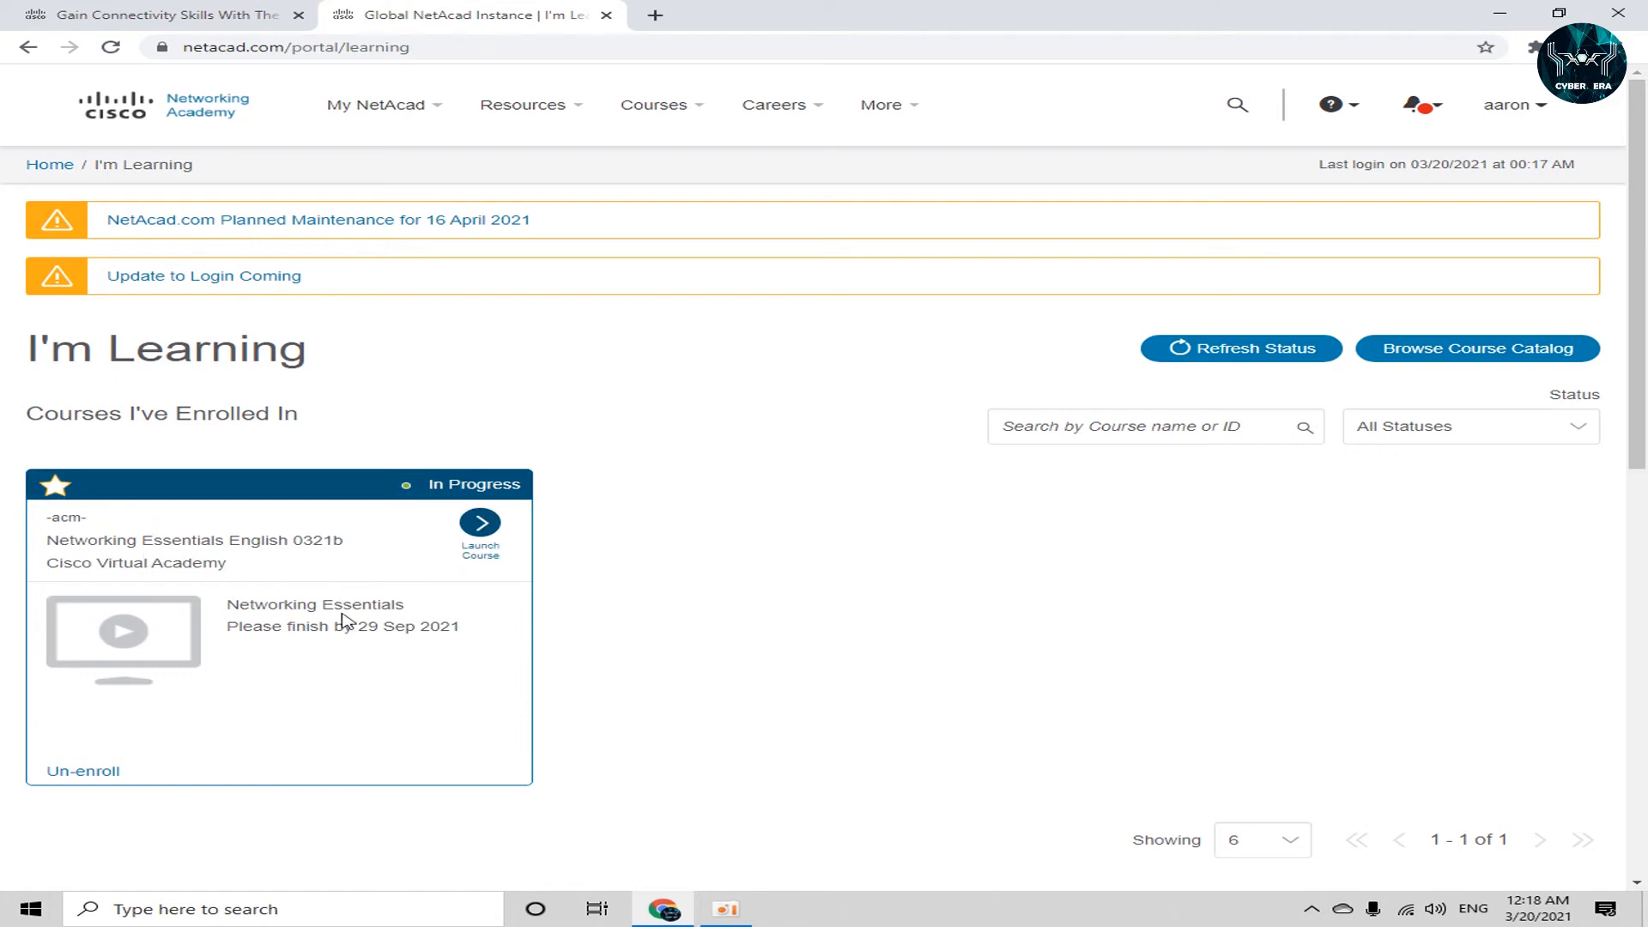
mouse_move(539, 528)
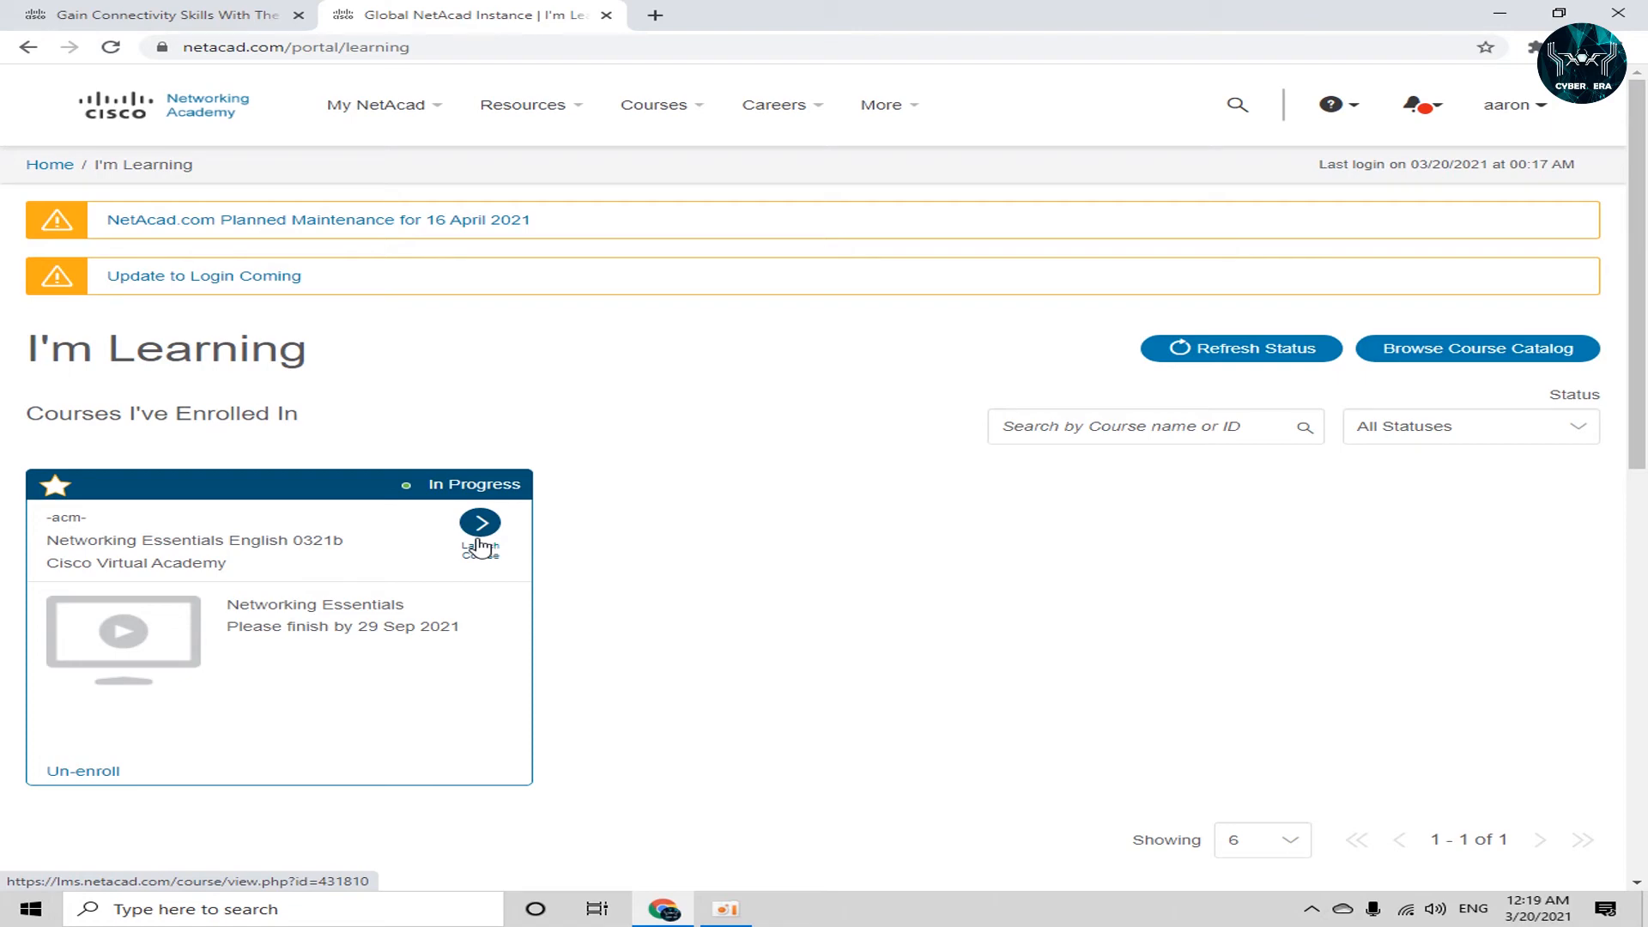
left_click(478, 522)
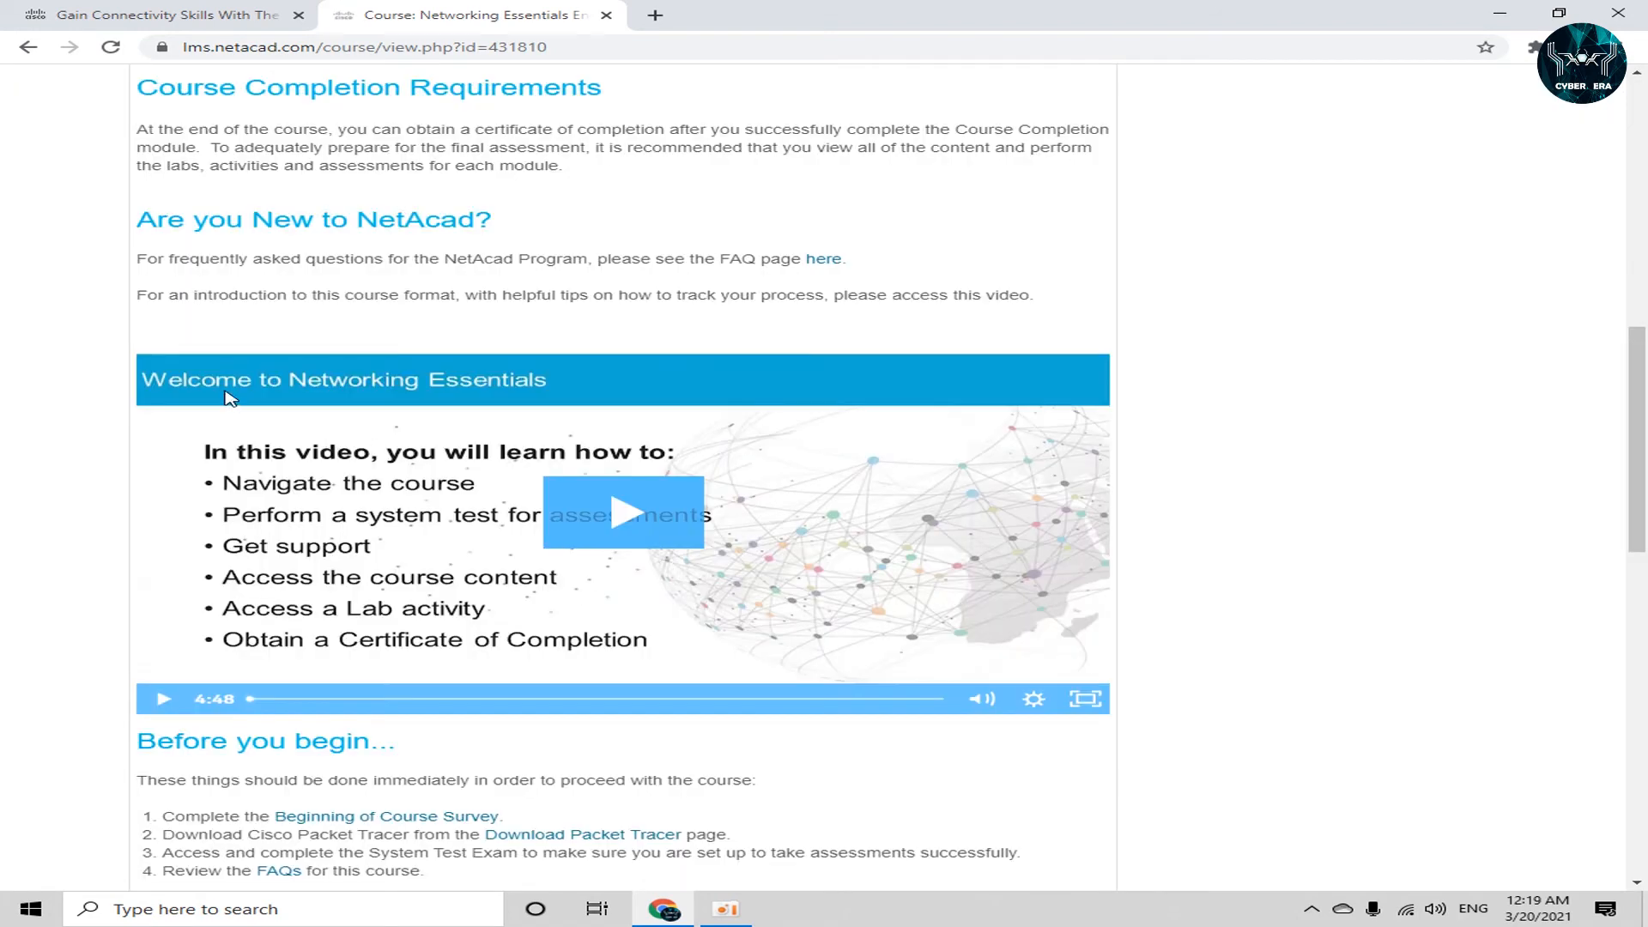
Play the Welcome to Networking Essentials video and review the restricted module groups below it
left_click(622, 513)
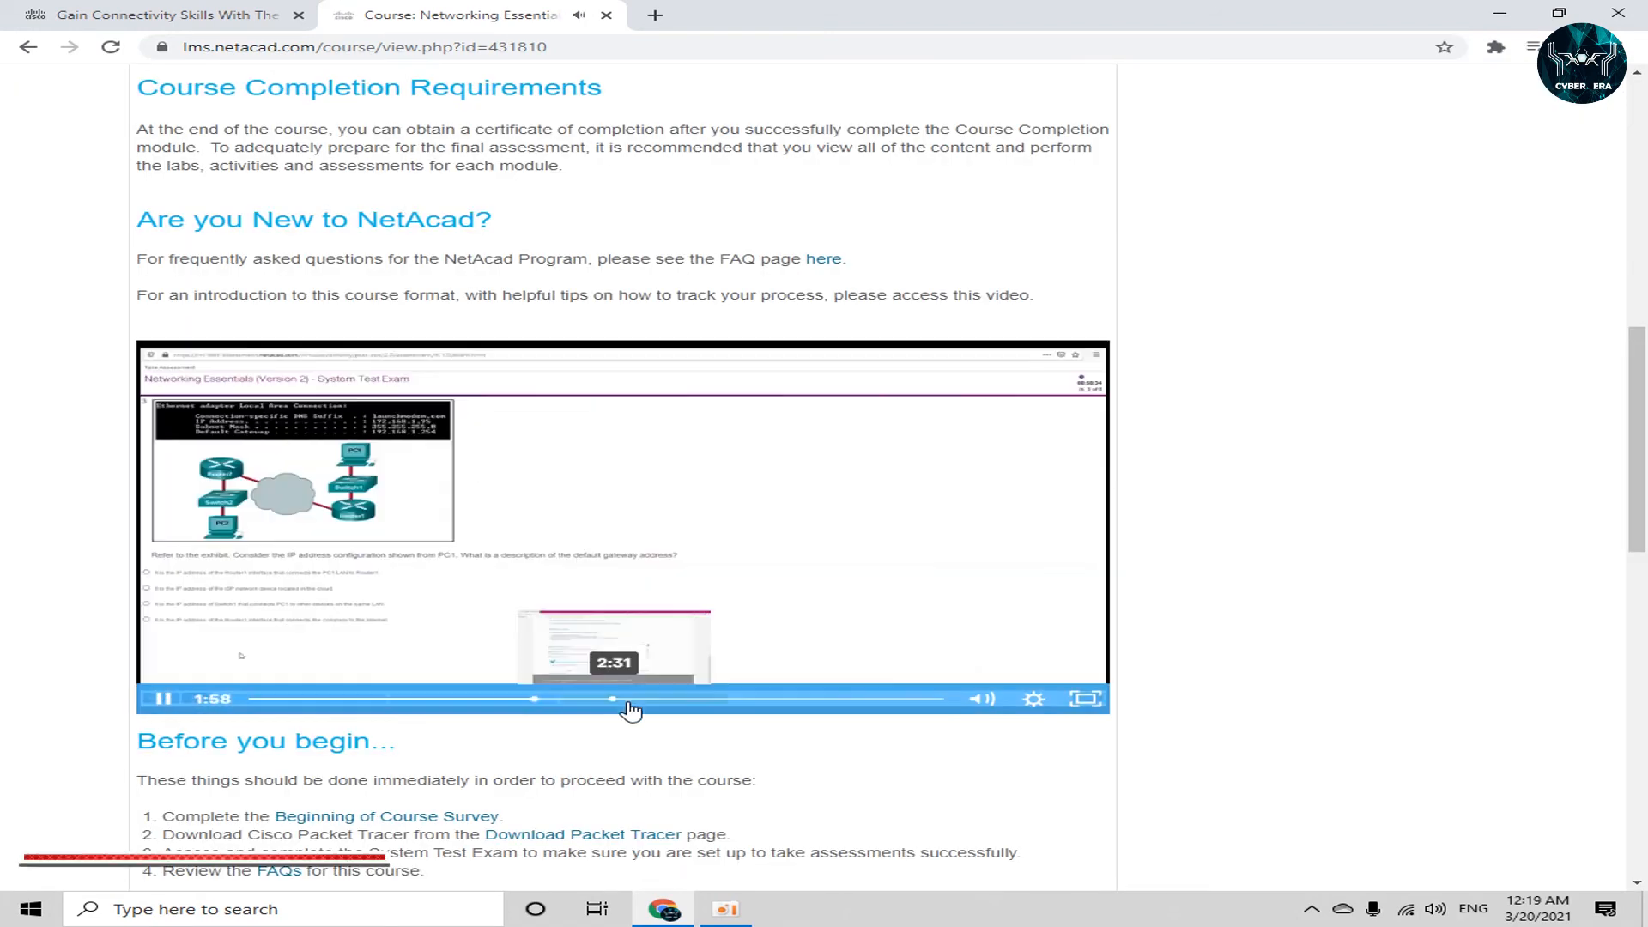
scroll("down", 3)
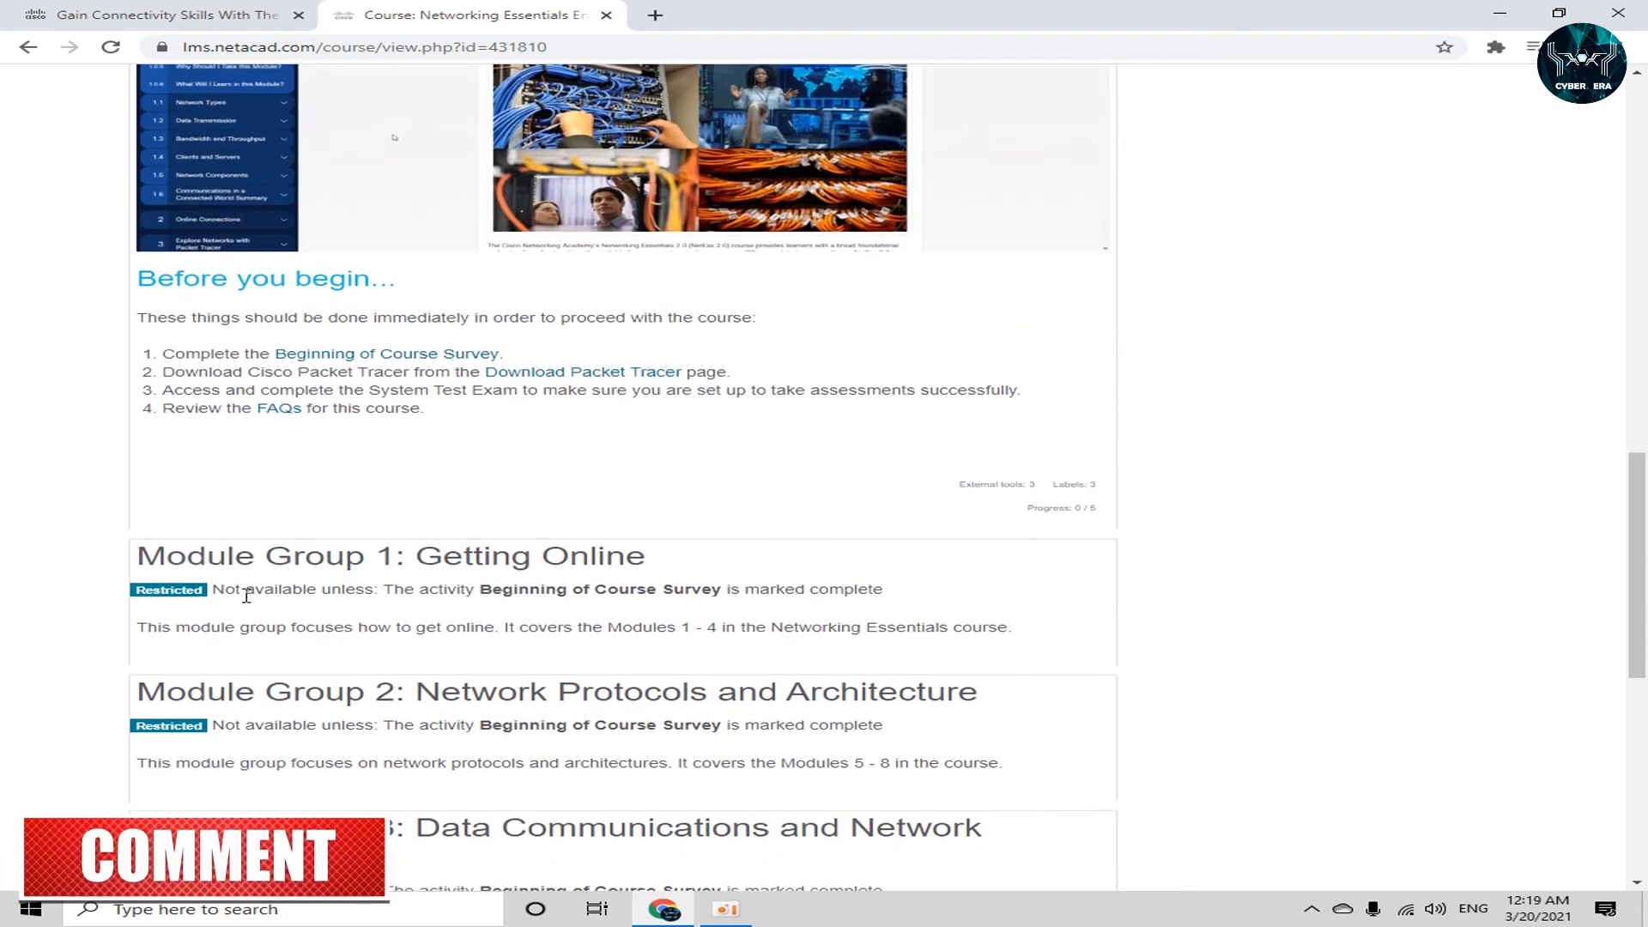
scroll("down", 3)
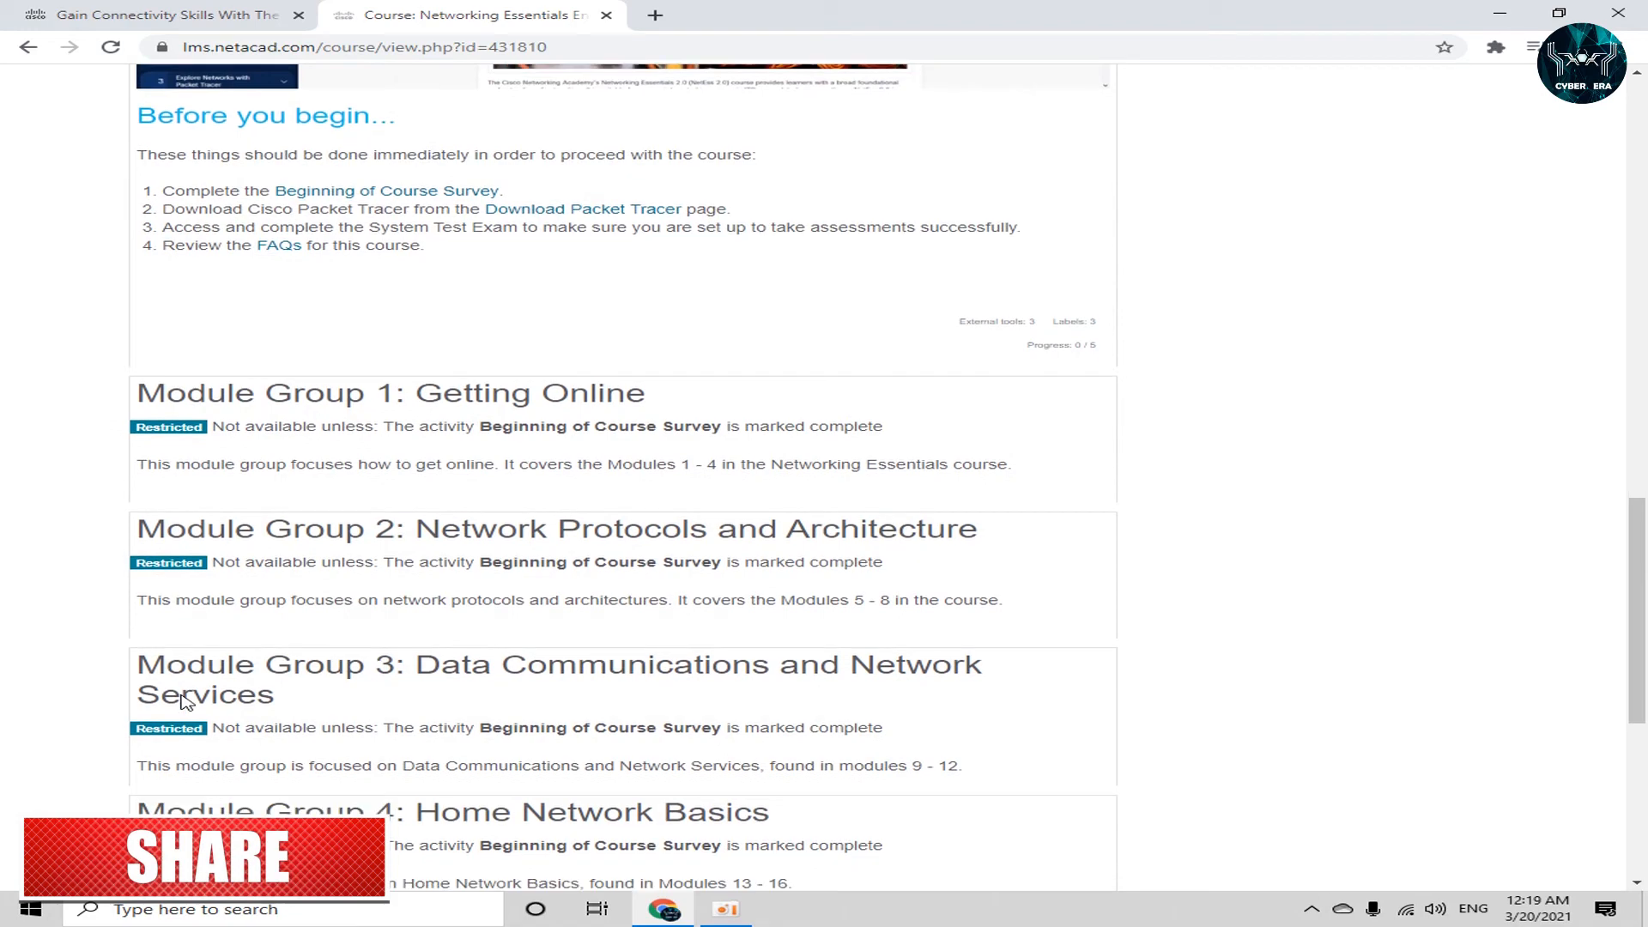
scroll("down", 3)
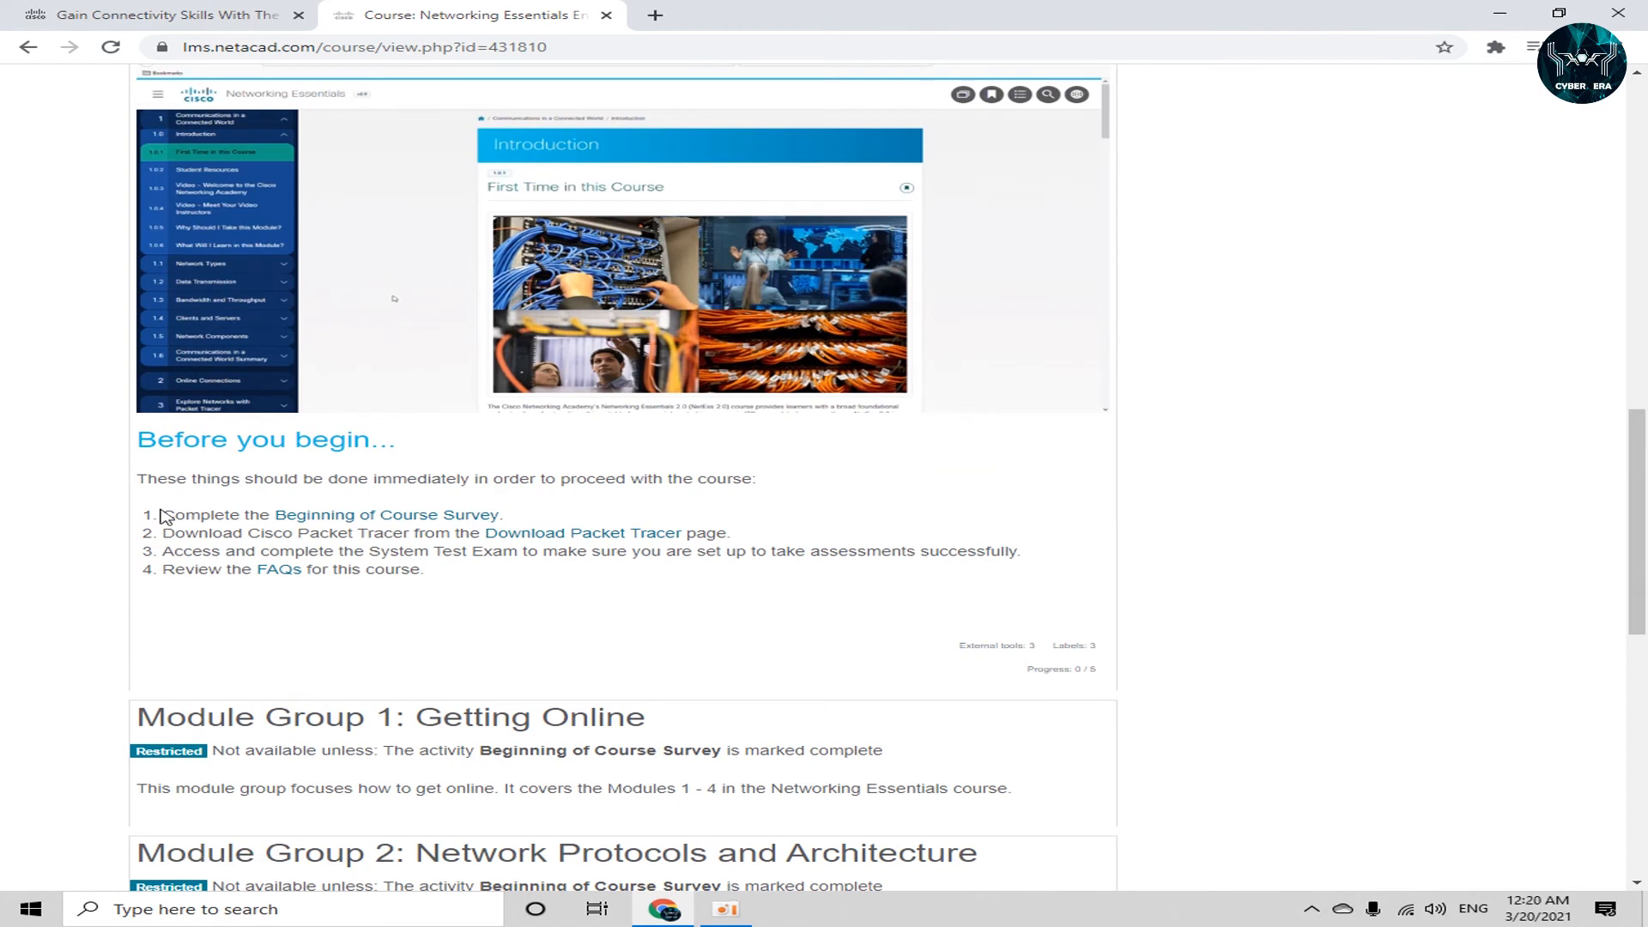
mouse_move(361, 530)
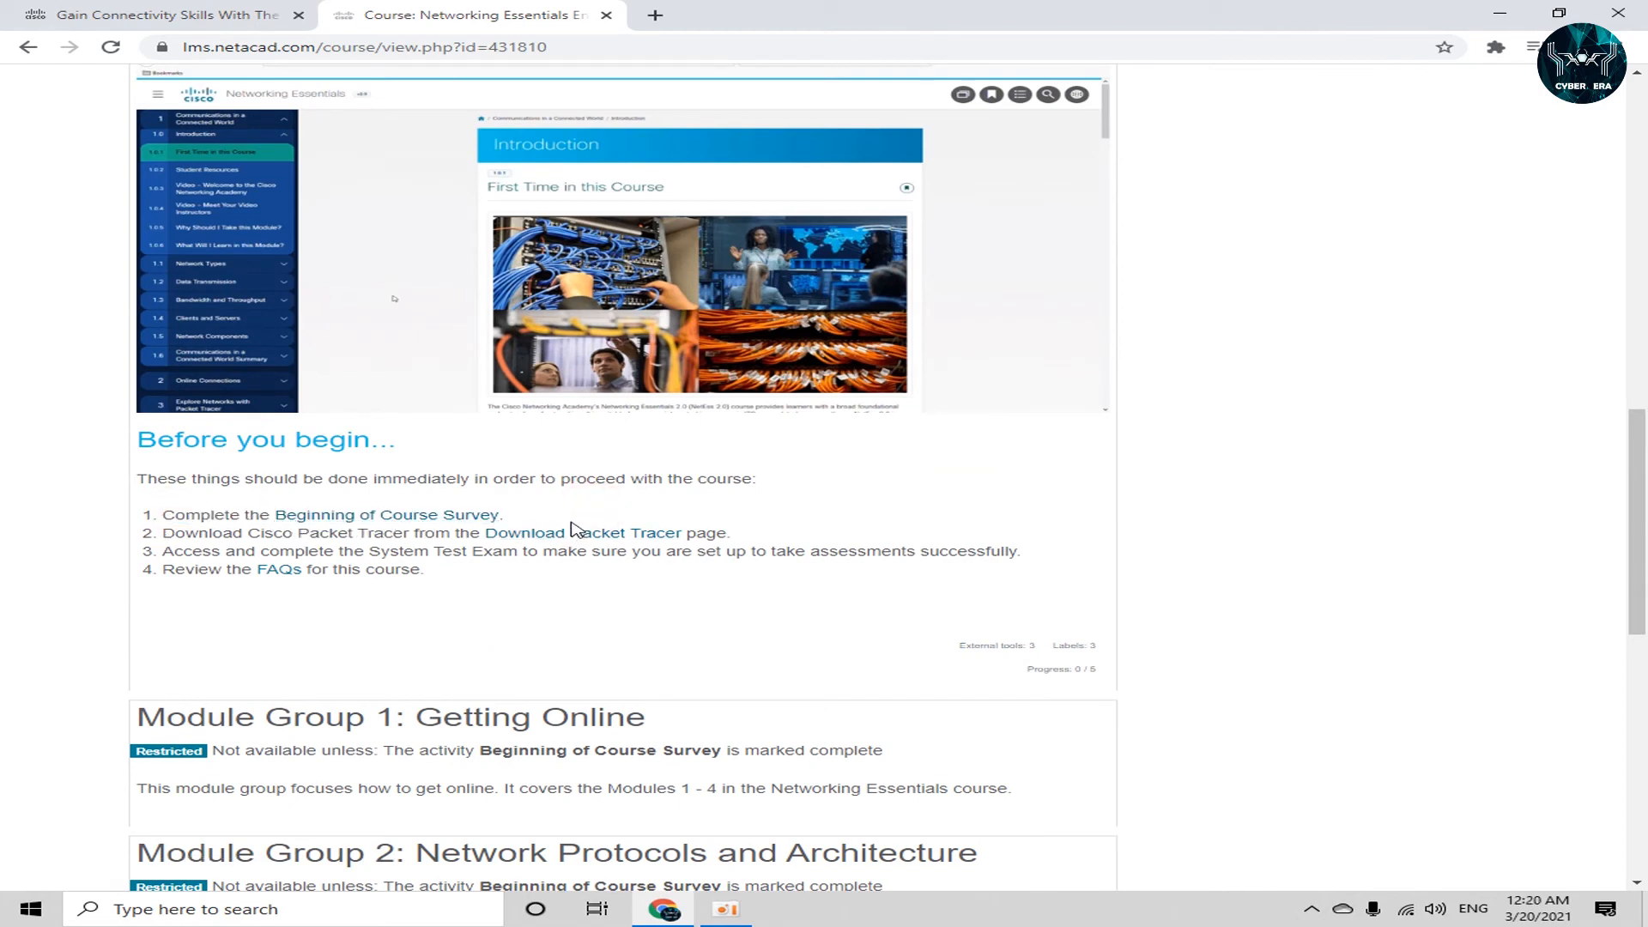
scroll("down", 3)
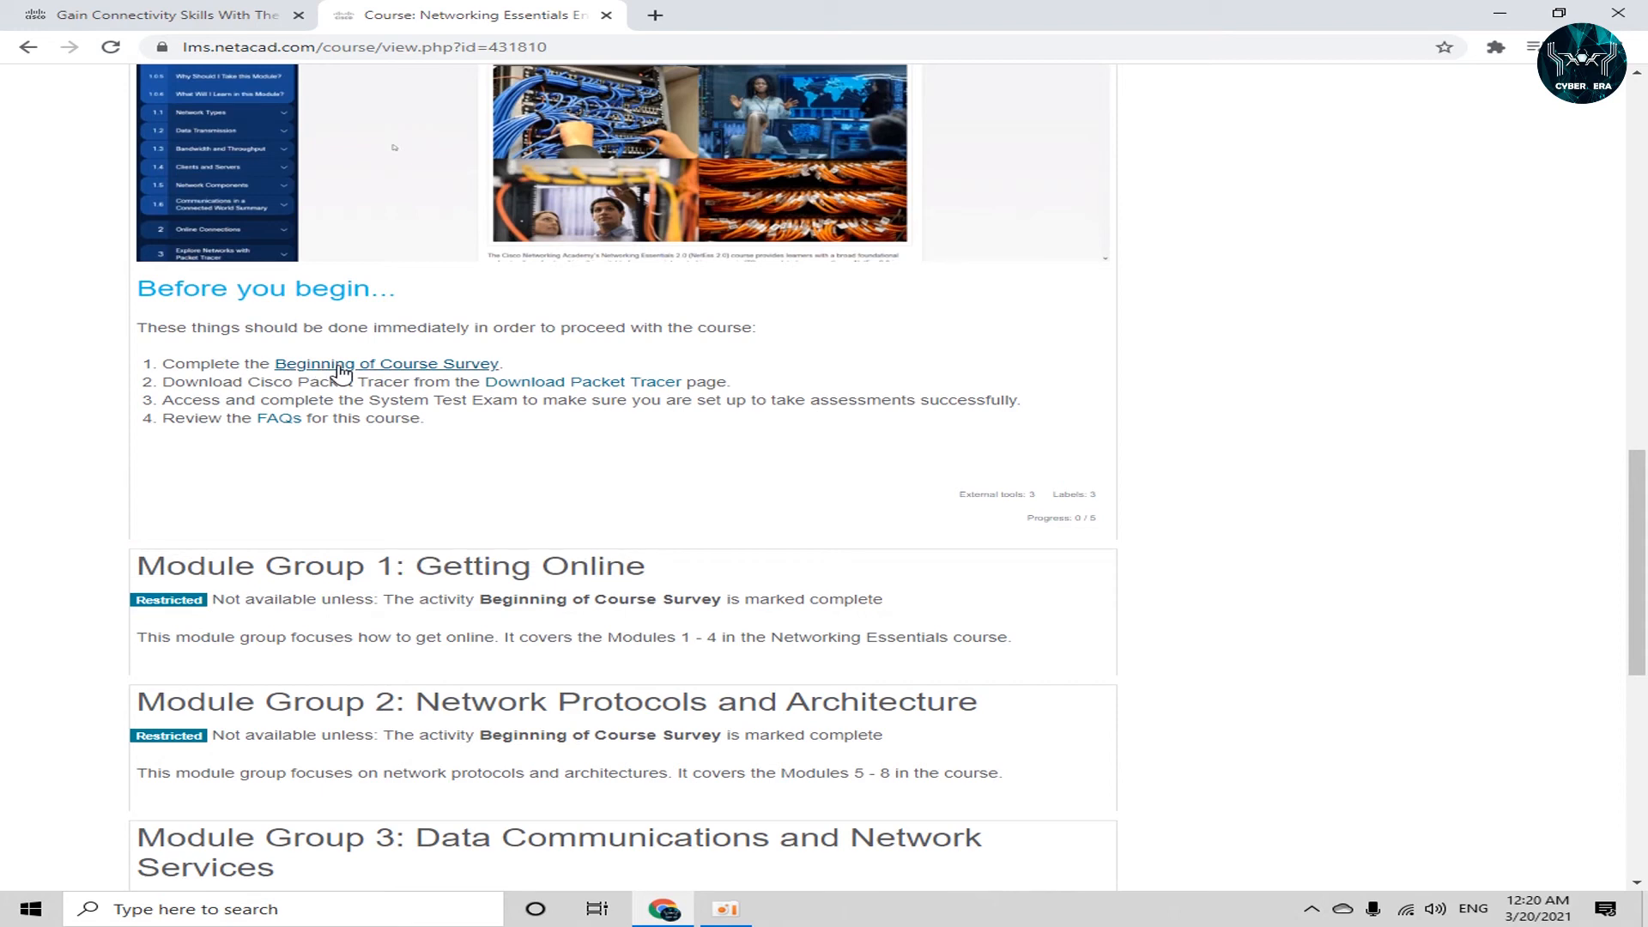
mouse_move(396, 373)
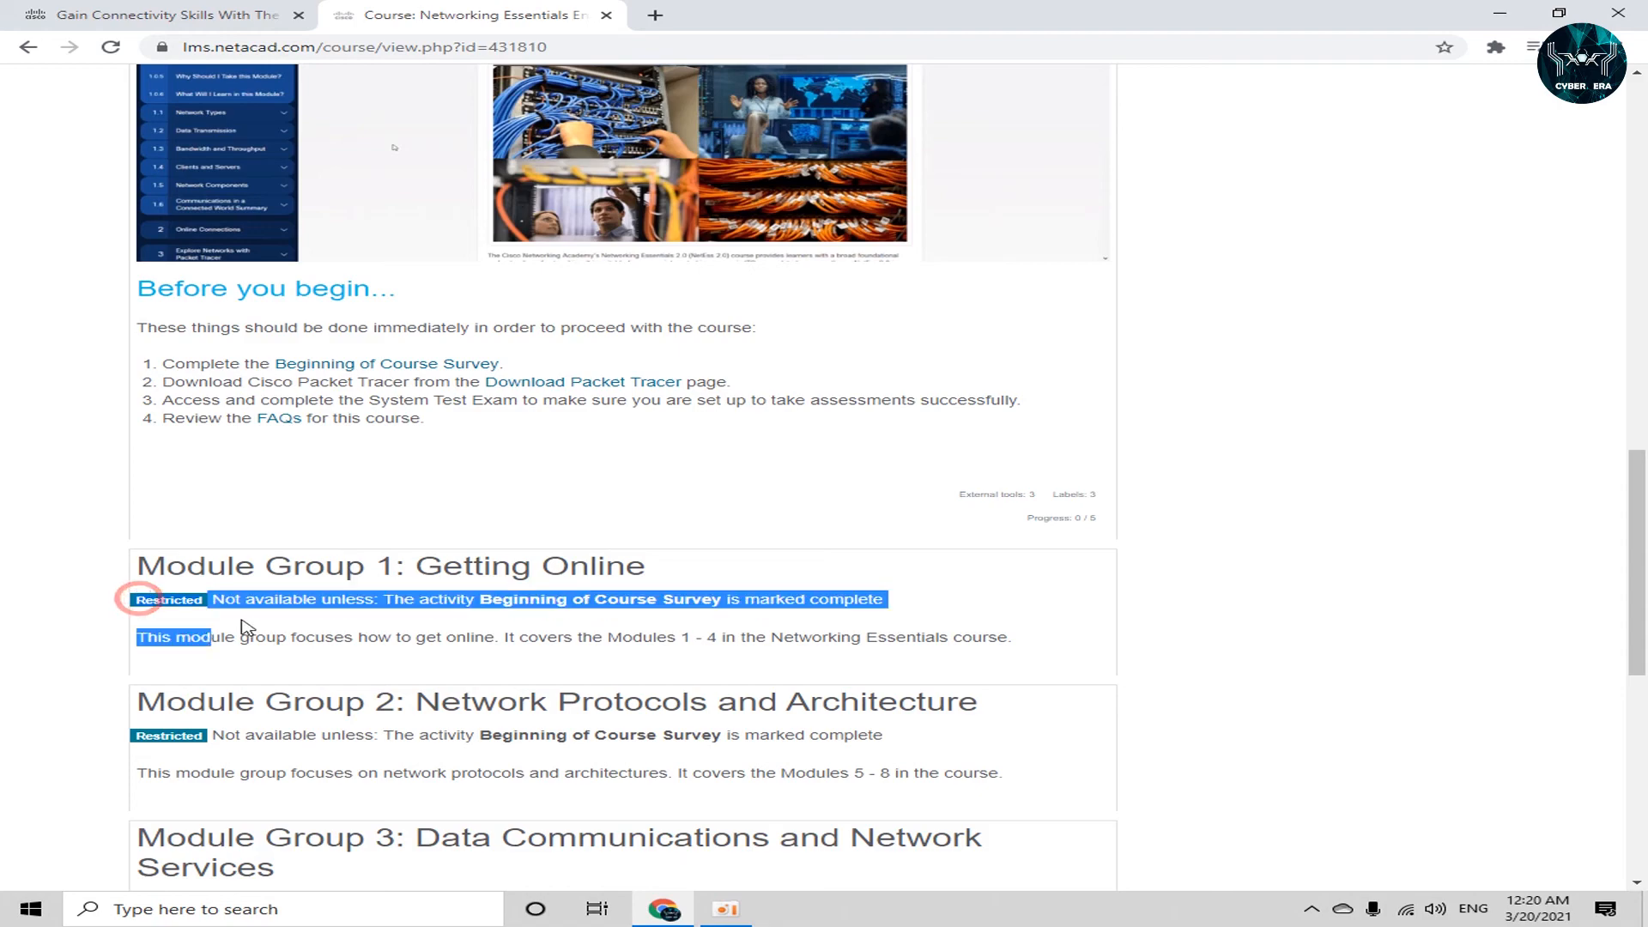
scroll("down", 3)
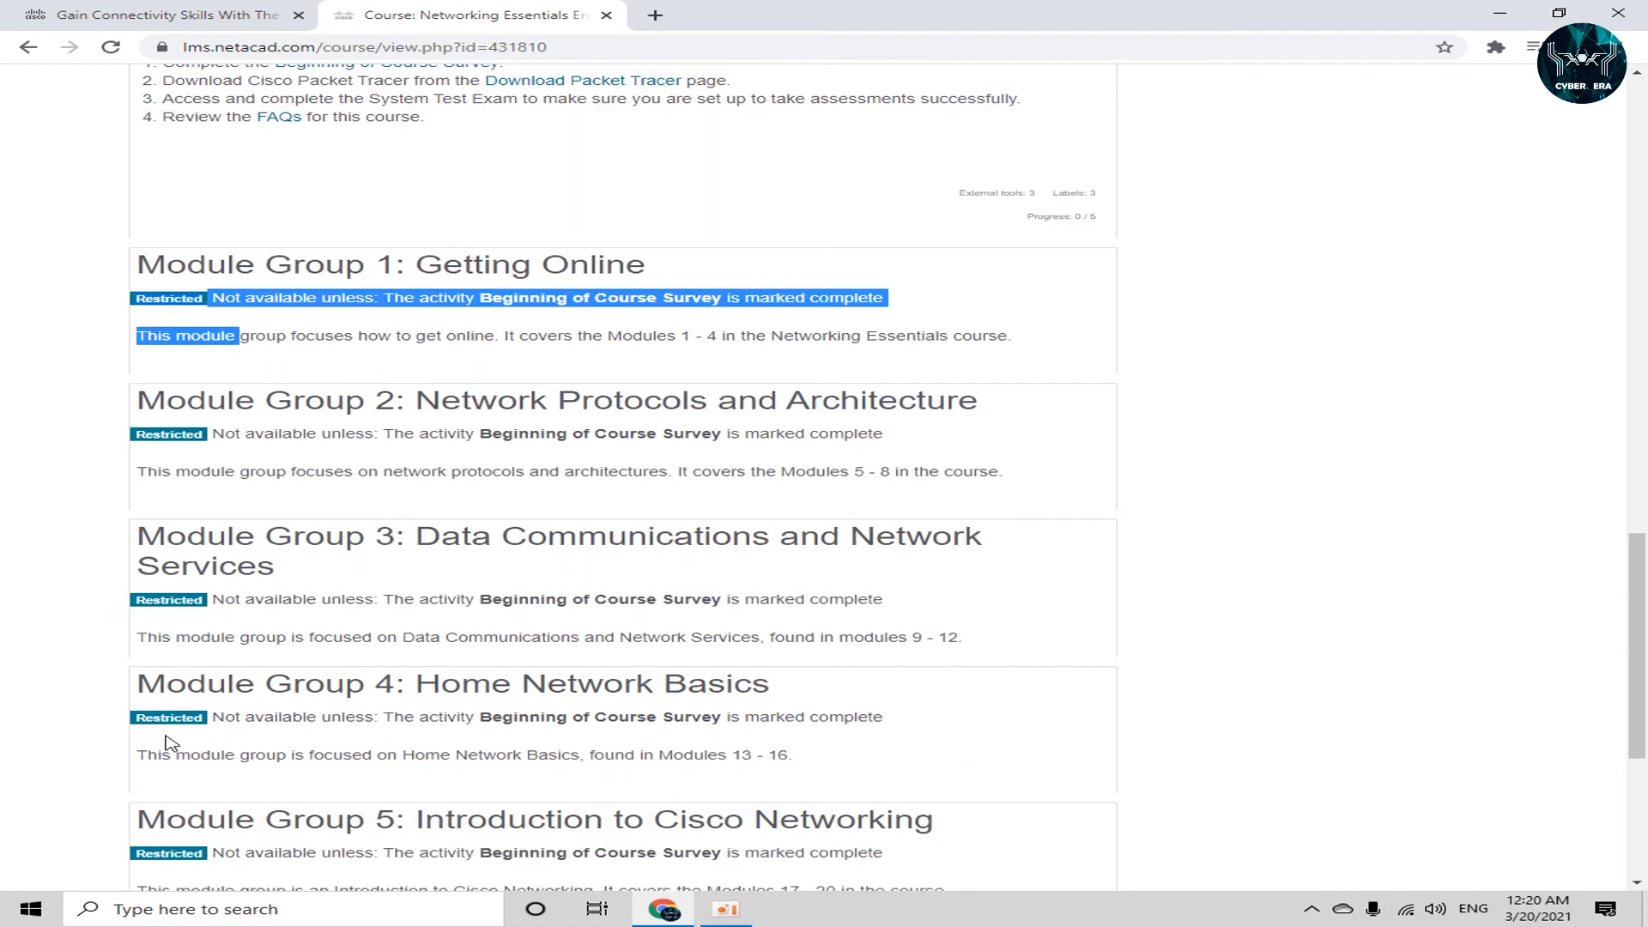
scroll("up", 3)
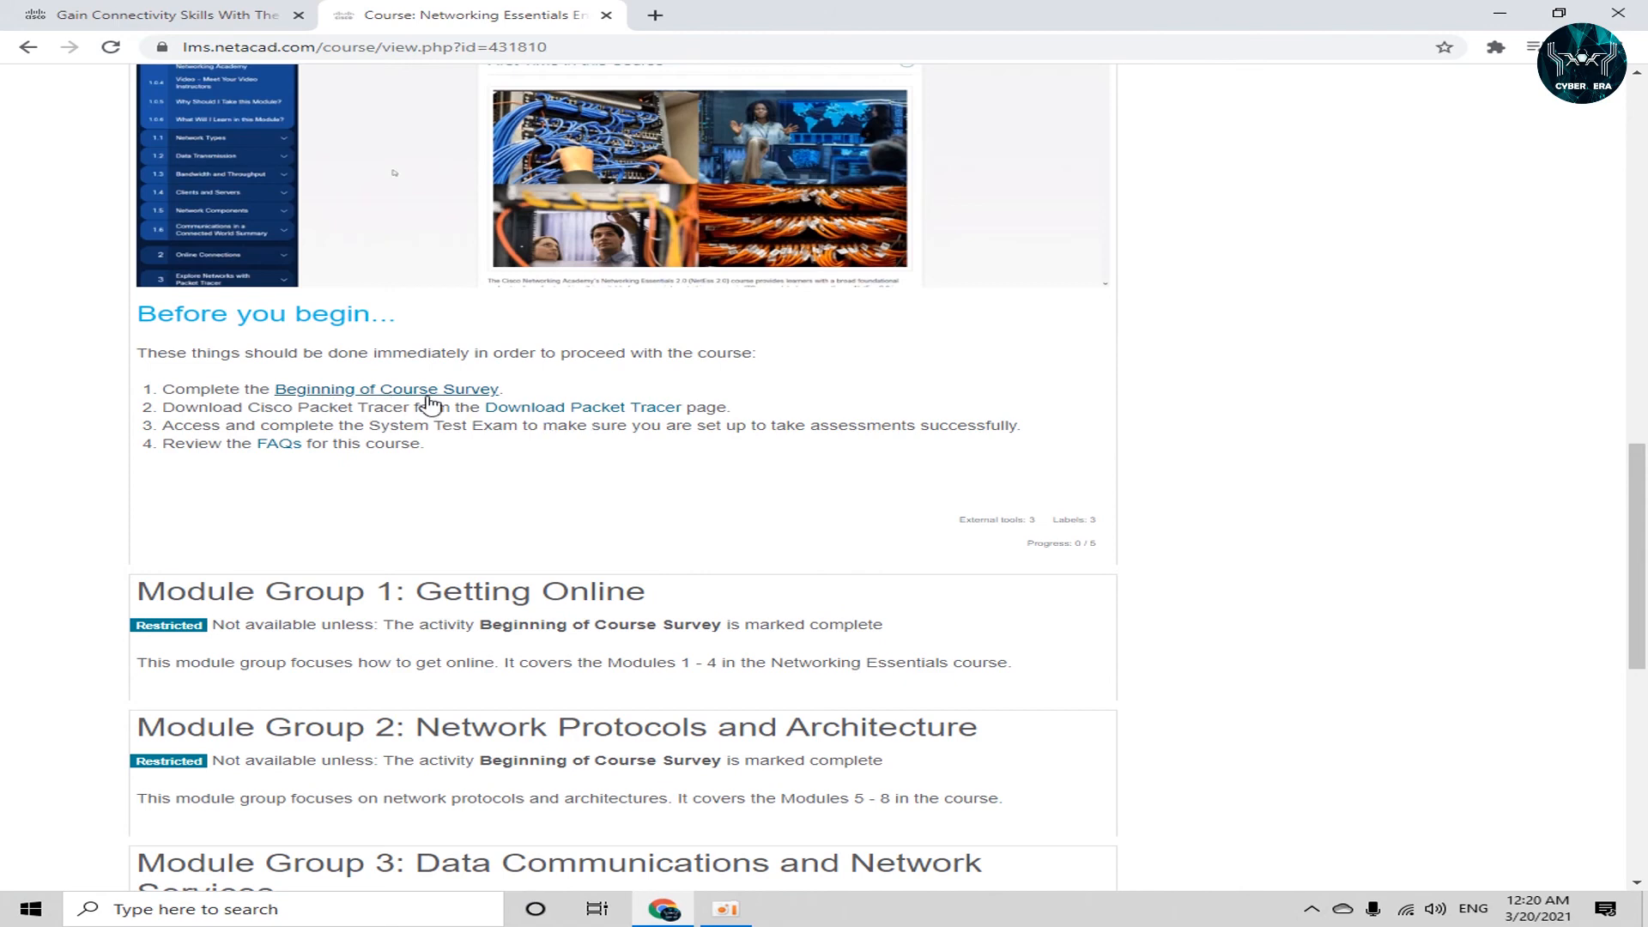
Take the Beginning of Course Survey, answer the prior online enrollment question and submit it
left_click(374, 388)
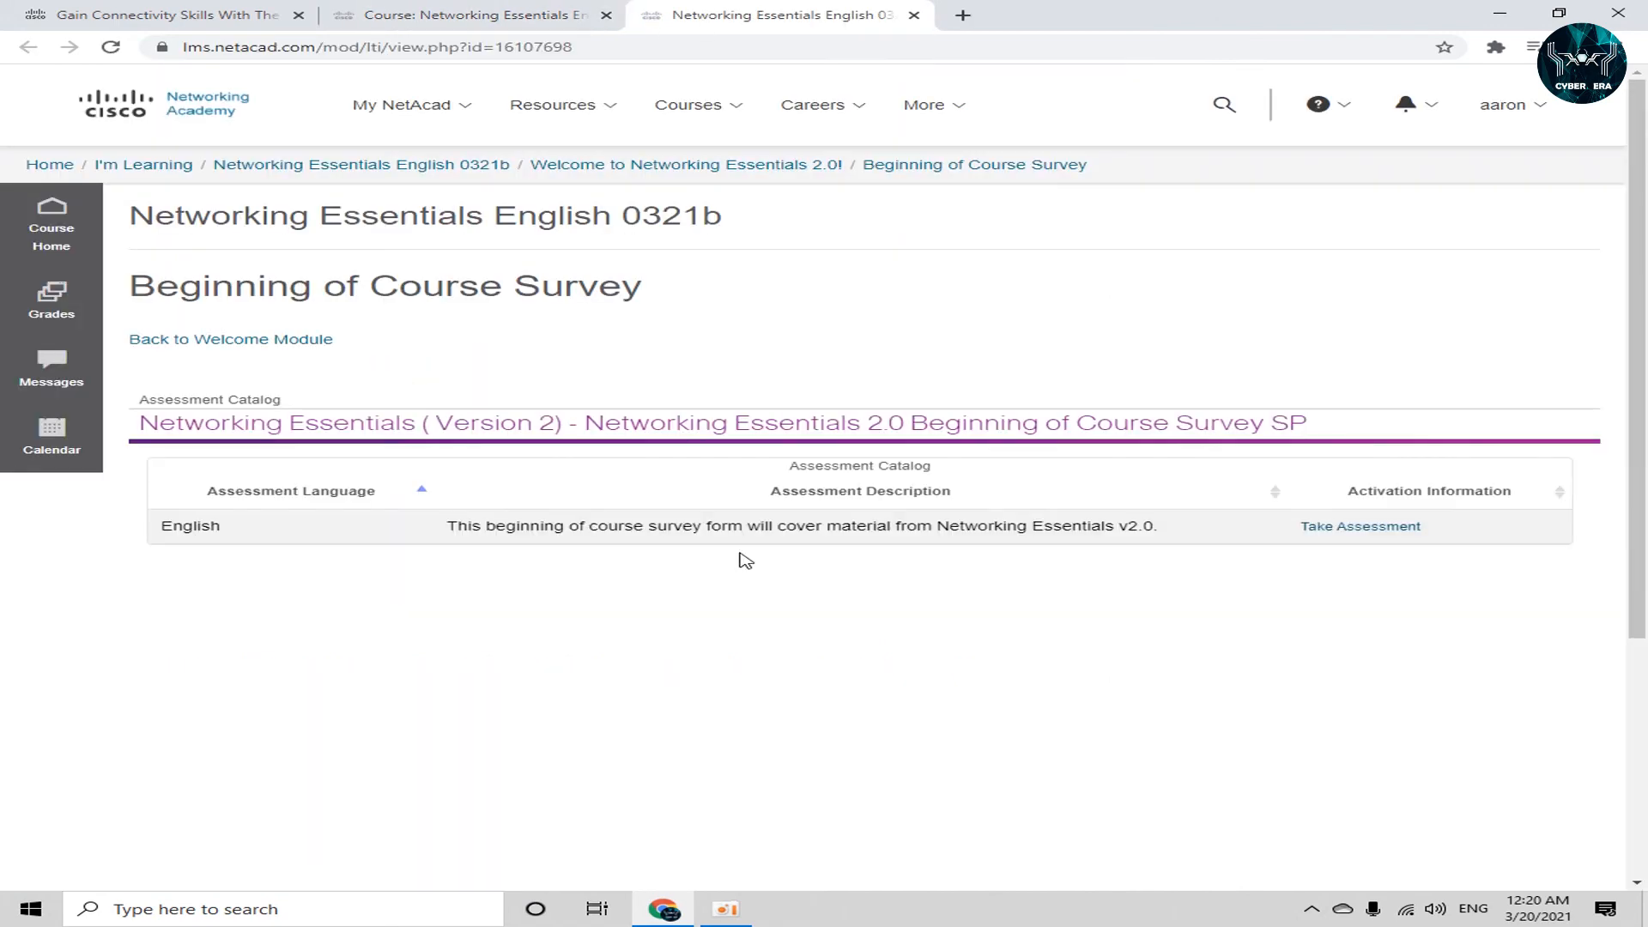
left_click(1360, 527)
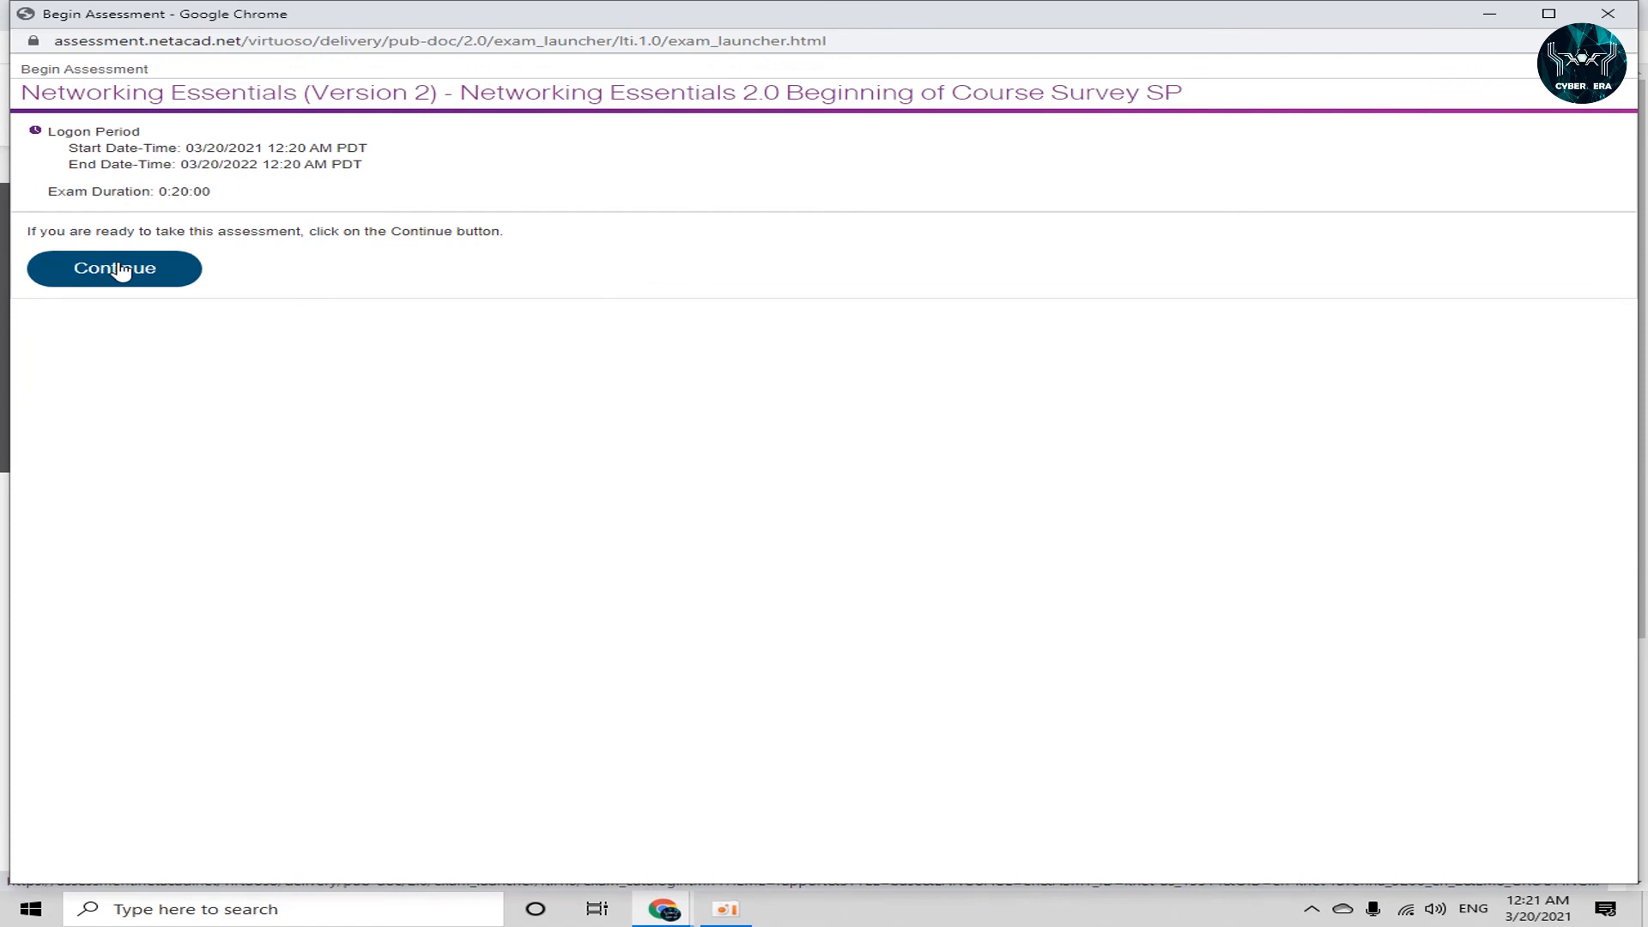
left_click(113, 268)
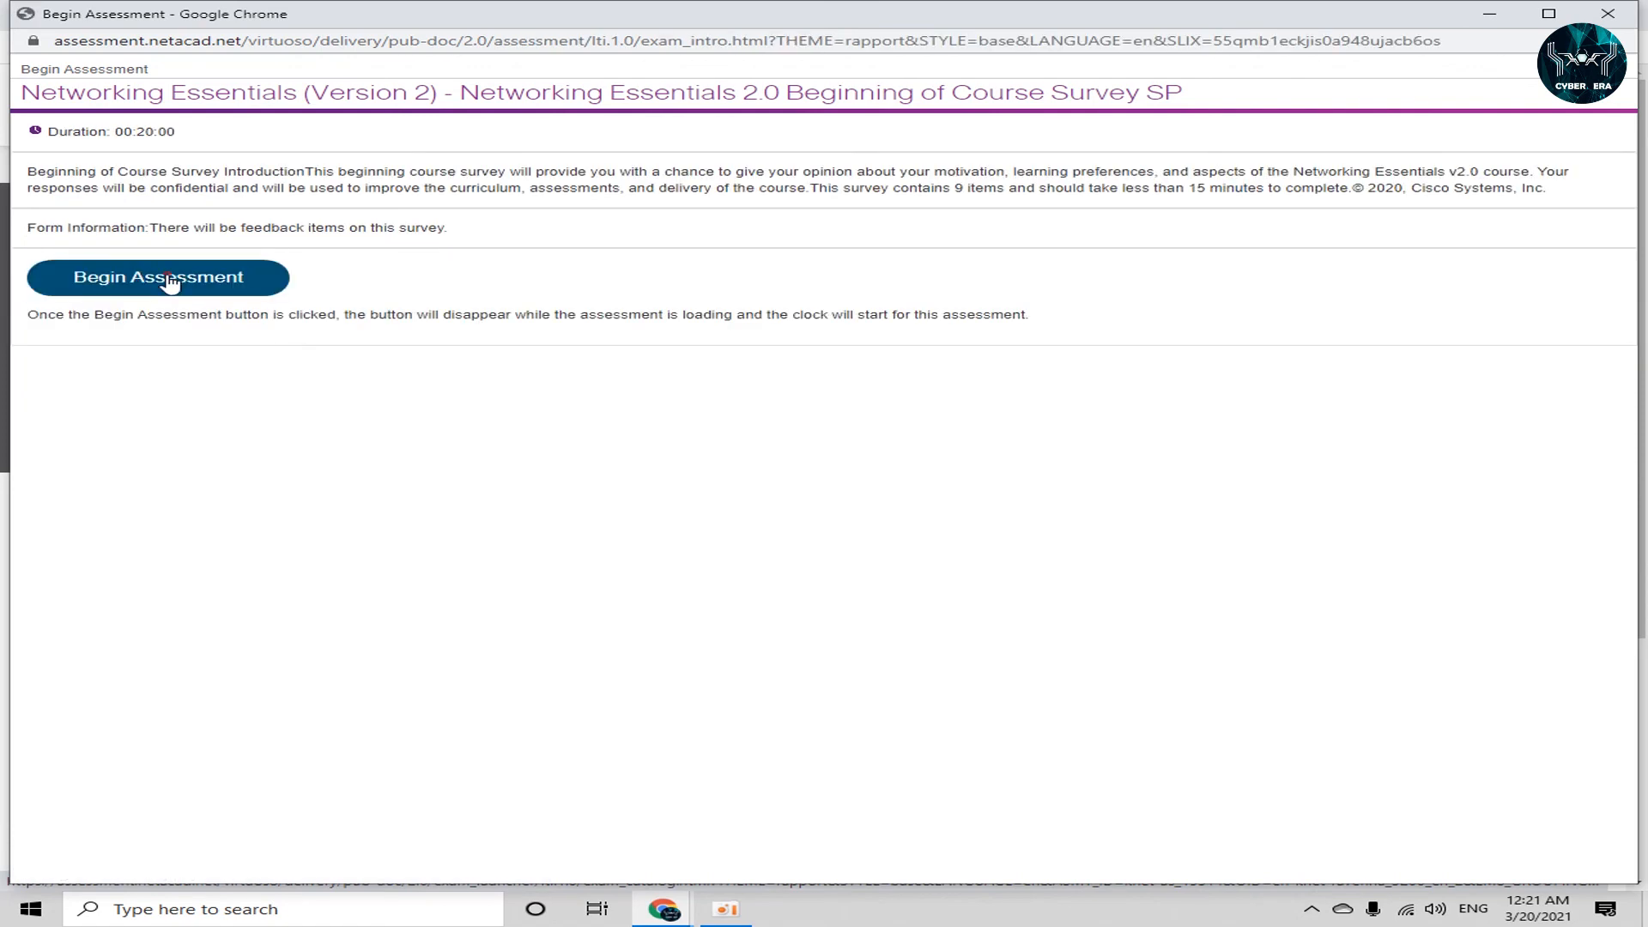
left_click(158, 278)
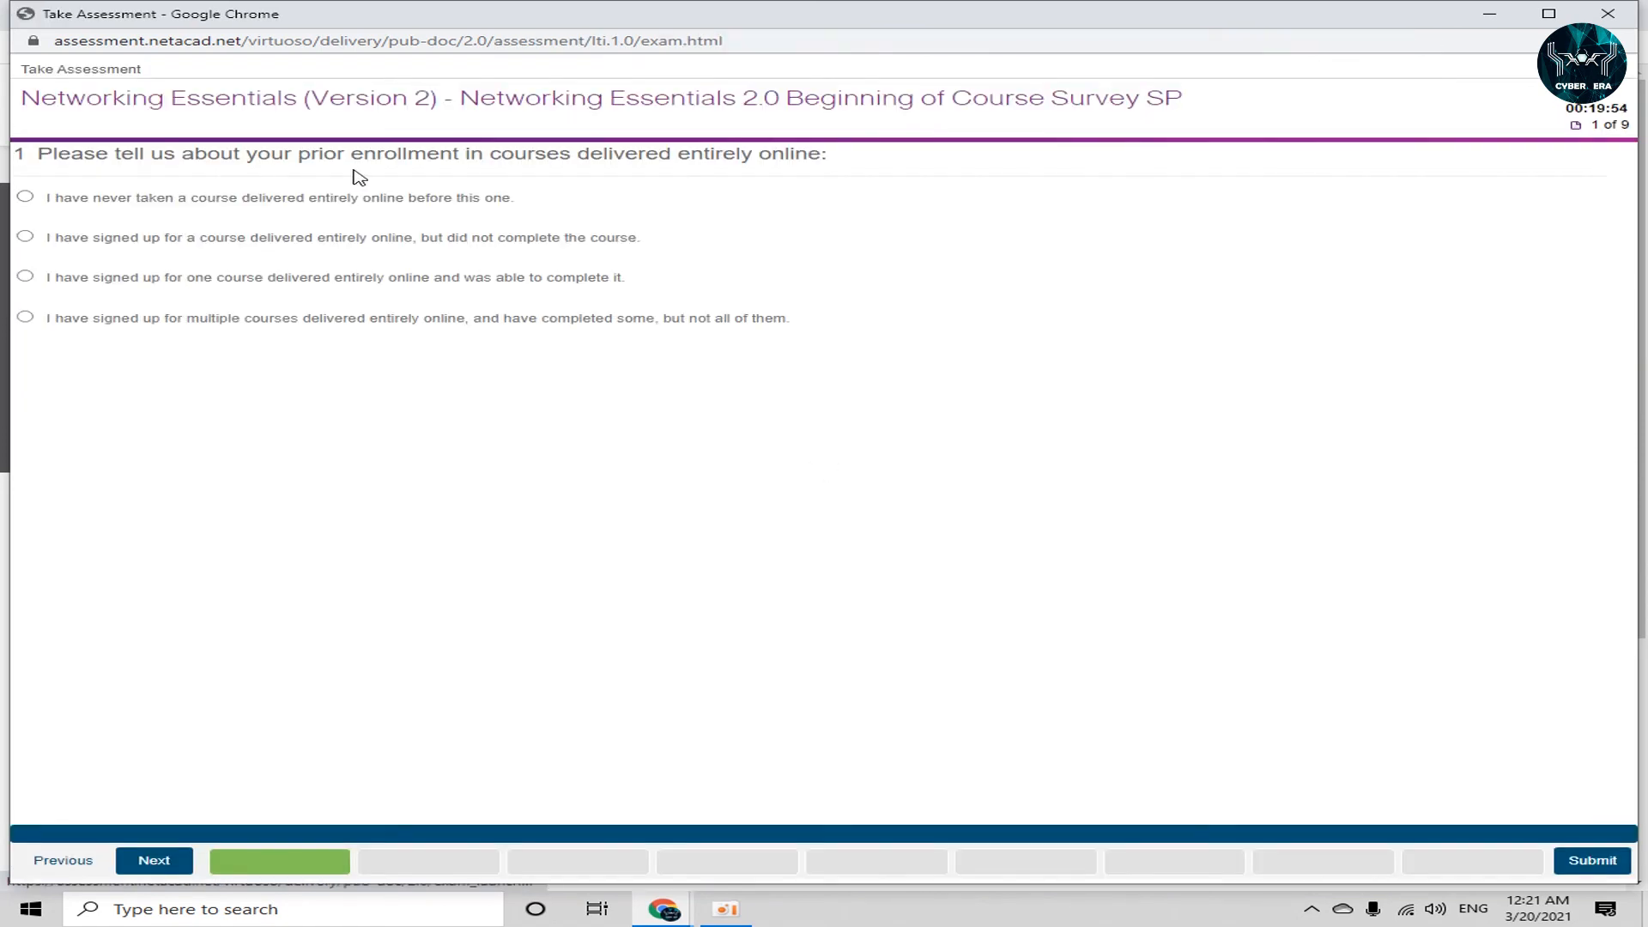
mouse_move(683, 187)
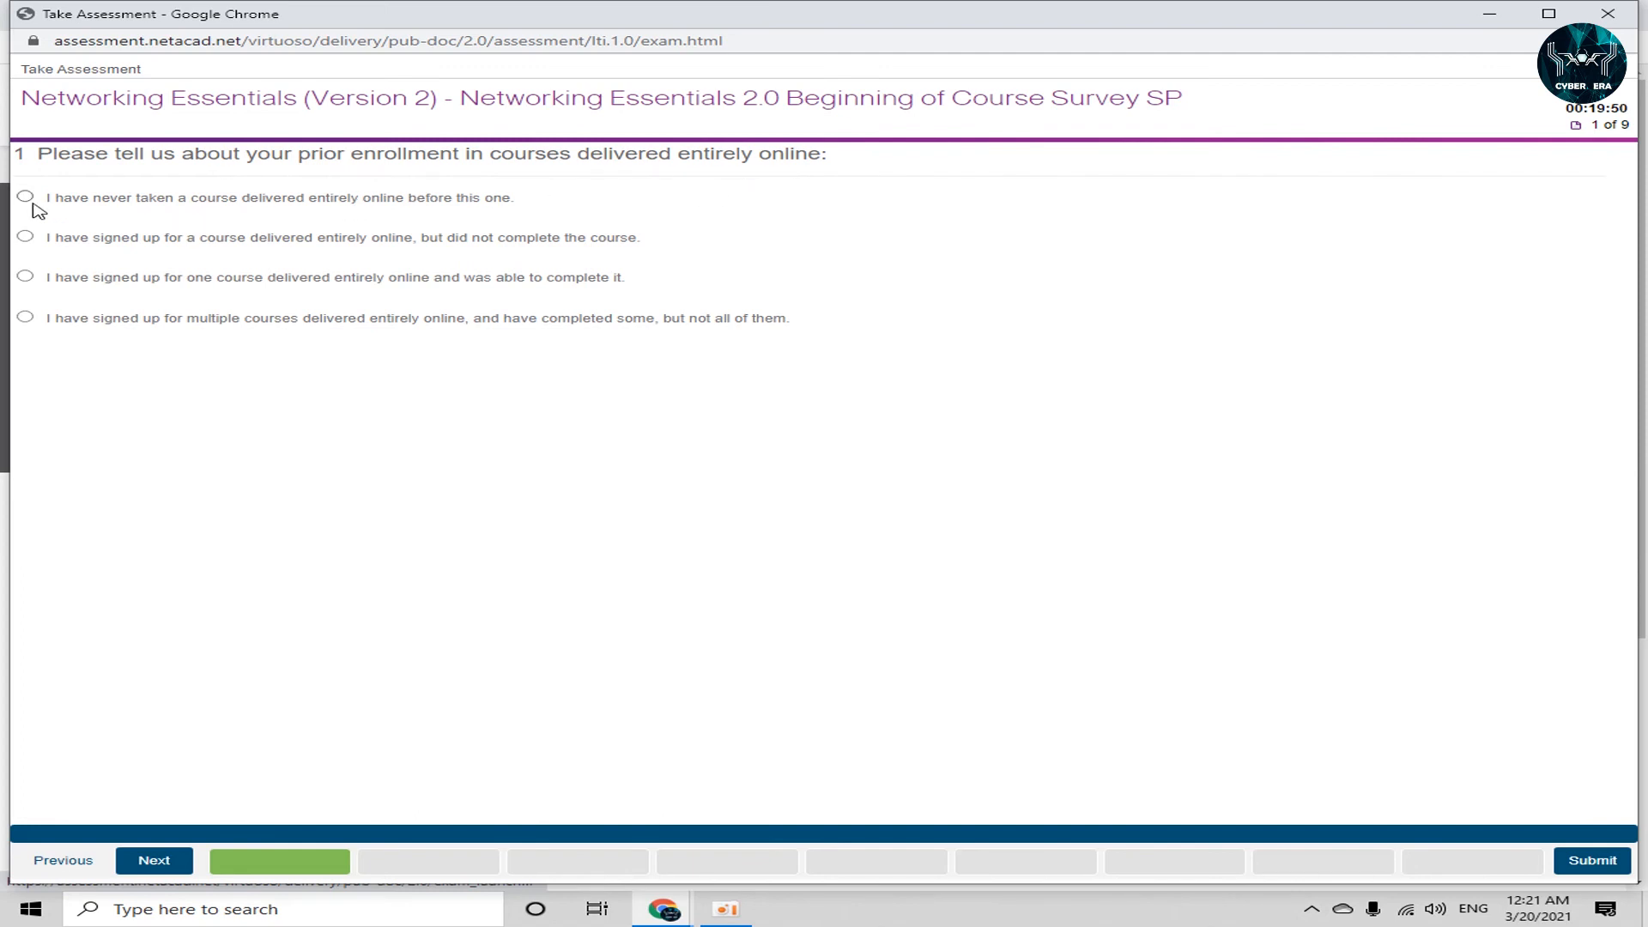
left_click(26, 273)
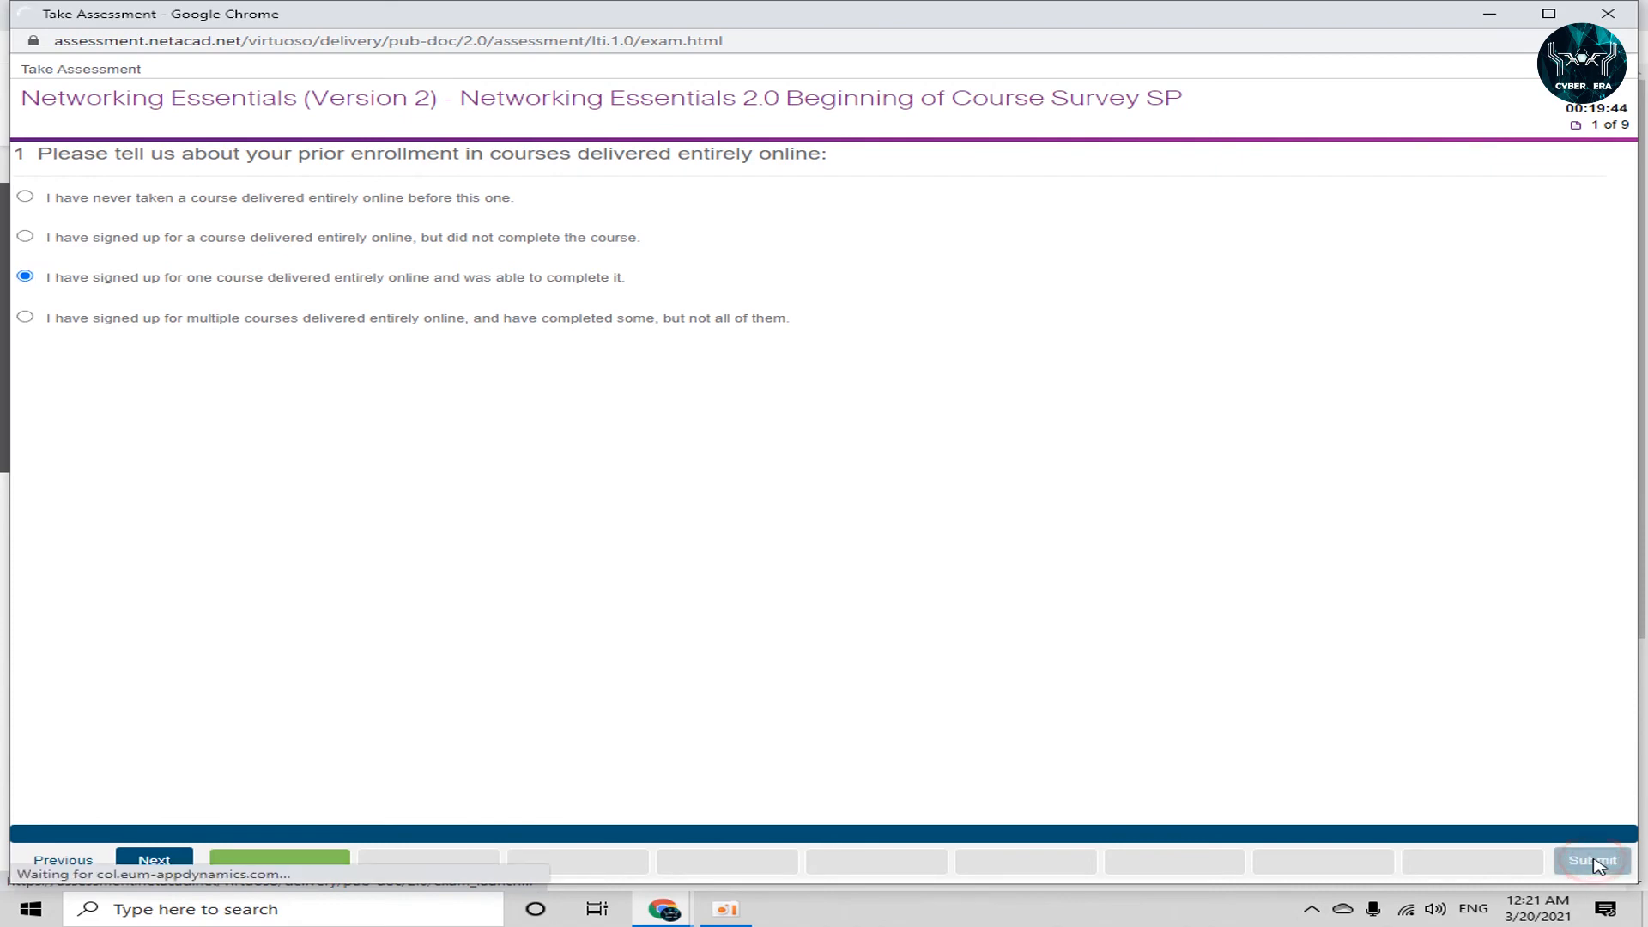
left_click(1593, 861)
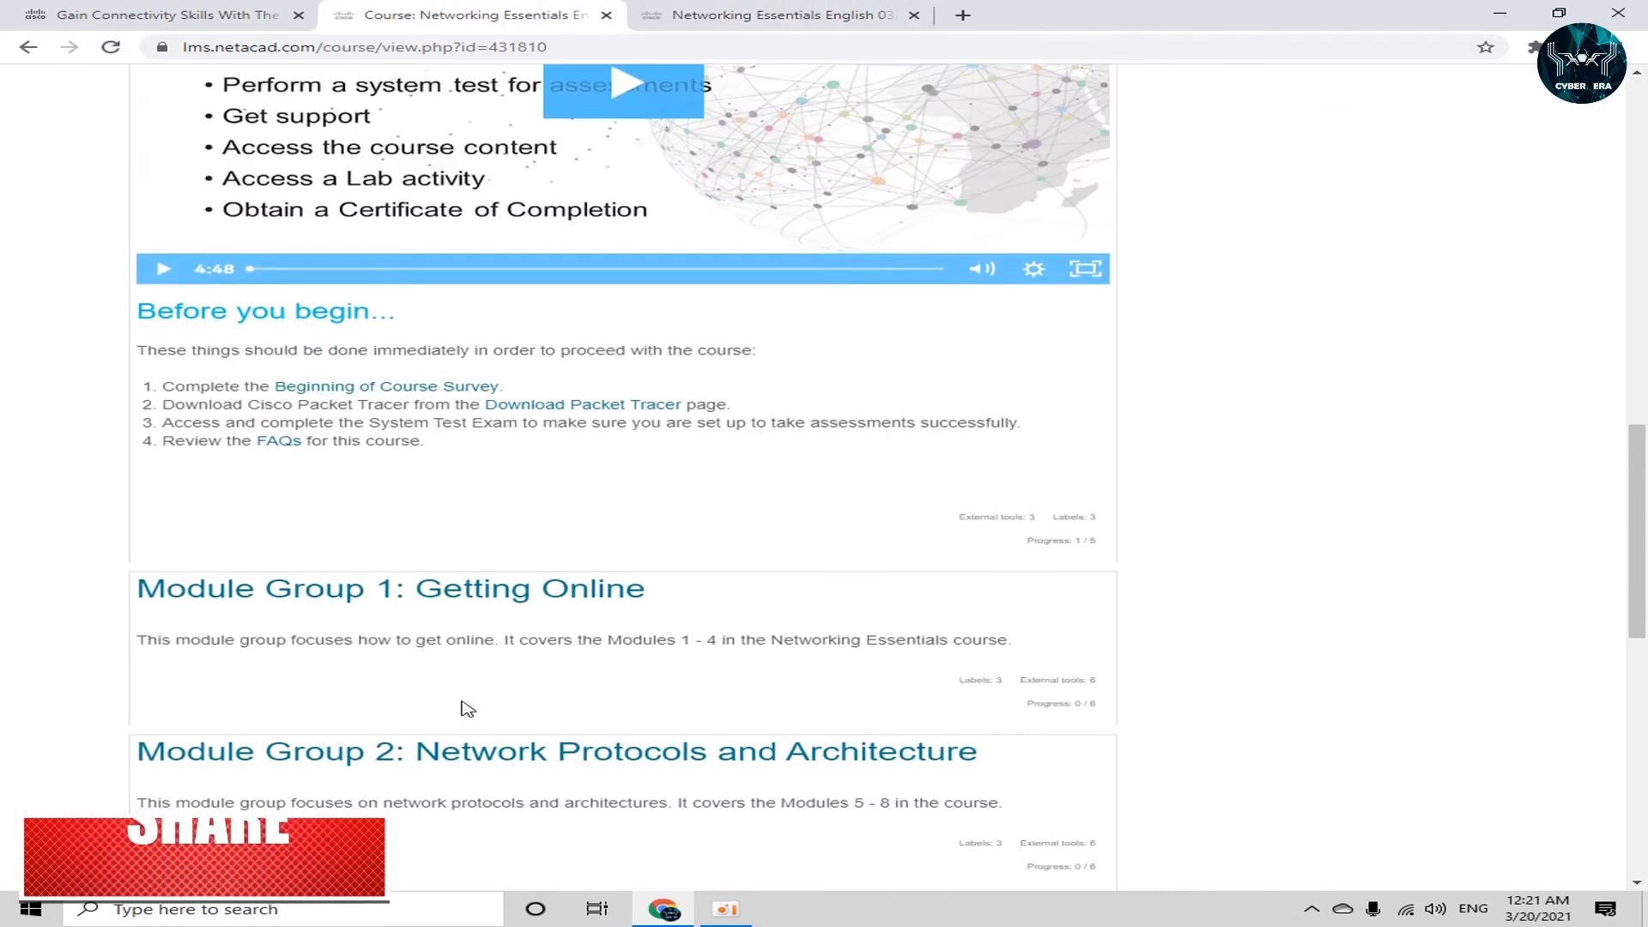
Scroll through the five now-unlocked module groups and the Course Completion section
scroll("down", 3)
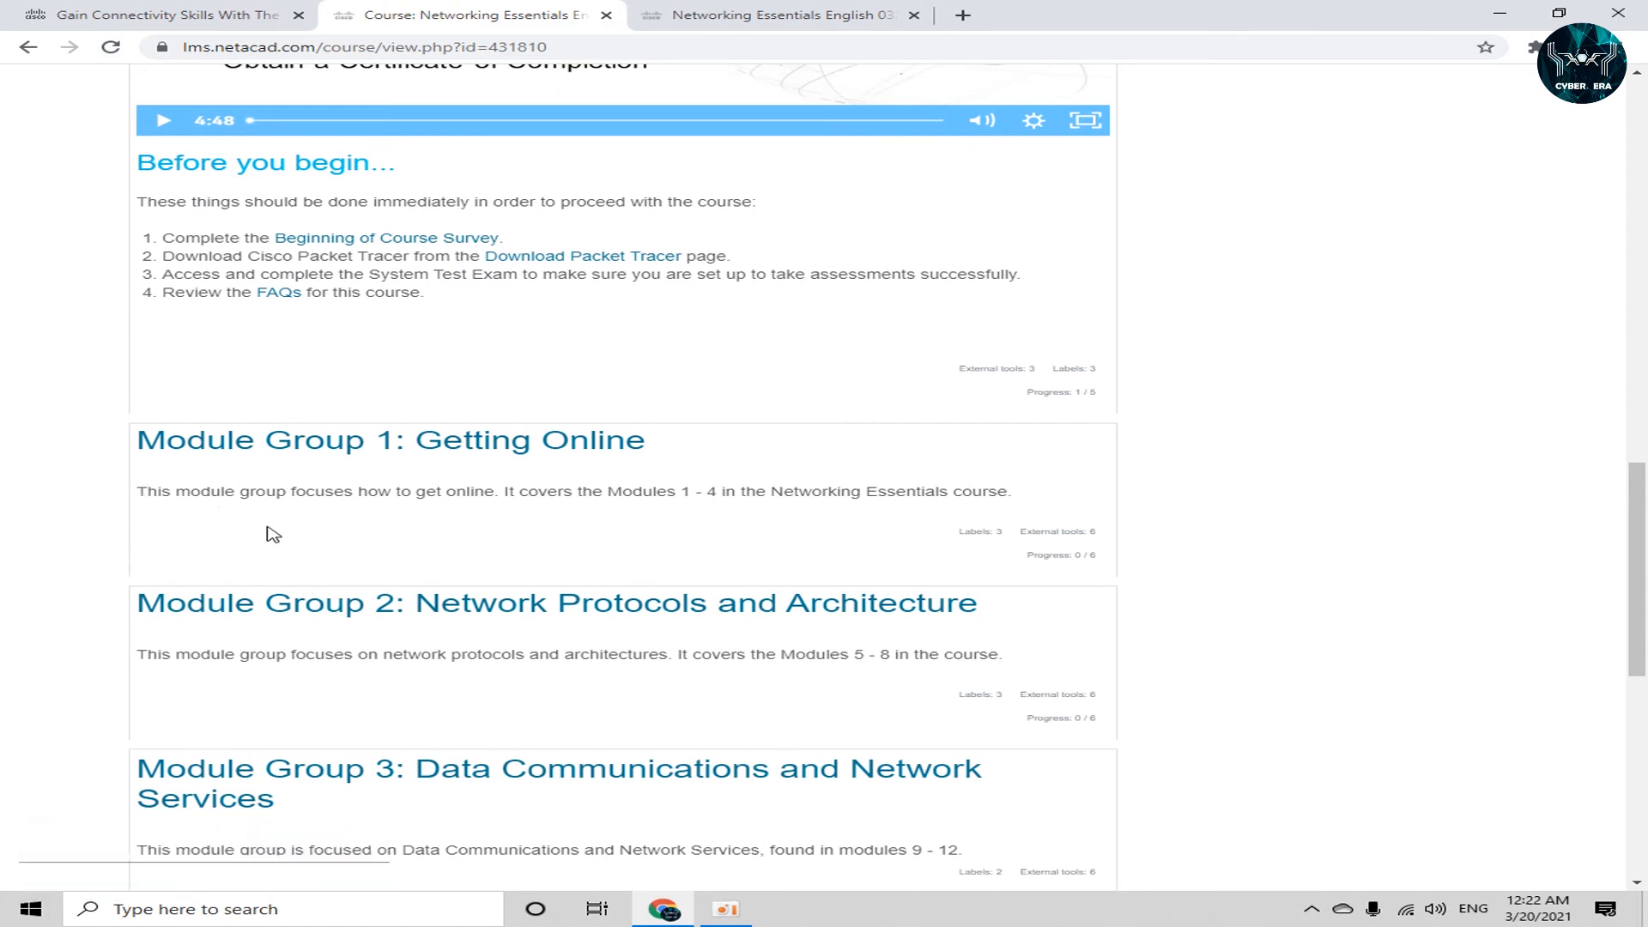
mouse_move(119, 462)
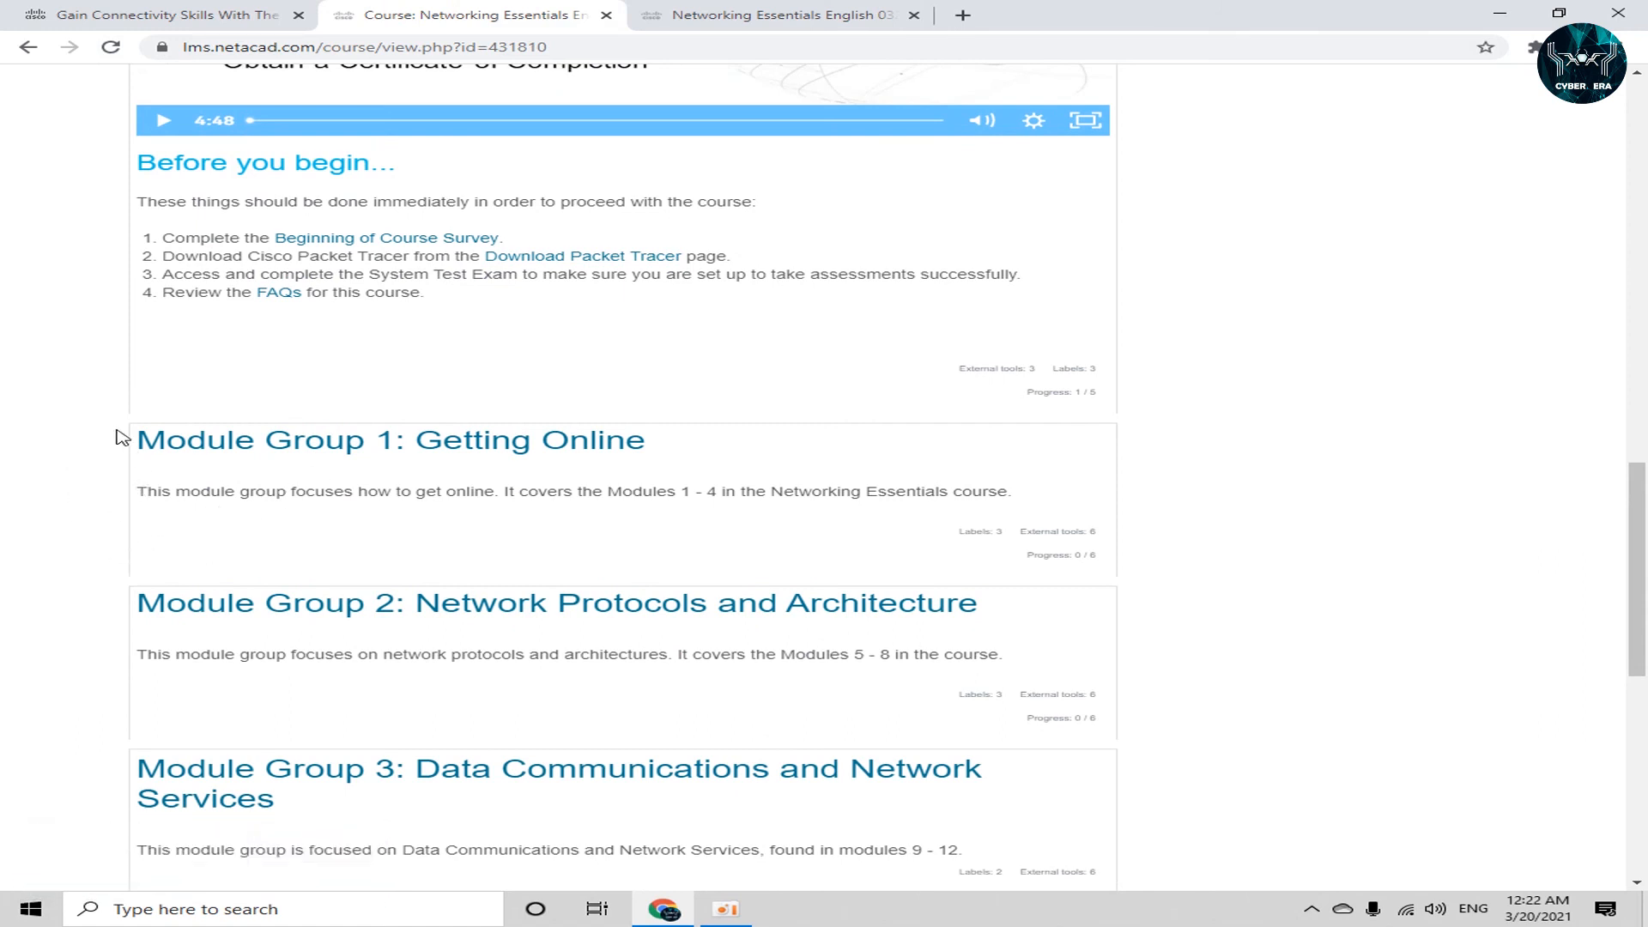
scroll("down", 3)
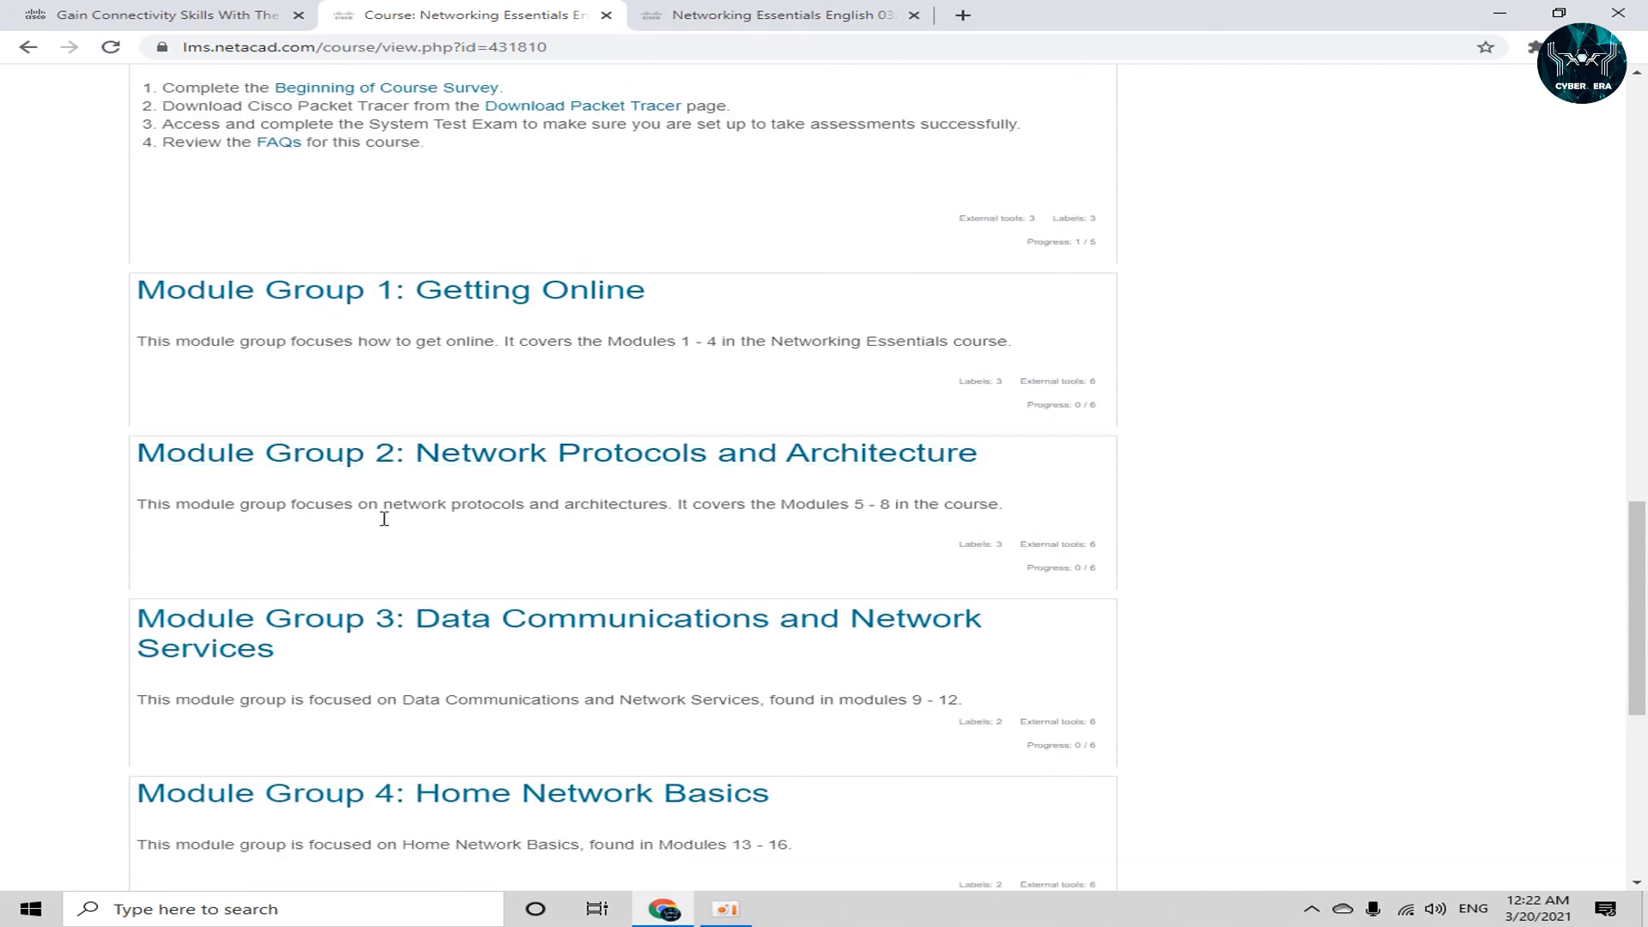
scroll("down", 3)
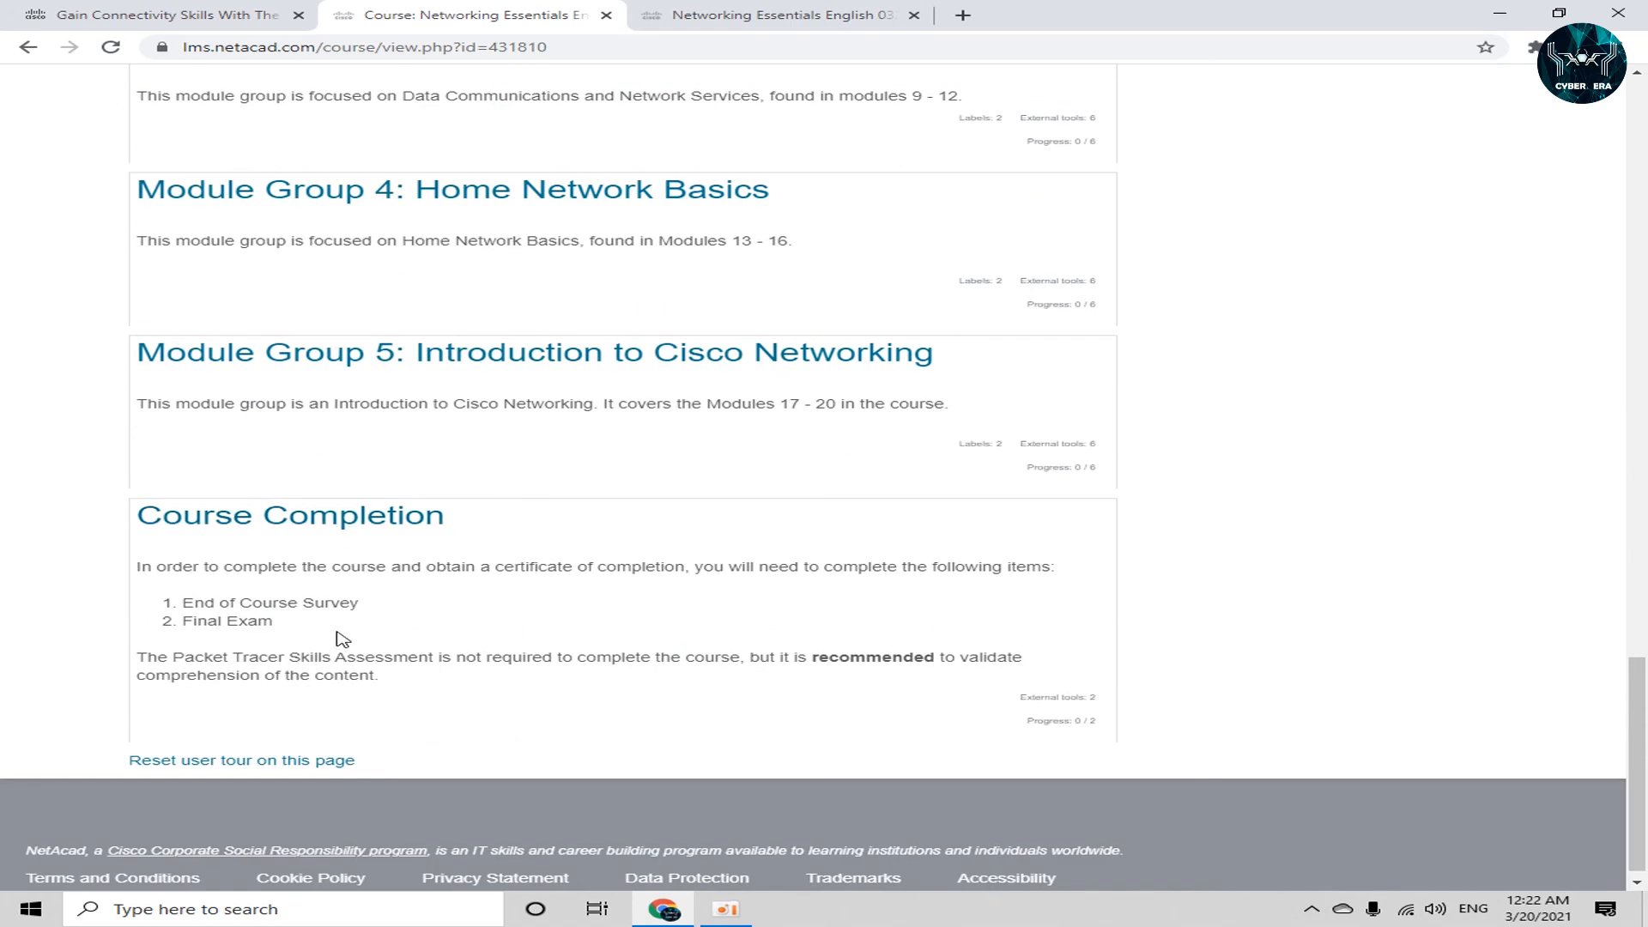
scroll("up", 3)
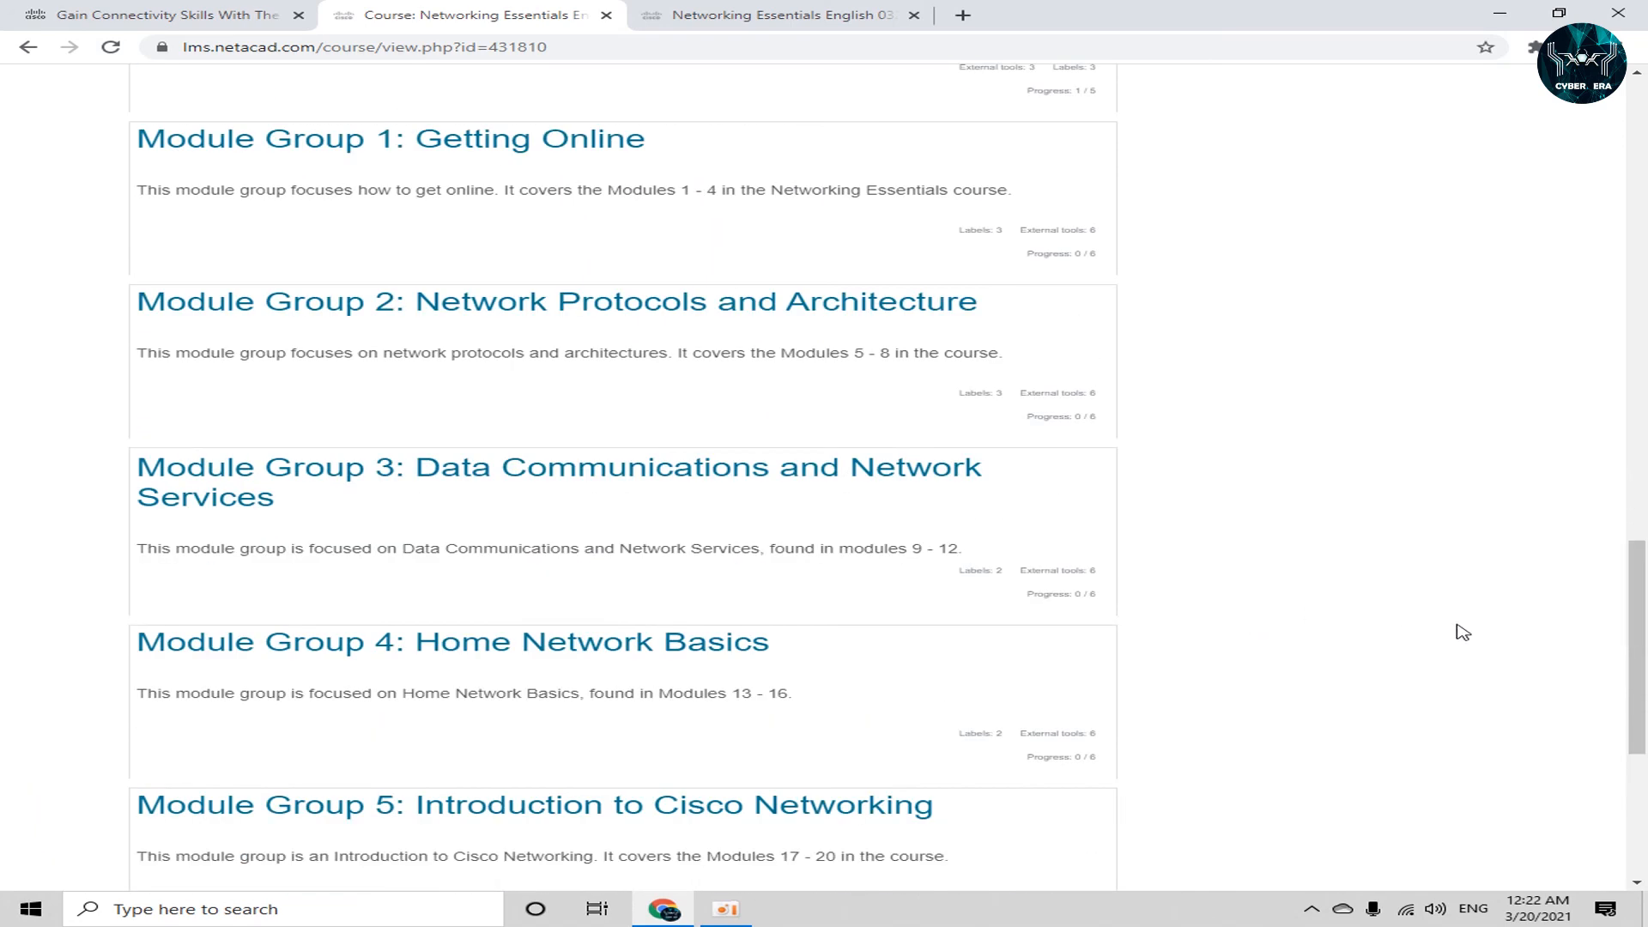